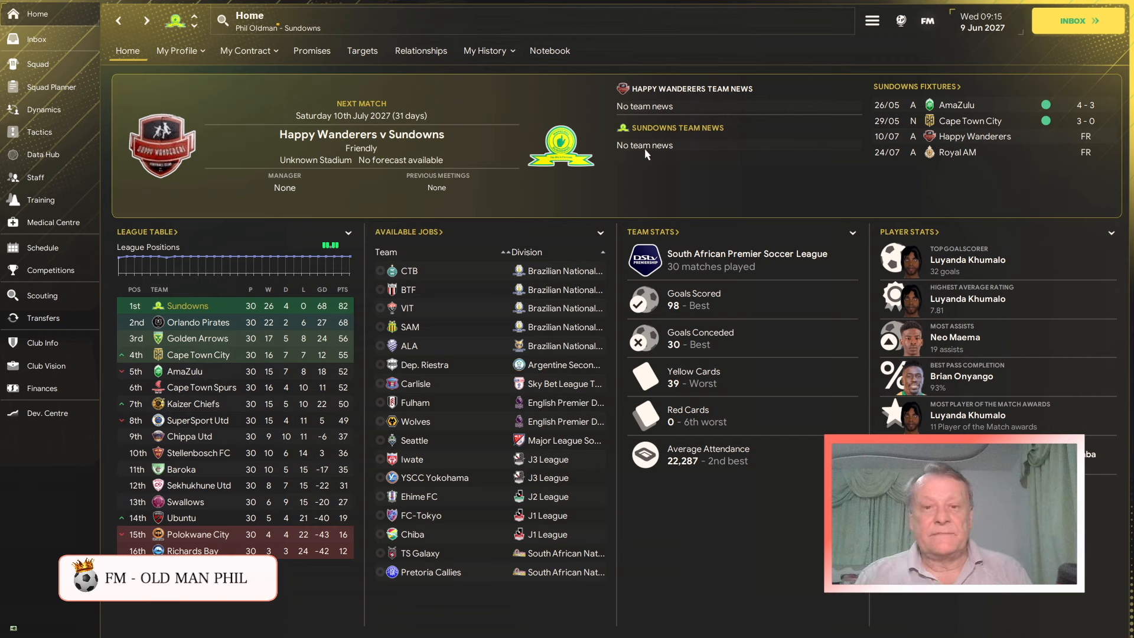
mouse_move(631, 215)
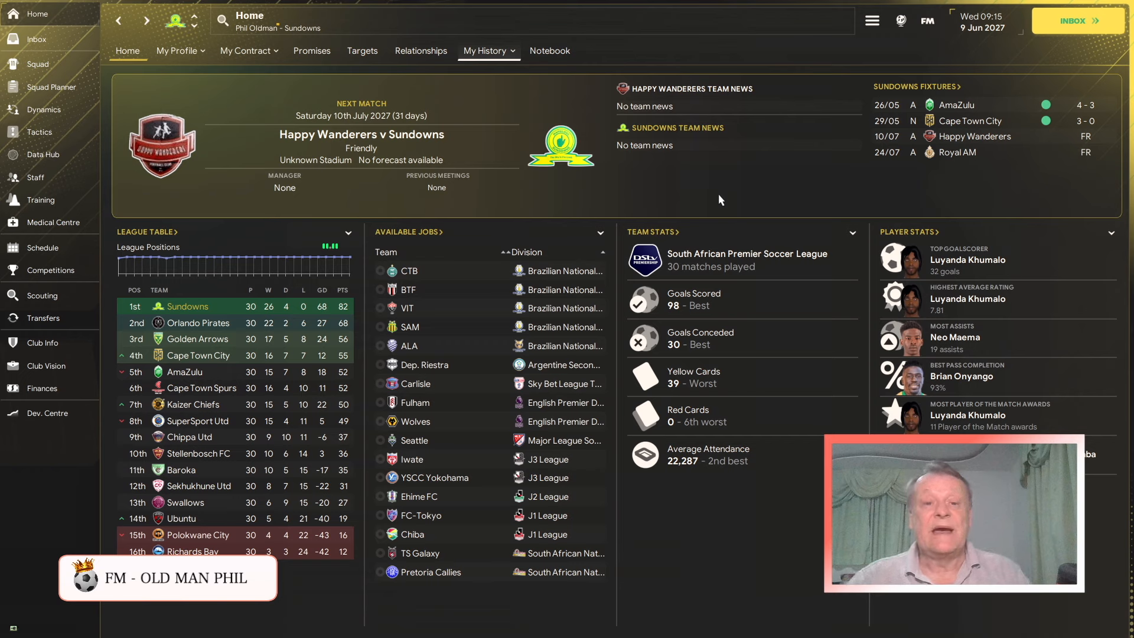
mouse_move(626, 170)
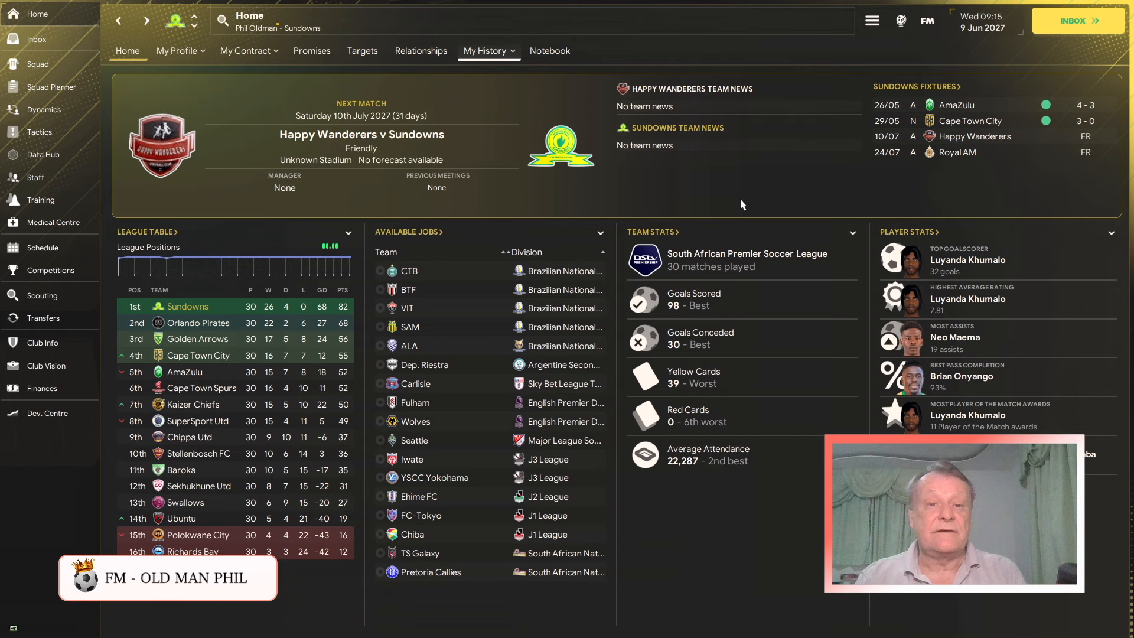
mouse_move(701, 198)
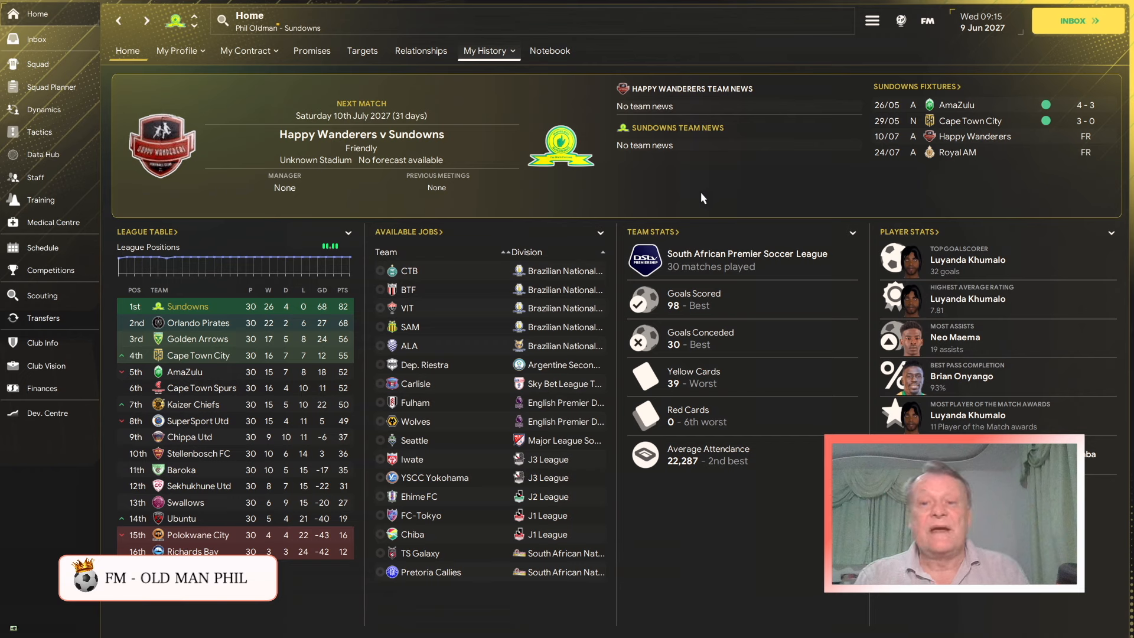
mouse_move(480, 229)
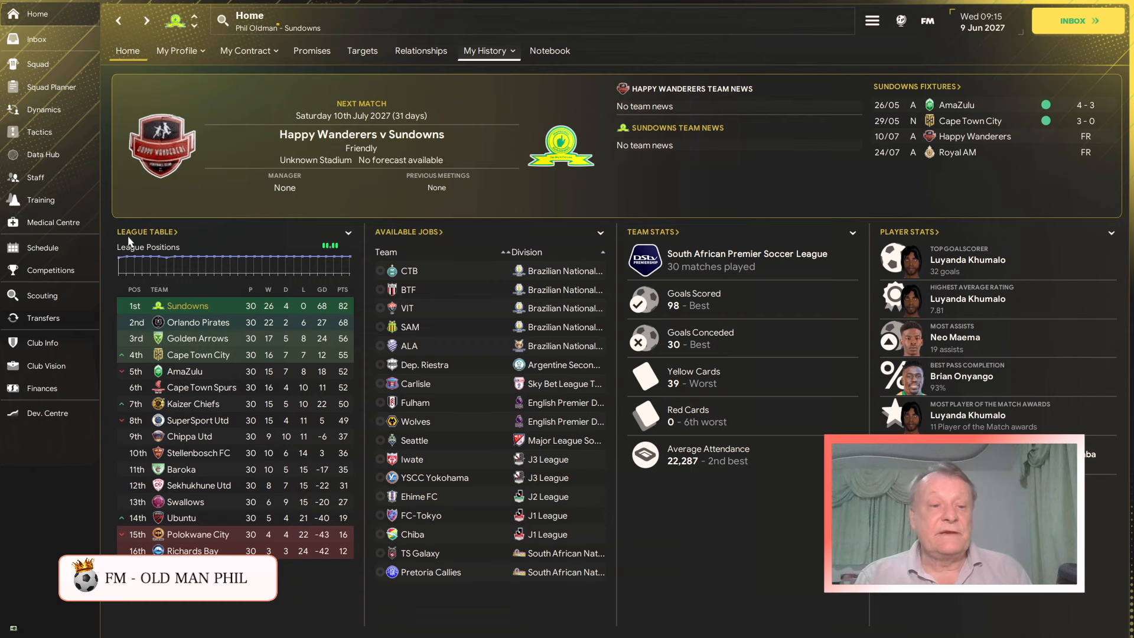
- Check Sundowns' competitions, then view the 2026/27 fixtures ending in a 3-0 SA Cup Final win
click(47, 270)
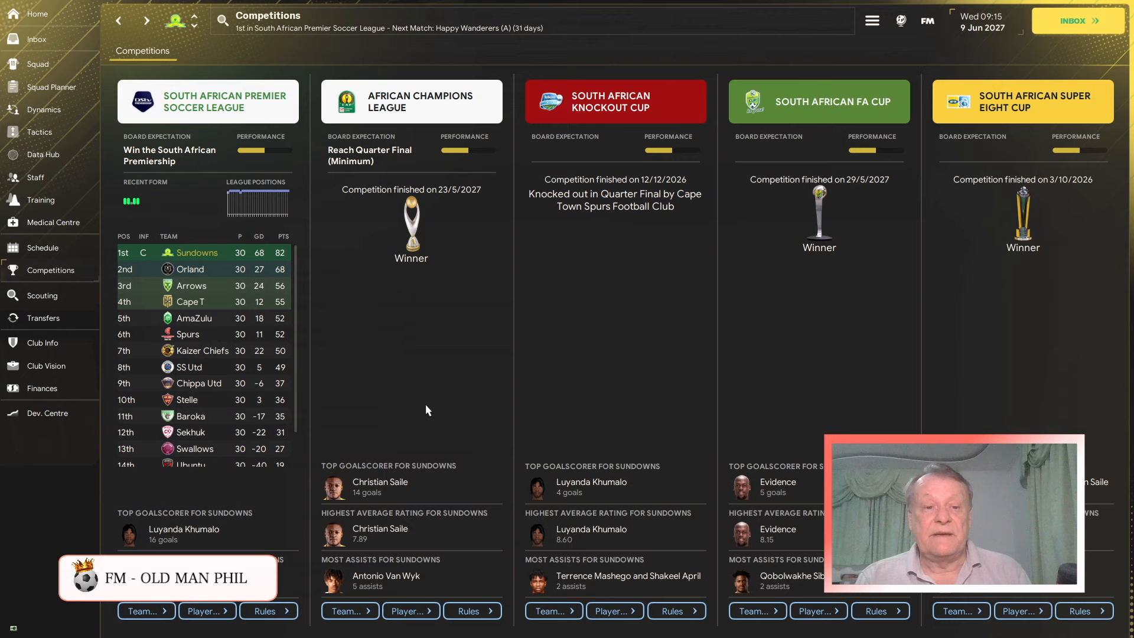
mouse_move(654, 70)
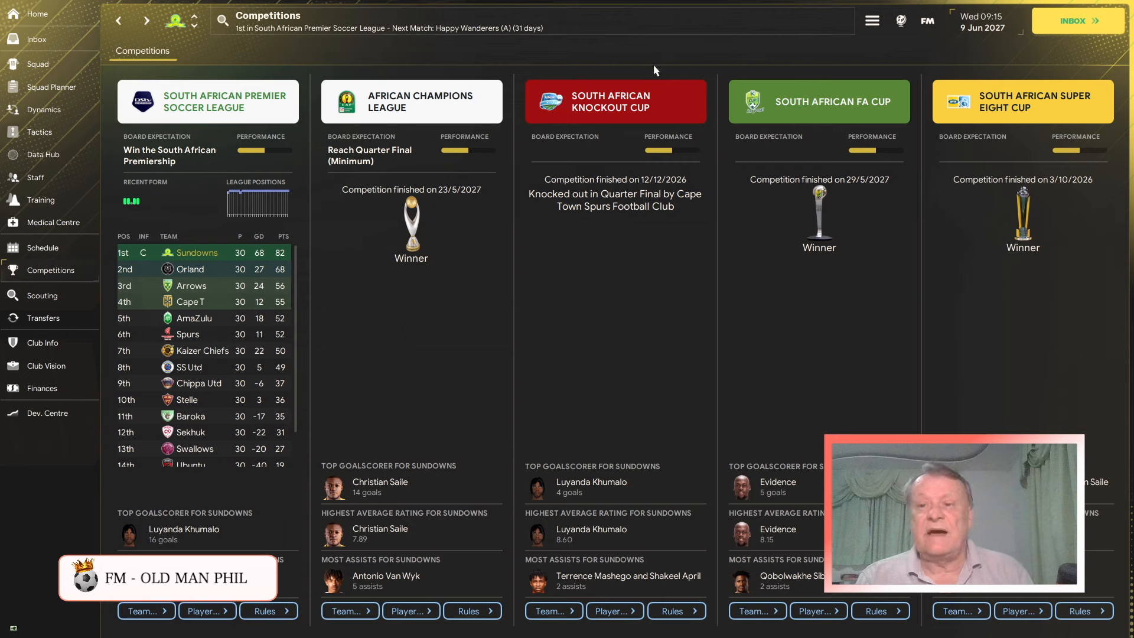
mouse_move(630, 381)
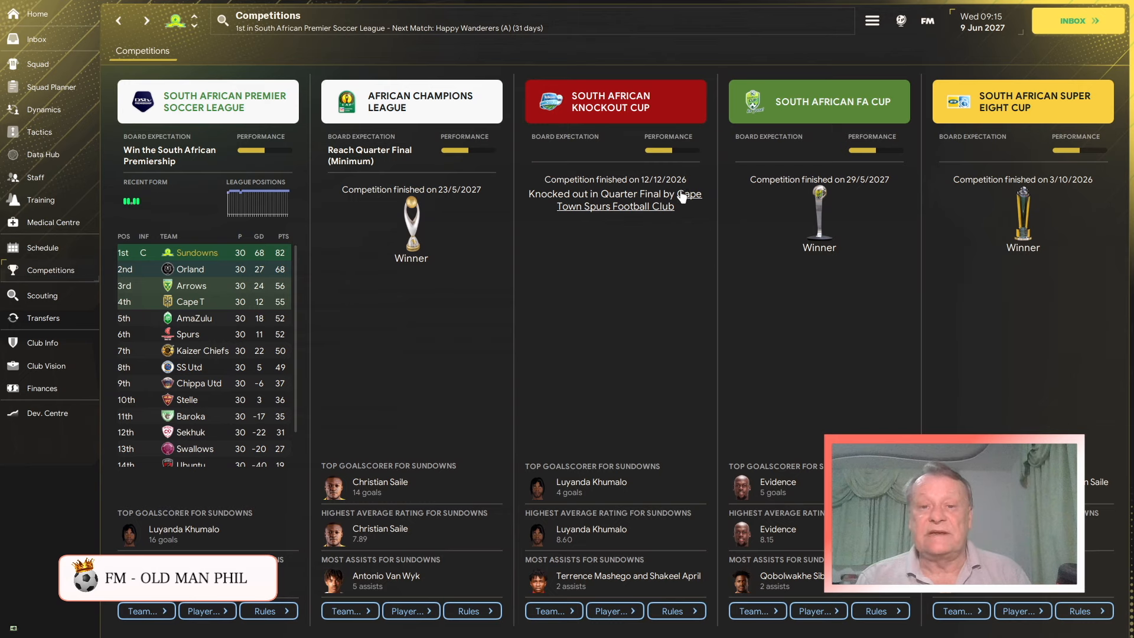
mouse_move(1047, 213)
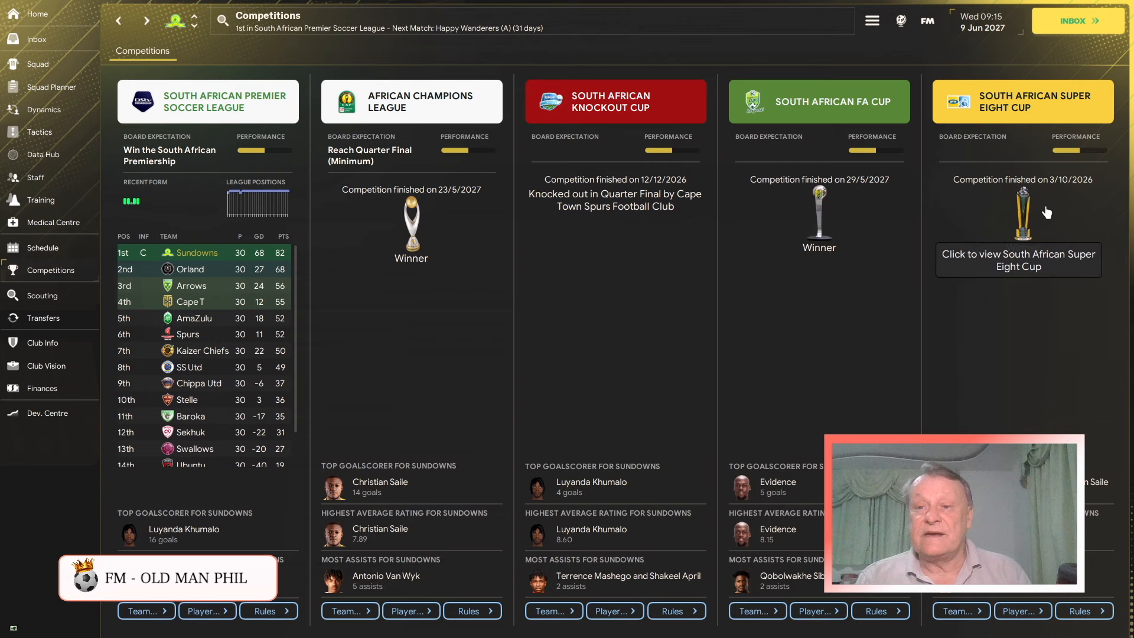
mouse_move(577, 125)
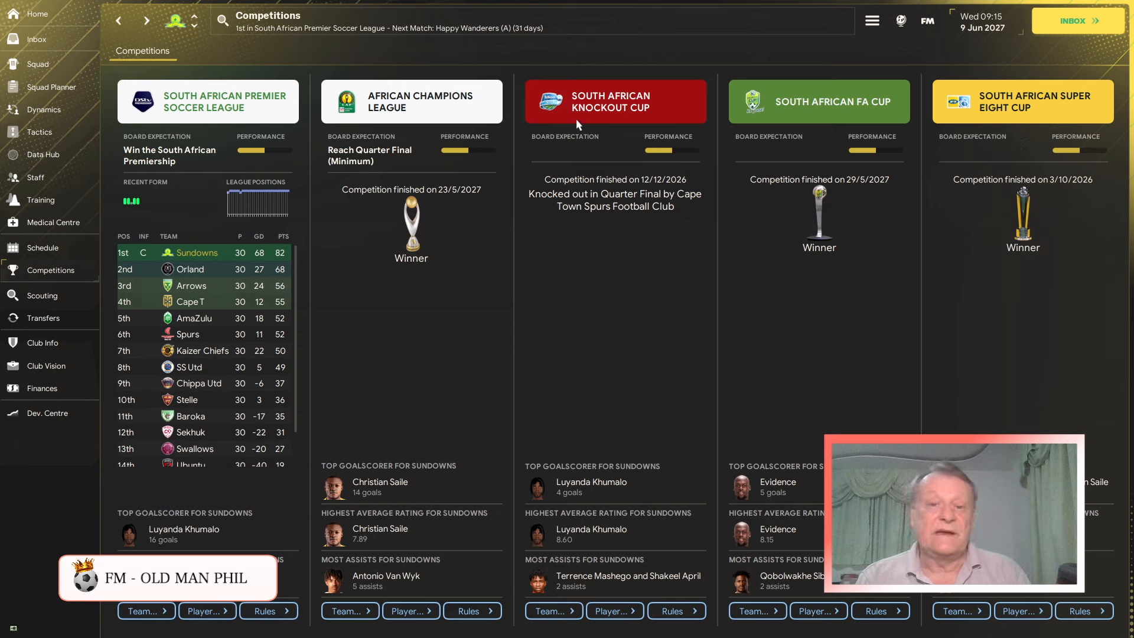
mouse_move(617, 52)
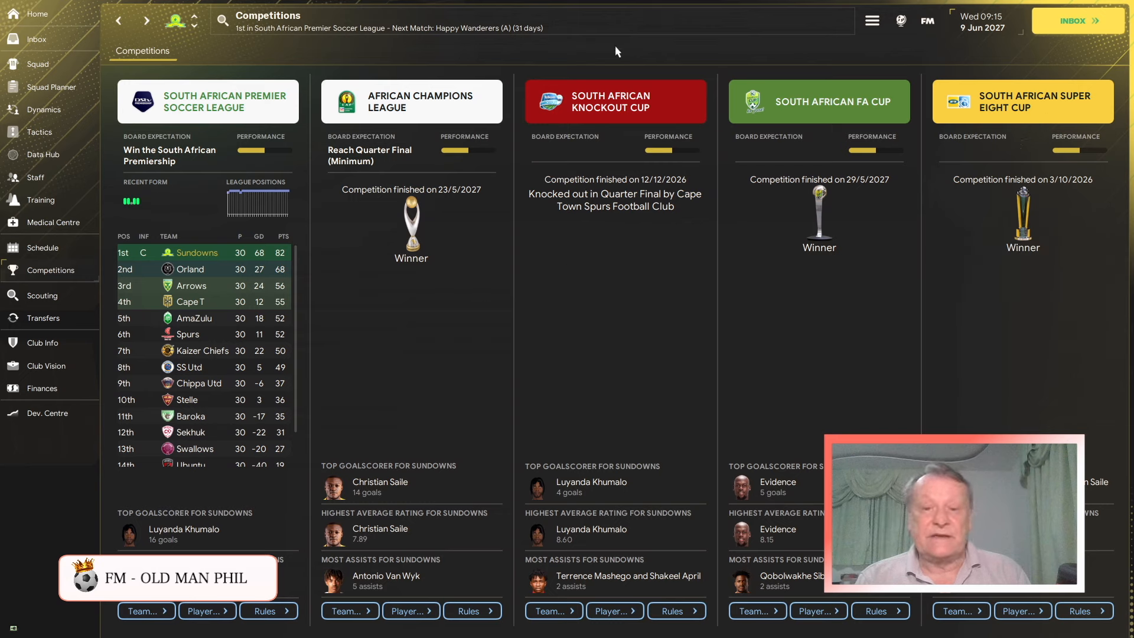
mouse_move(670, 323)
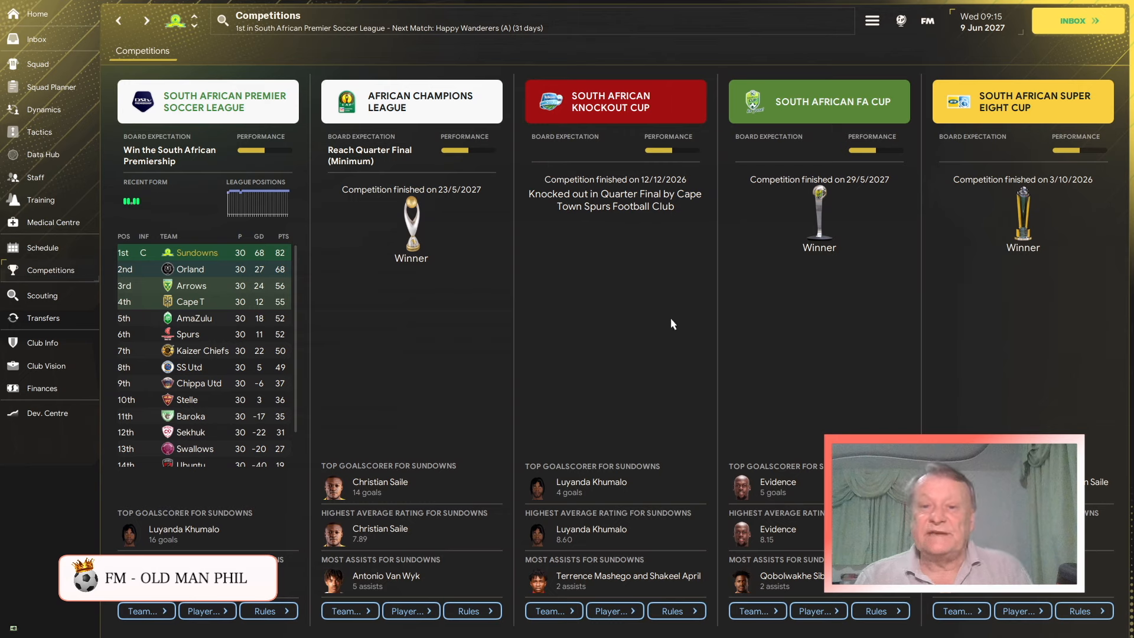
mouse_move(586, 374)
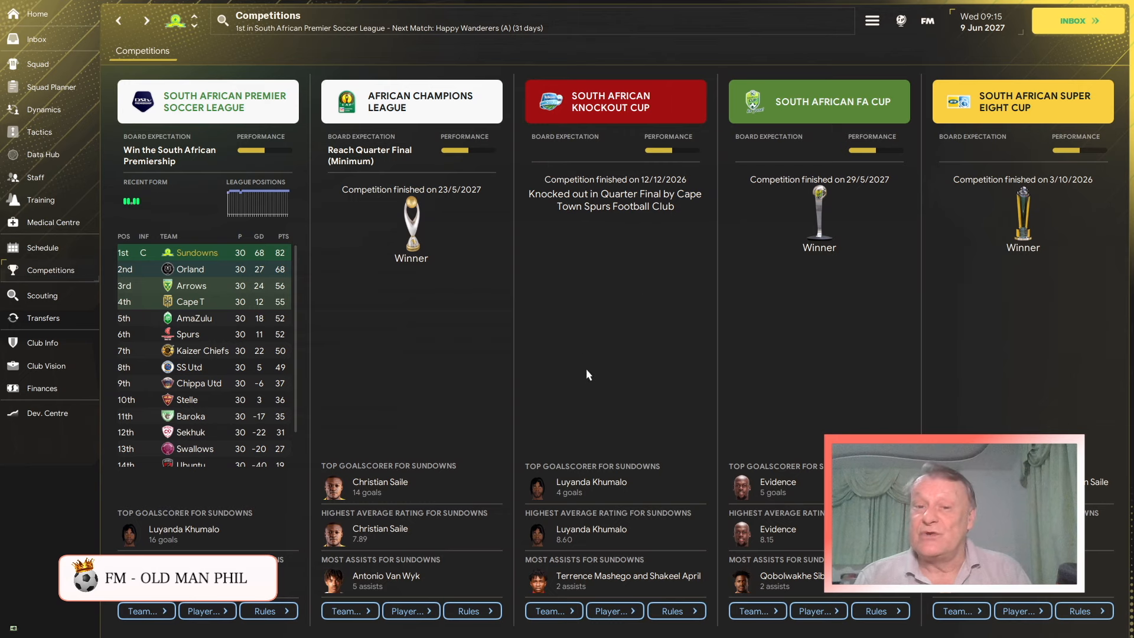
mouse_move(677, 242)
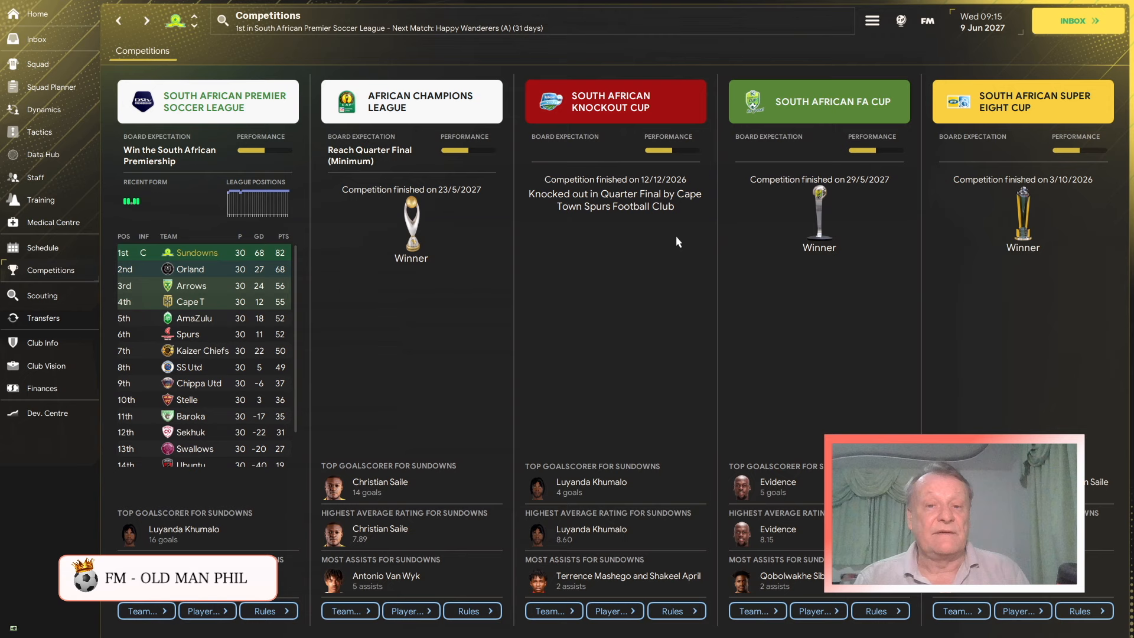
mouse_move(588, 370)
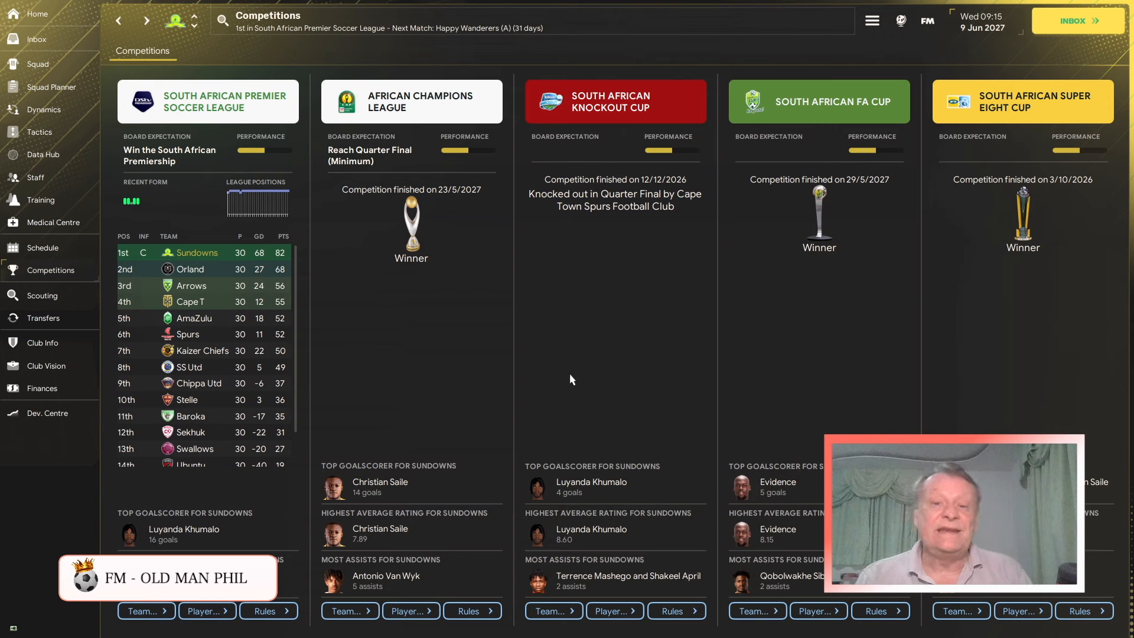
click(42, 248)
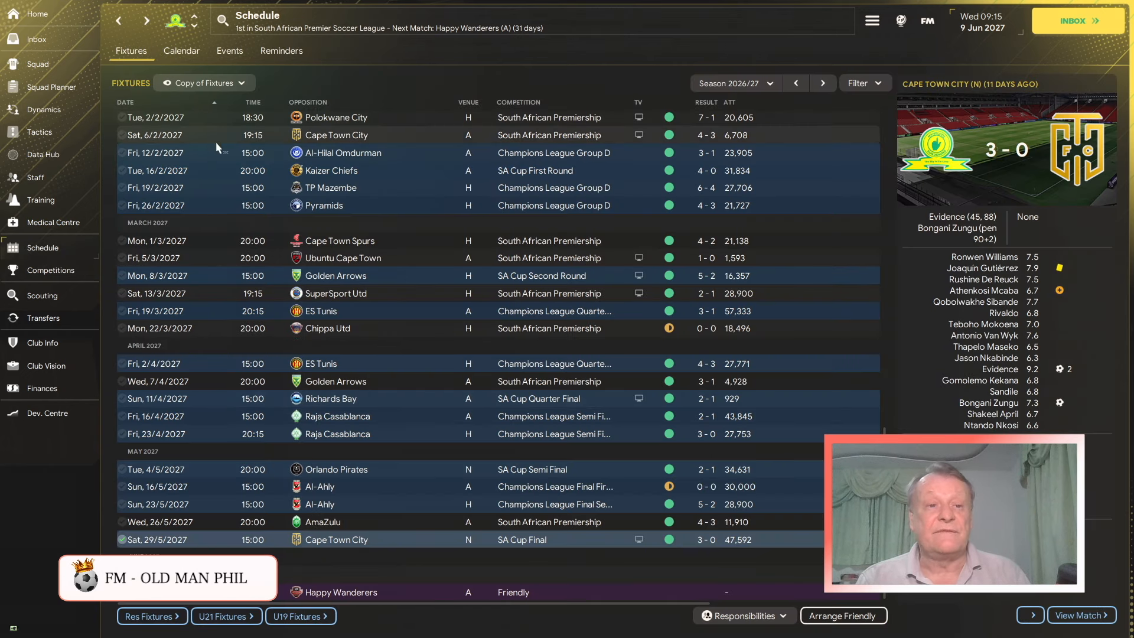
- Glance at the training and competitions overviews, then return to the Sundowns home overview
click(35, 13)
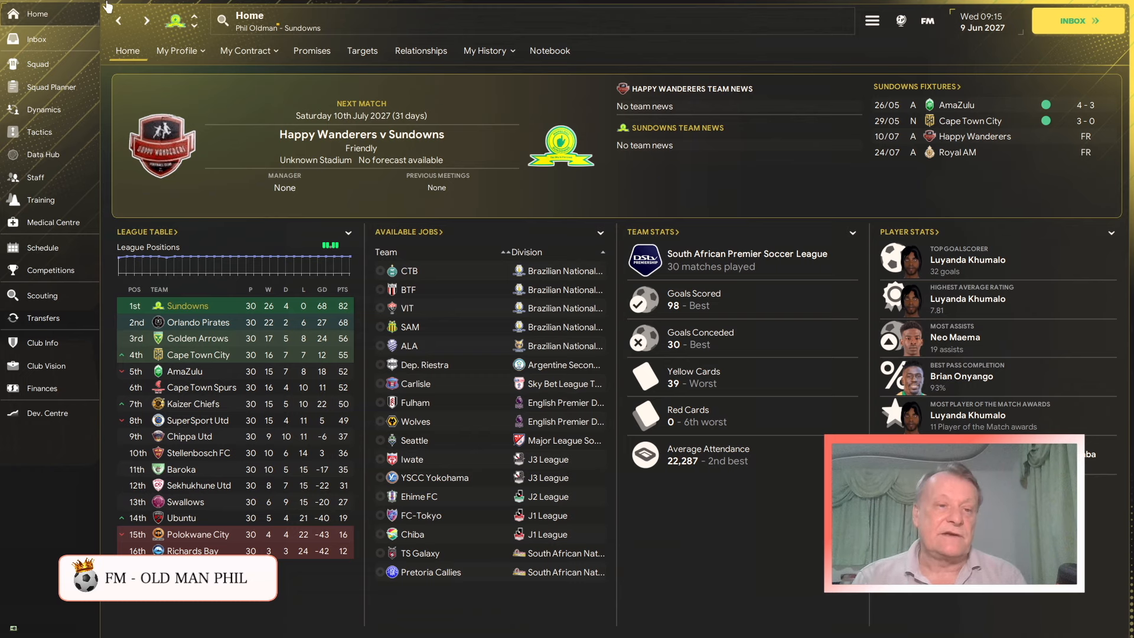
click(41, 200)
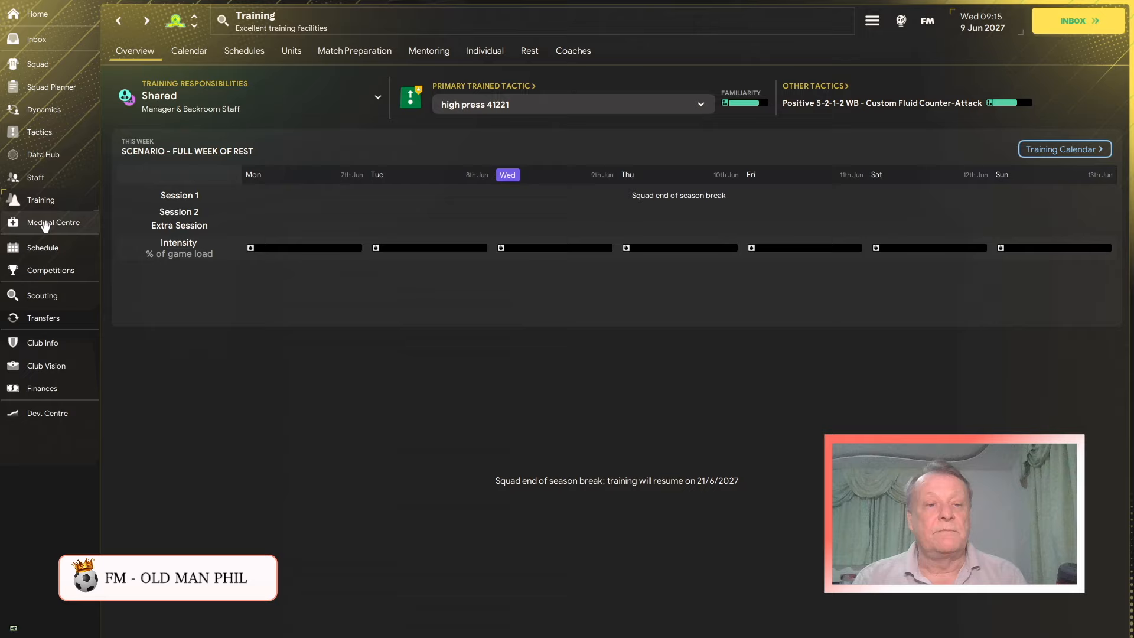
click(50, 270)
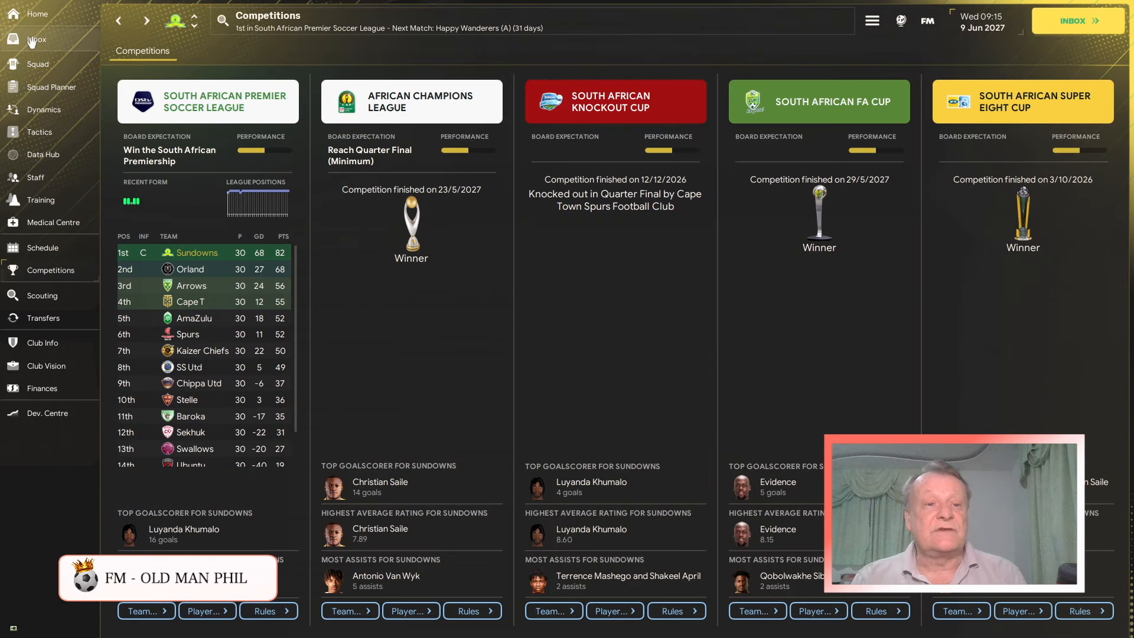
click(35, 13)
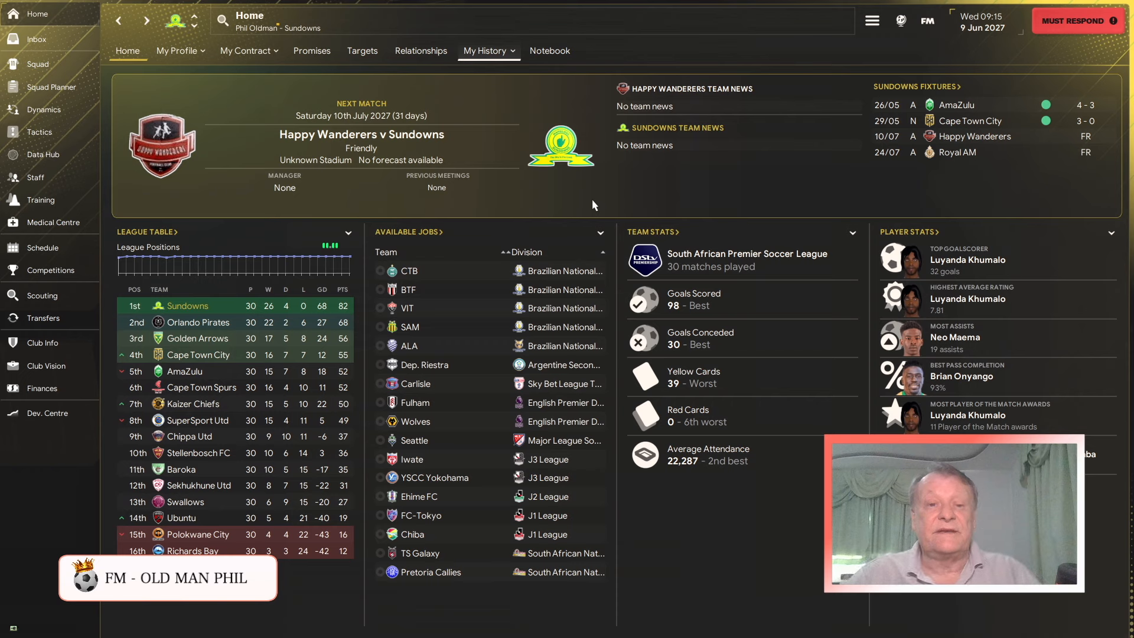
mouse_move(624, 291)
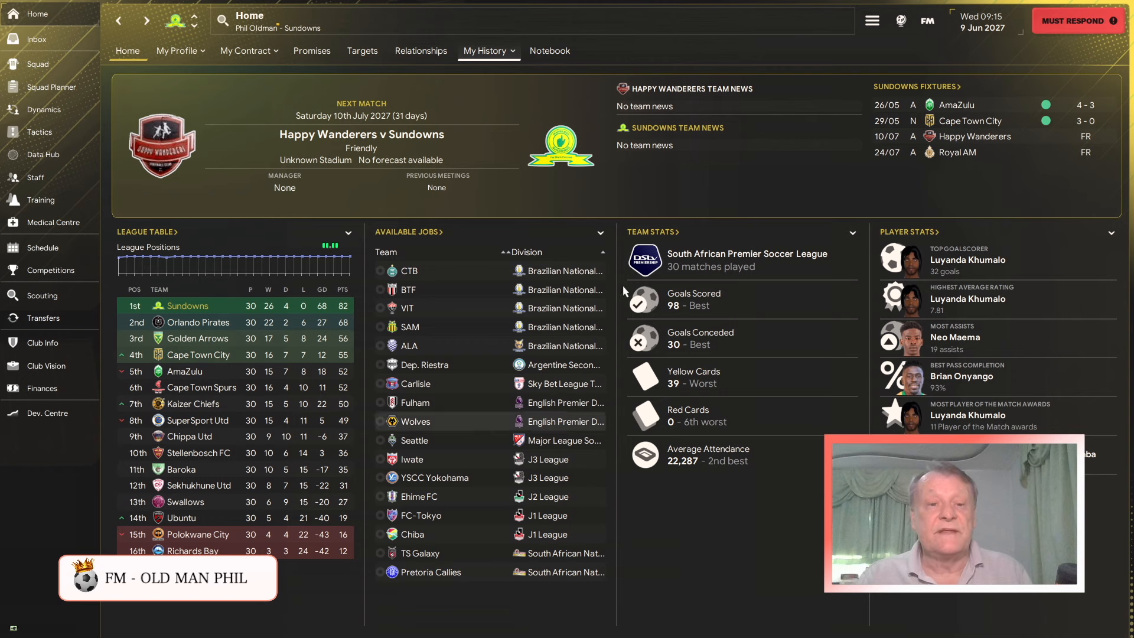
mouse_move(365, 46)
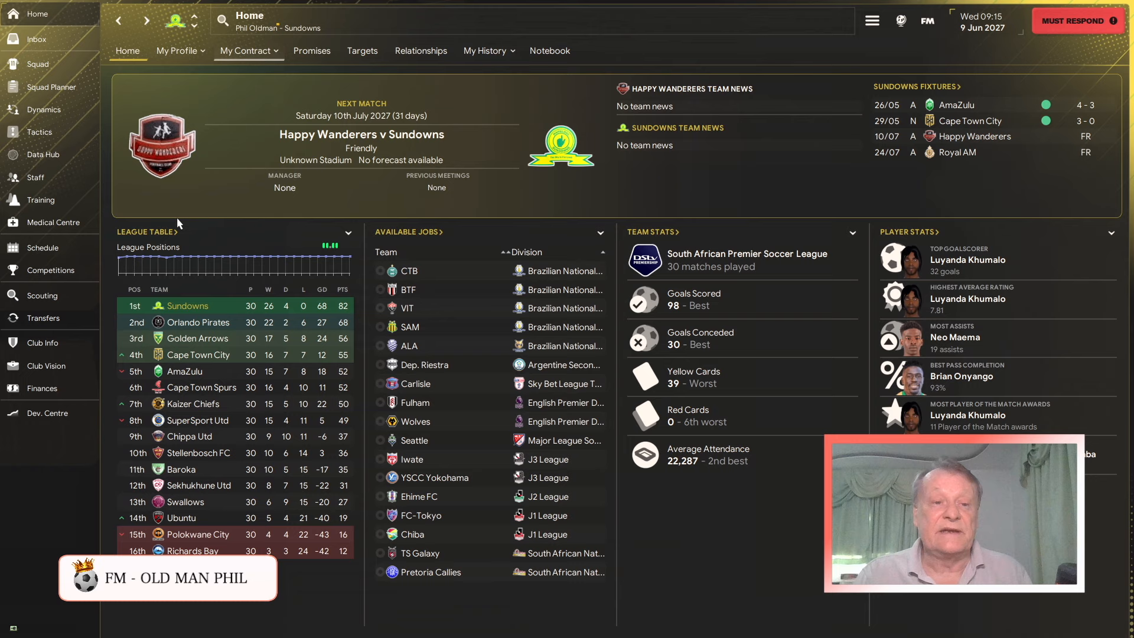
mouse_move(261, 285)
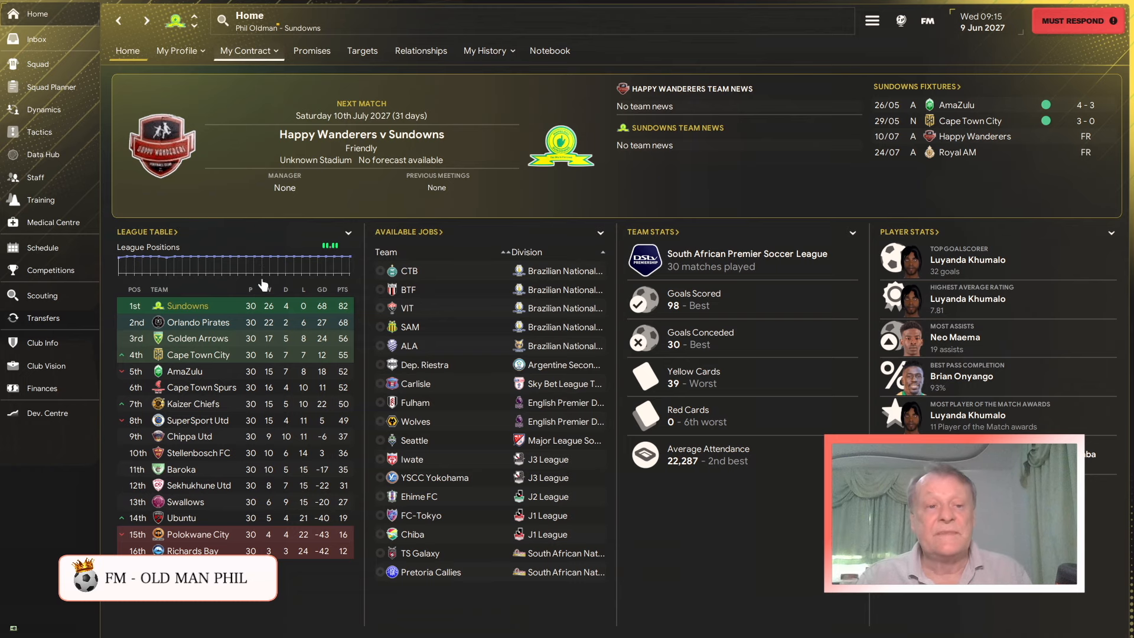
mouse_move(42, 200)
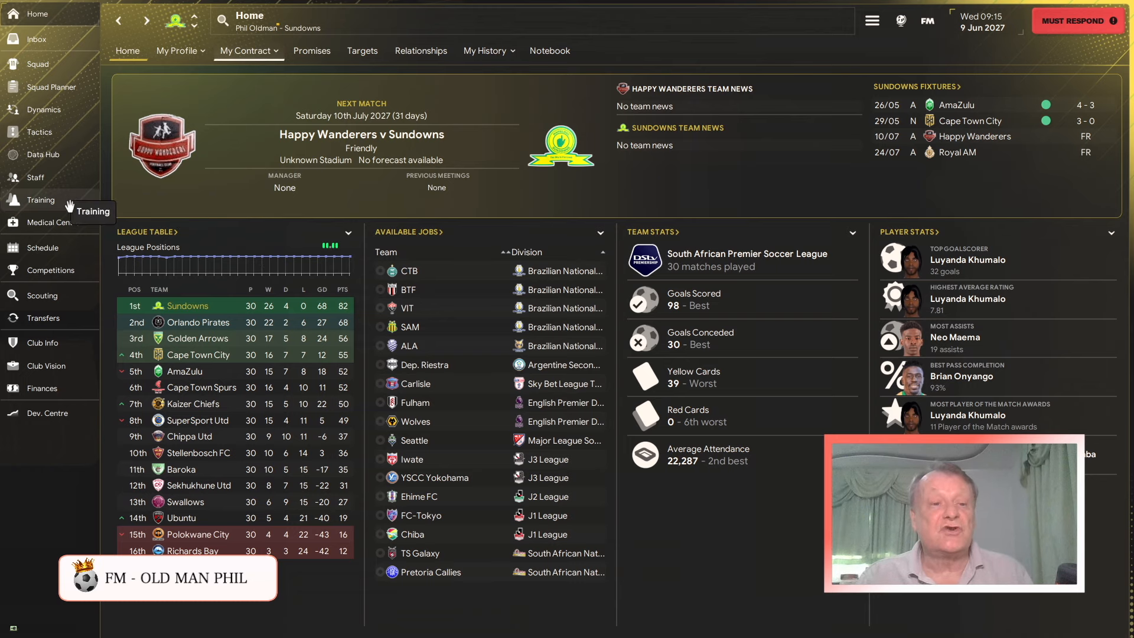
click(41, 199)
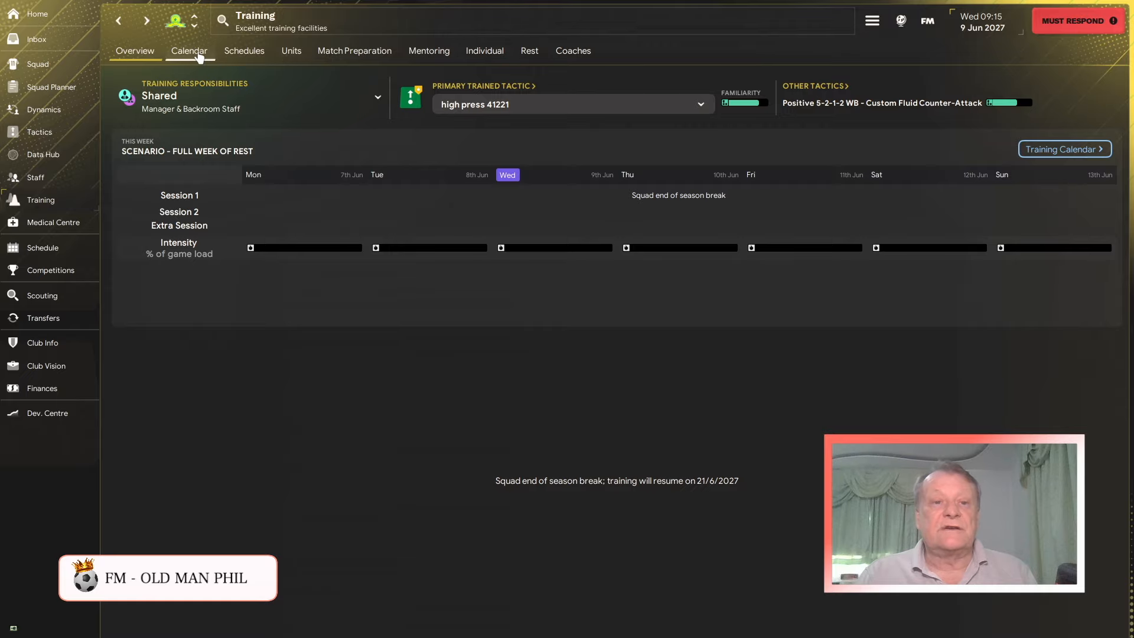
click(244, 51)
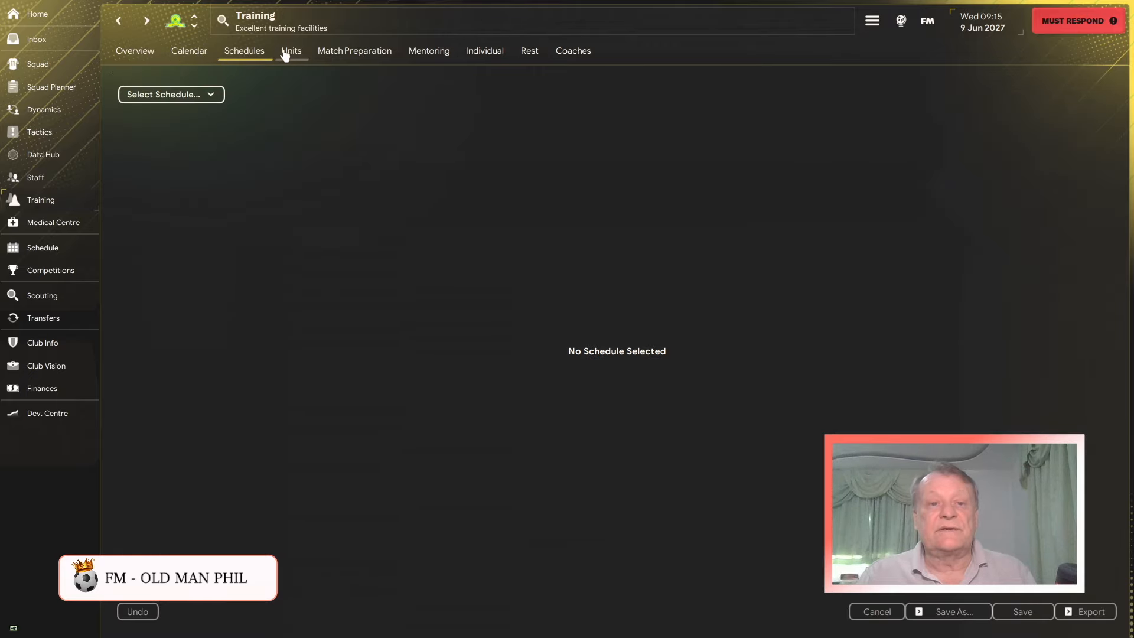
click(428, 51)
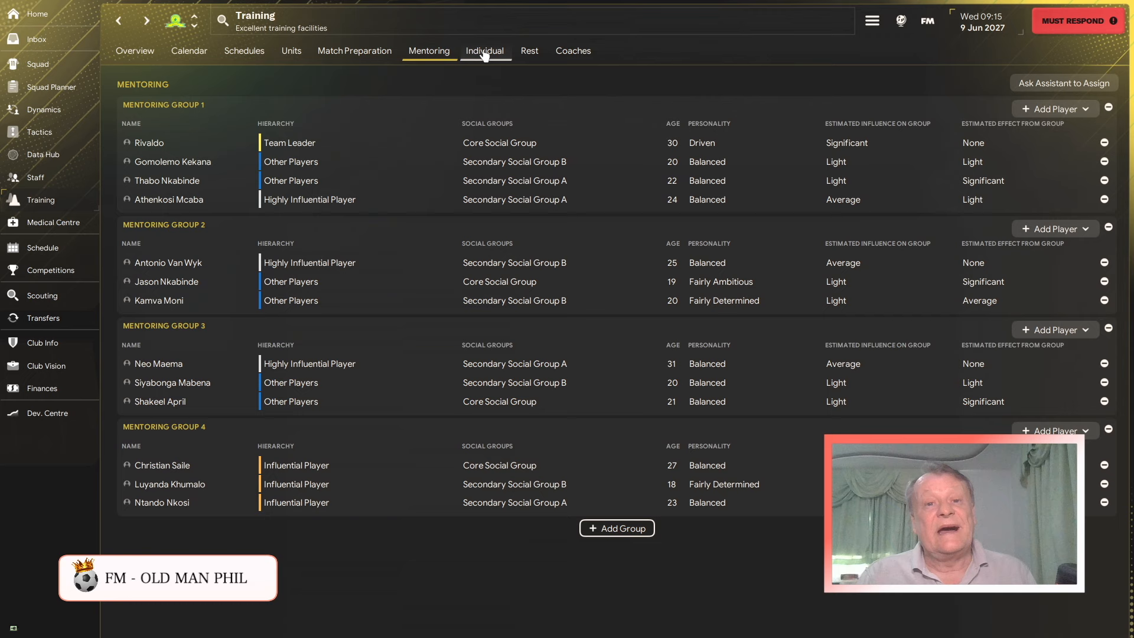
click(572, 51)
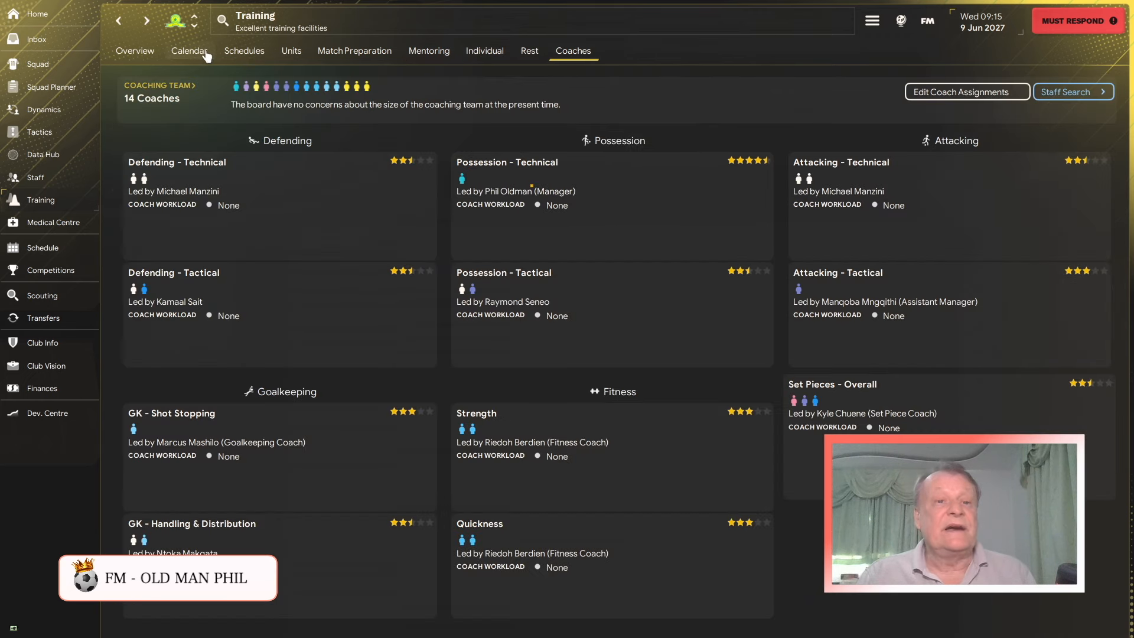
click(189, 50)
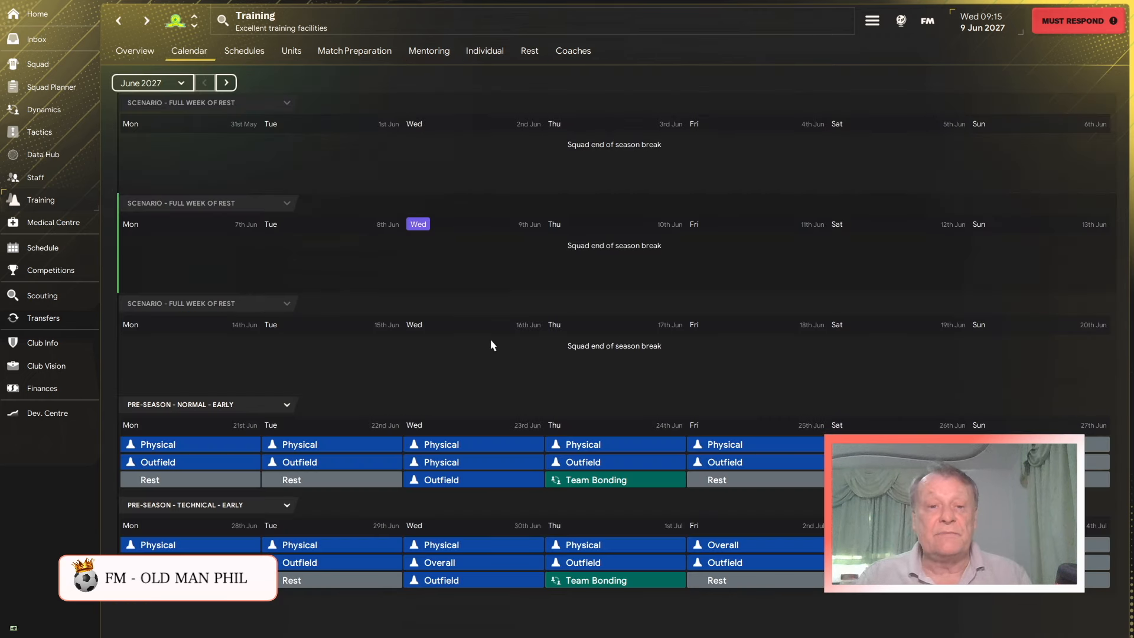
mouse_move(307, 530)
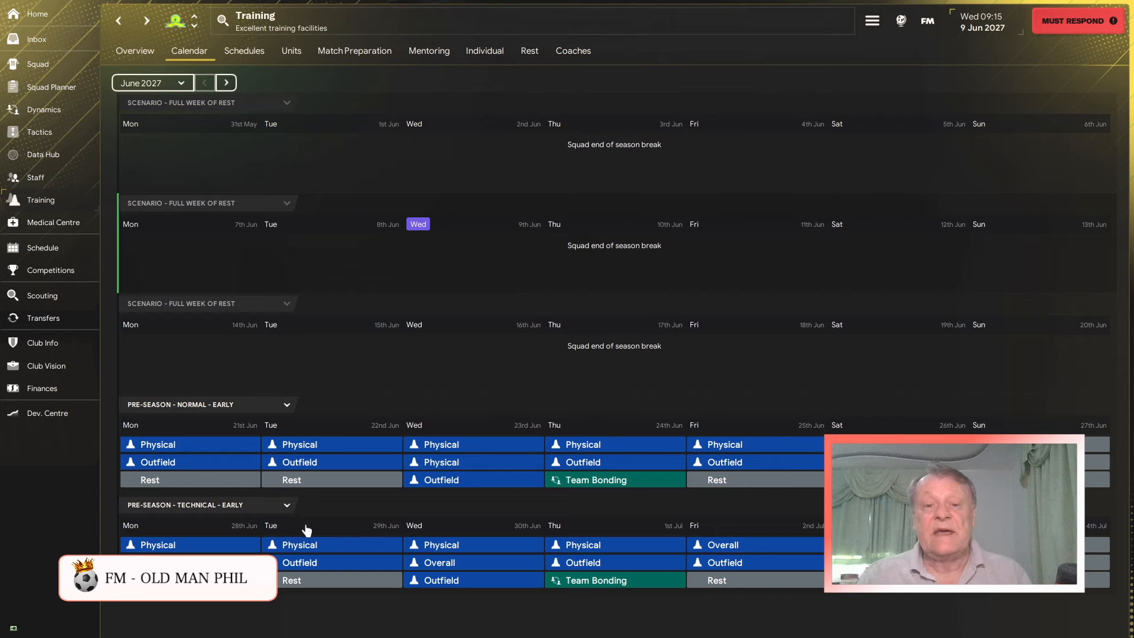
mouse_move(575, 359)
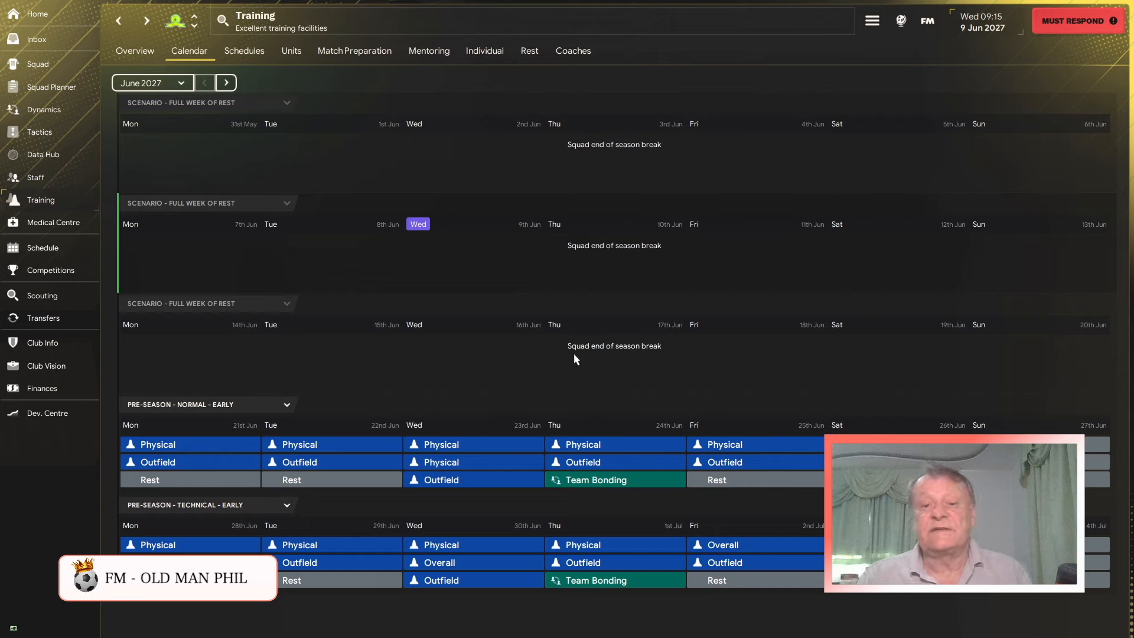
mouse_move(619, 282)
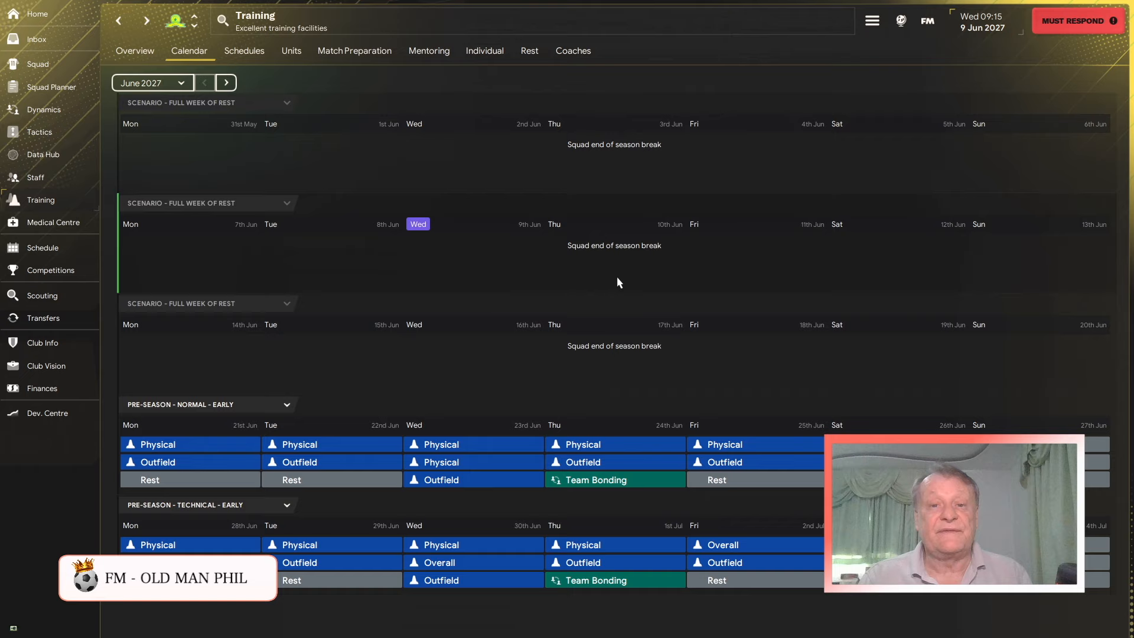
mouse_move(419, 189)
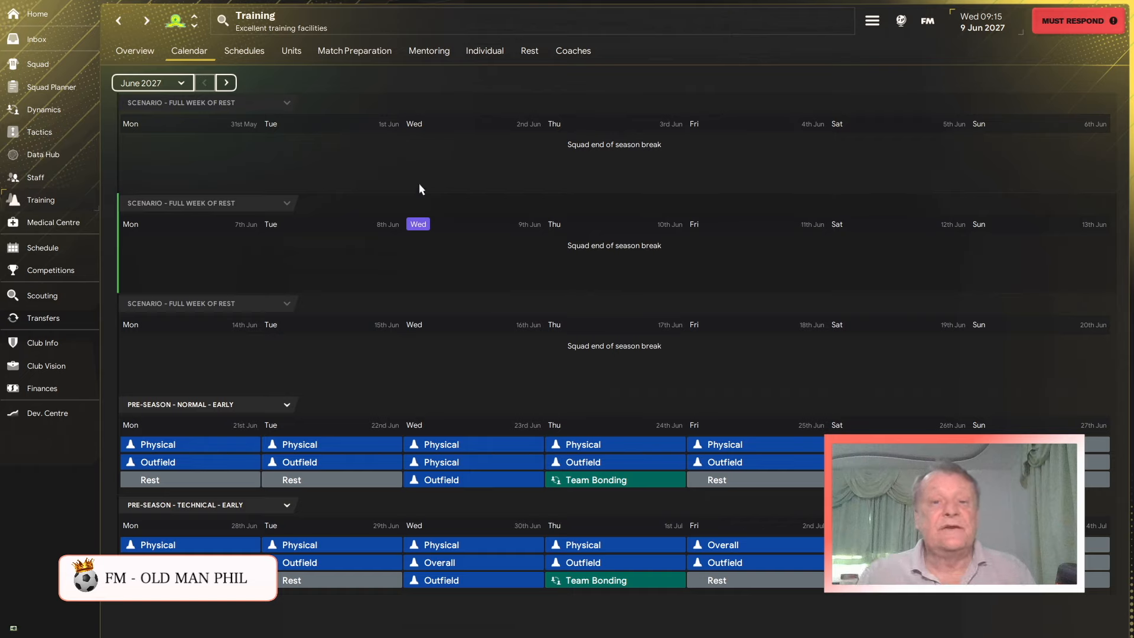
mouse_move(483, 74)
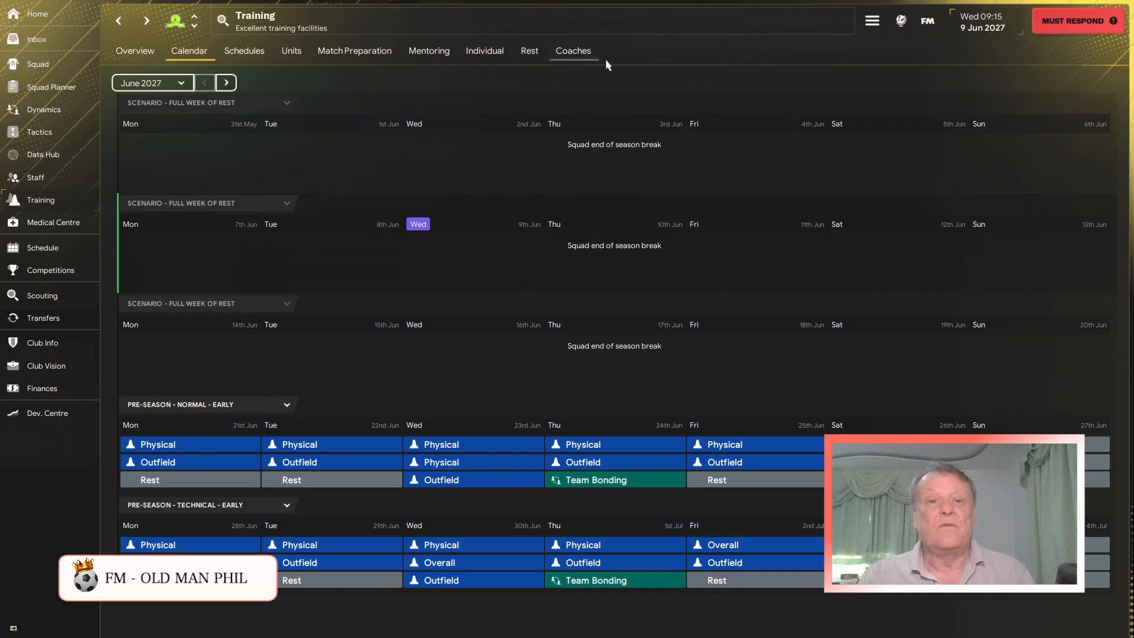
mouse_move(503, 216)
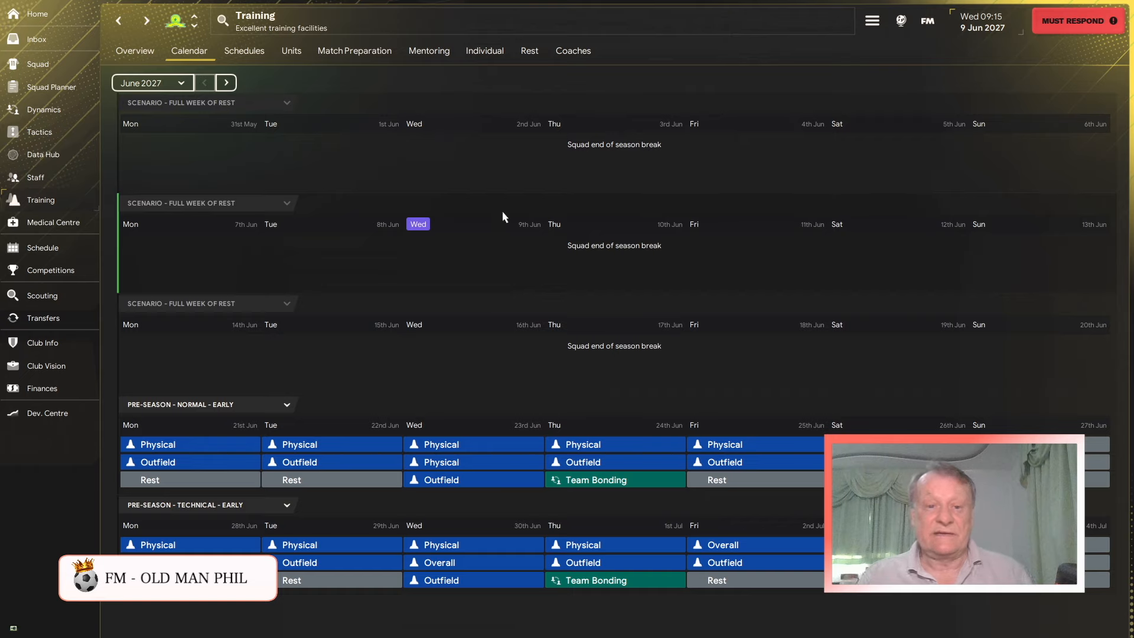
mouse_move(465, 178)
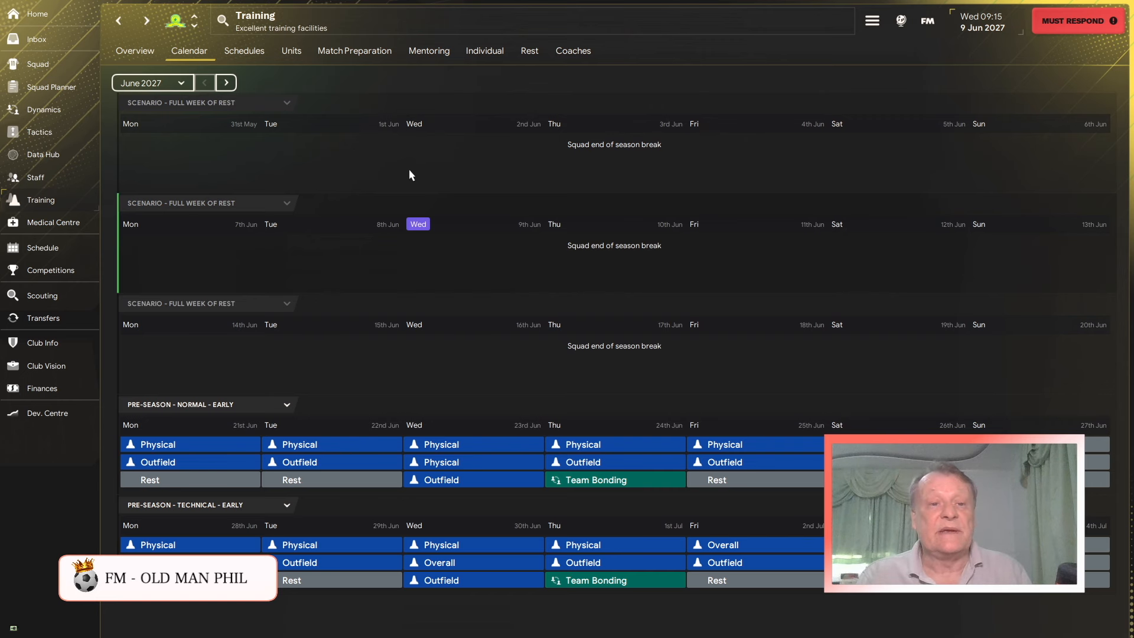
- View the scouting overview with its £3.53M transfer budget and recommended players
click(35, 13)
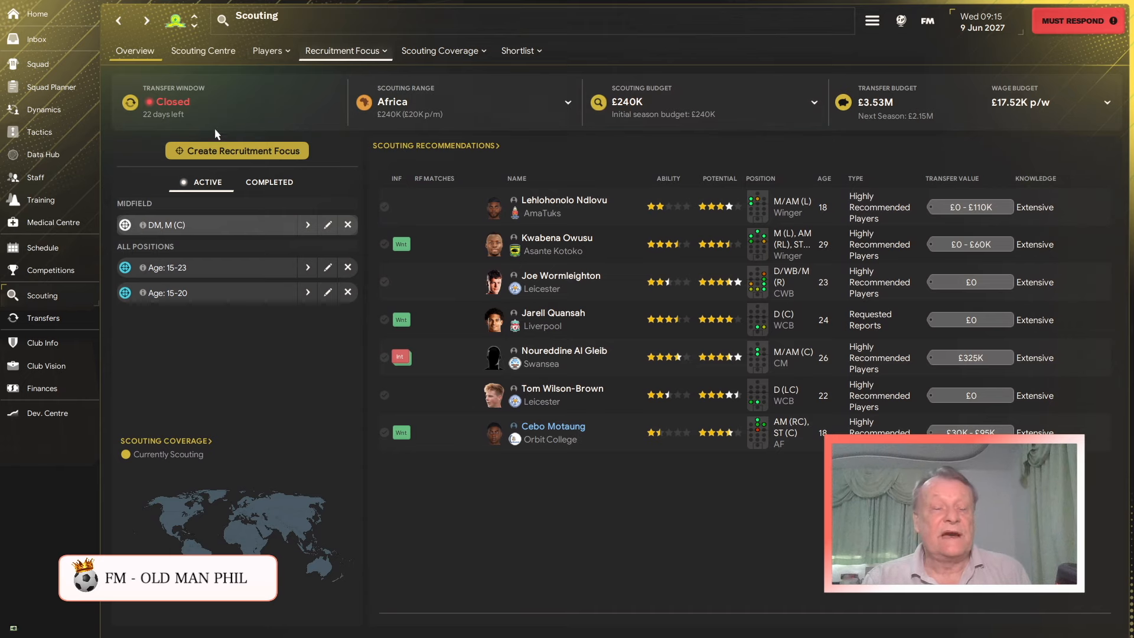
mouse_move(380, 437)
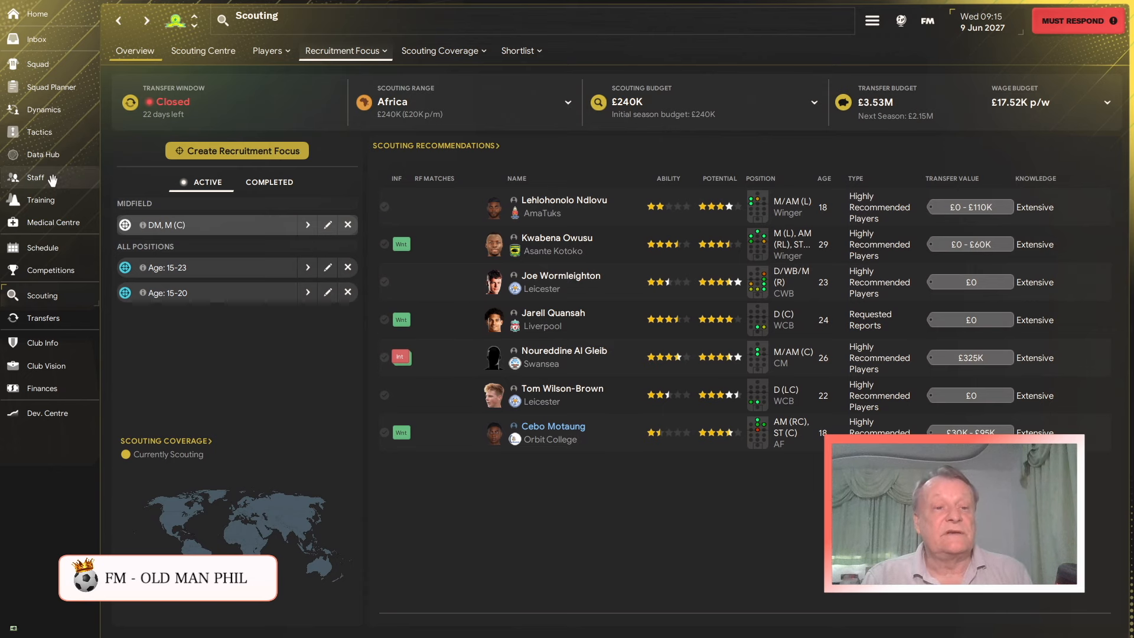
- Show the Scouting staff responsibilities for meetings, scout assignments and analysis reports
click(35, 178)
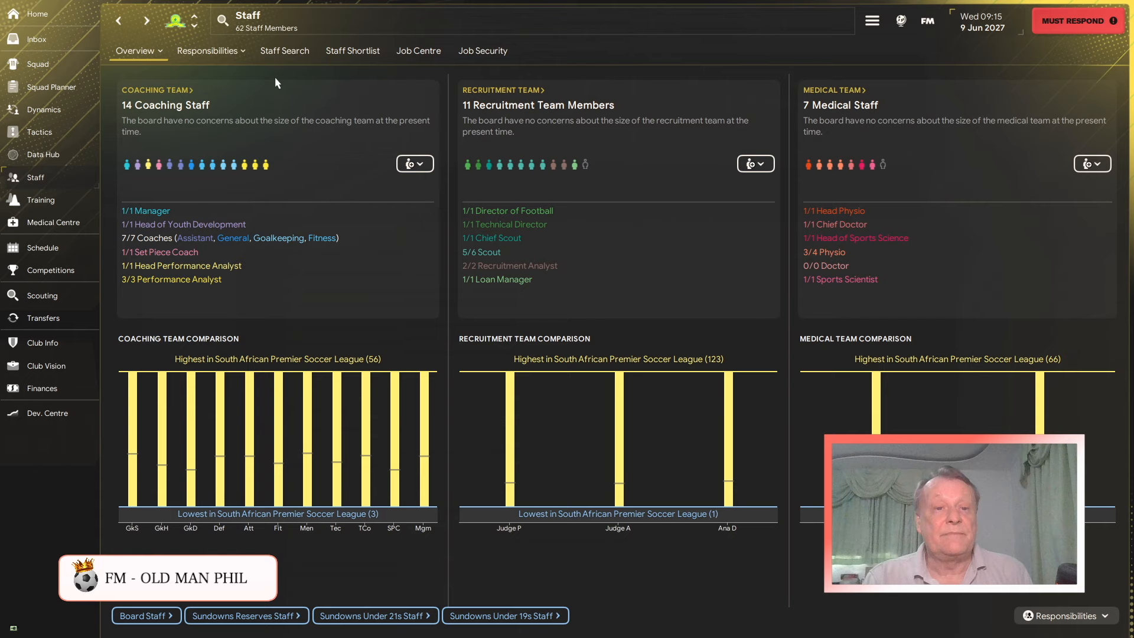
click(210, 51)
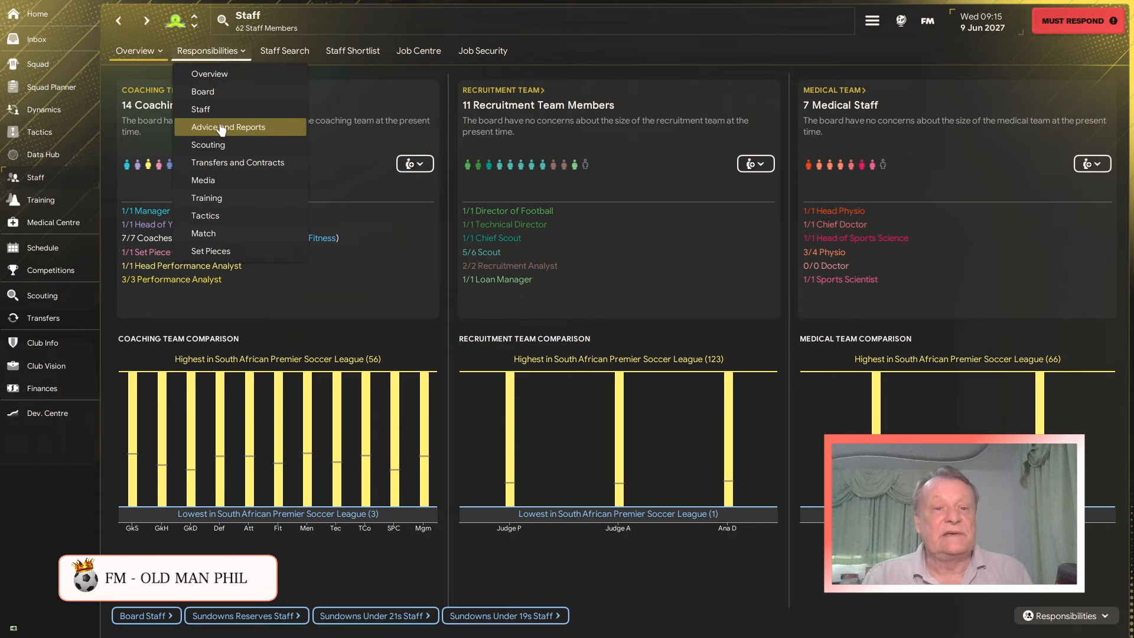
click(208, 144)
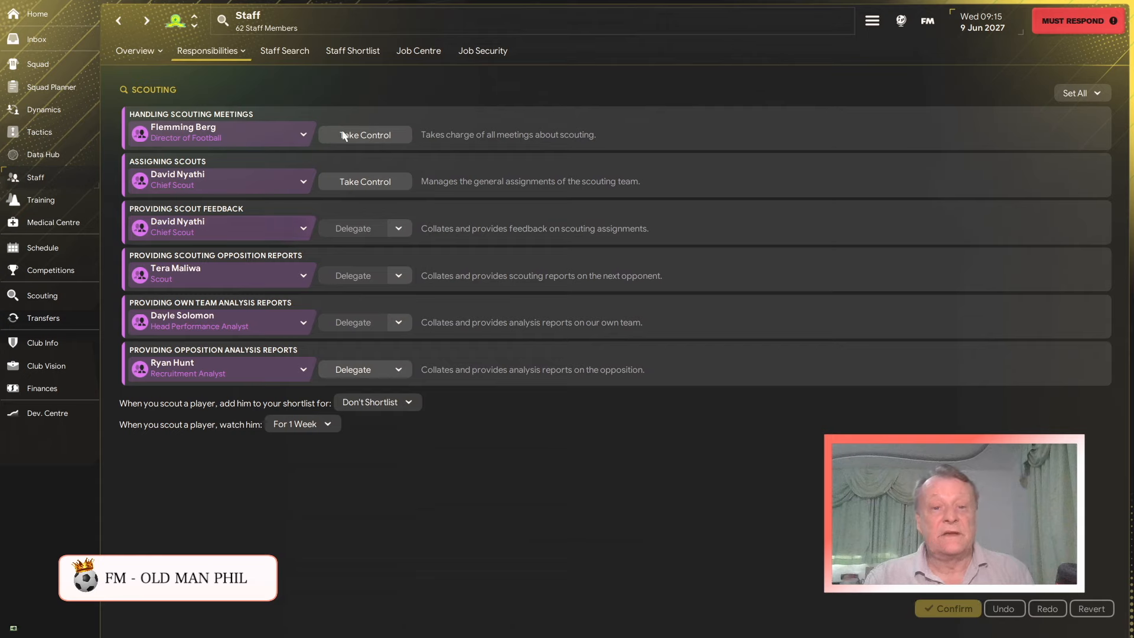
mouse_move(244, 440)
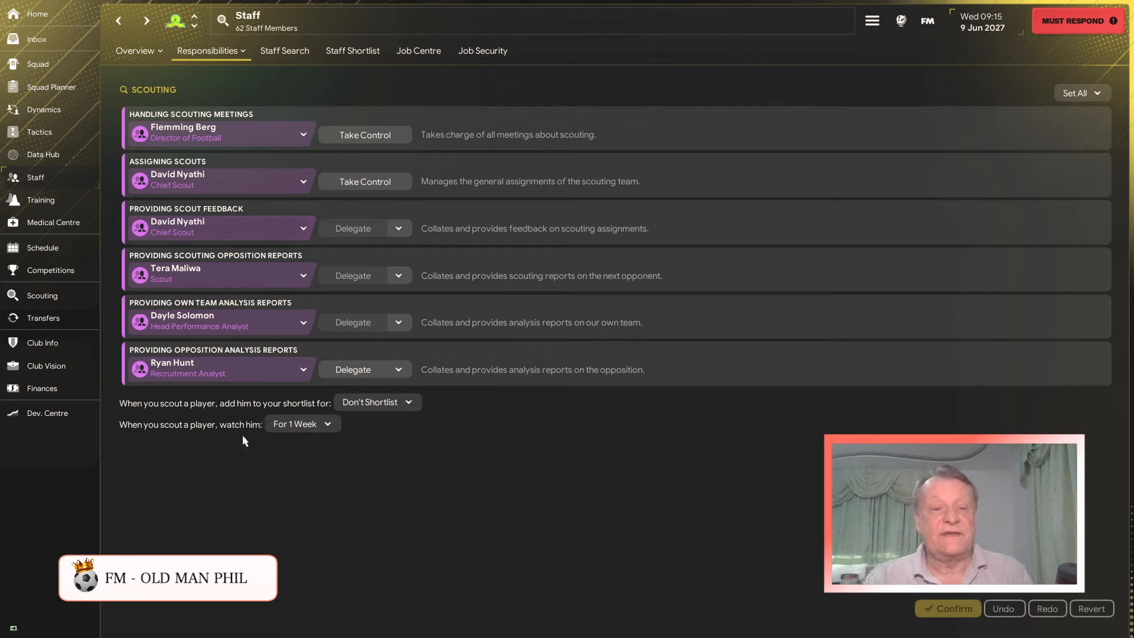
click(210, 51)
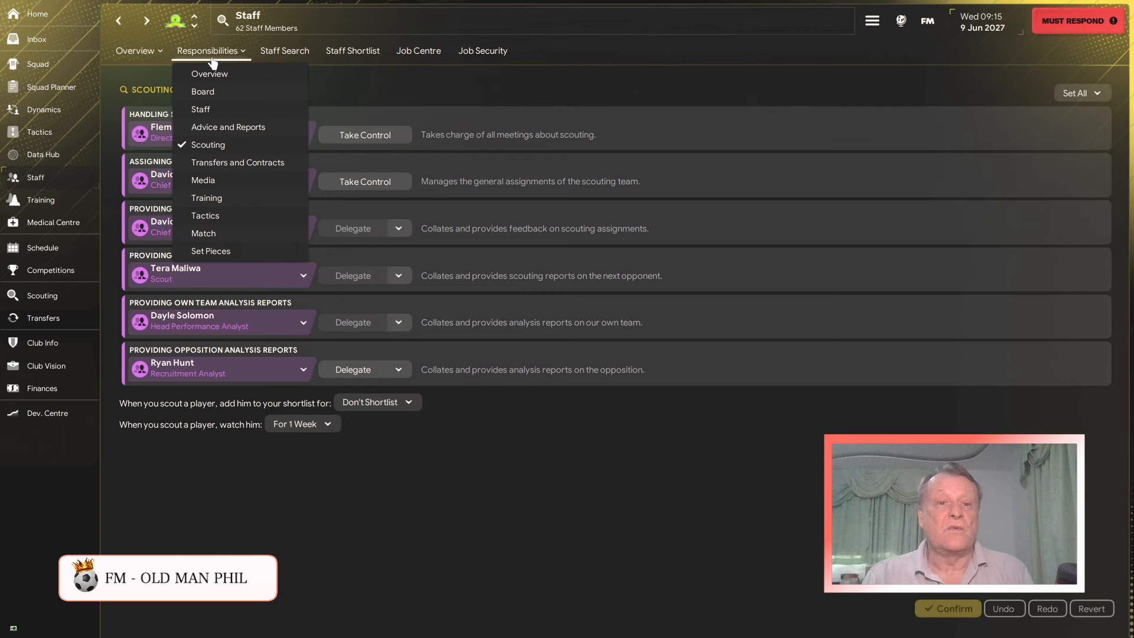
mouse_move(209, 73)
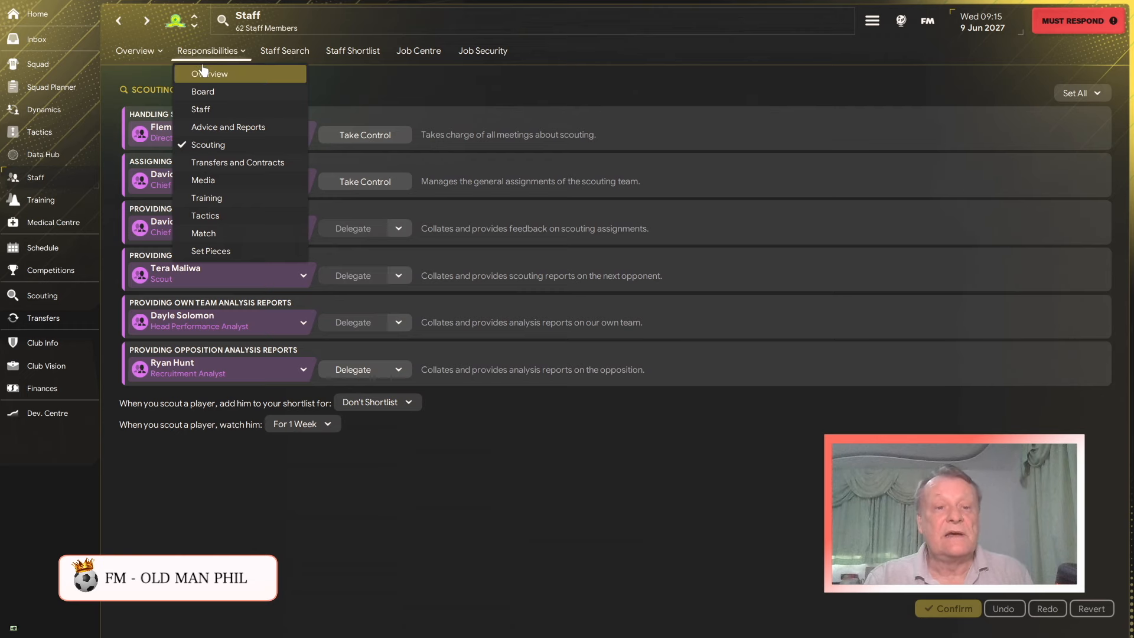
- Browse the Transfers and Contracts responsibilities, showing the Director of Football handling signings and sales
click(237, 162)
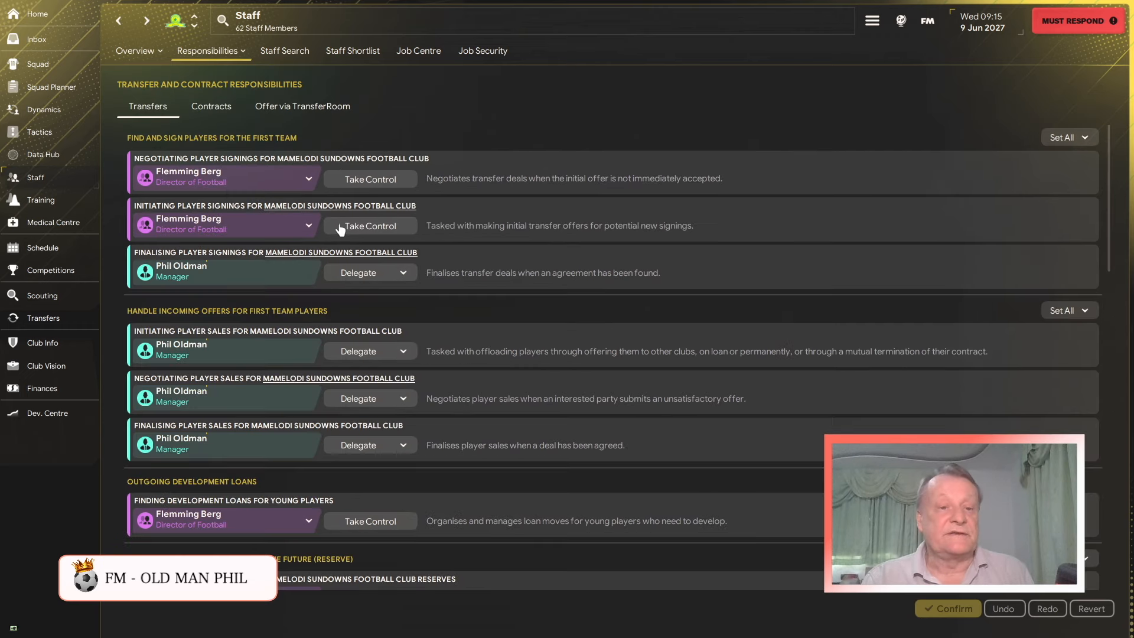
mouse_move(300, 248)
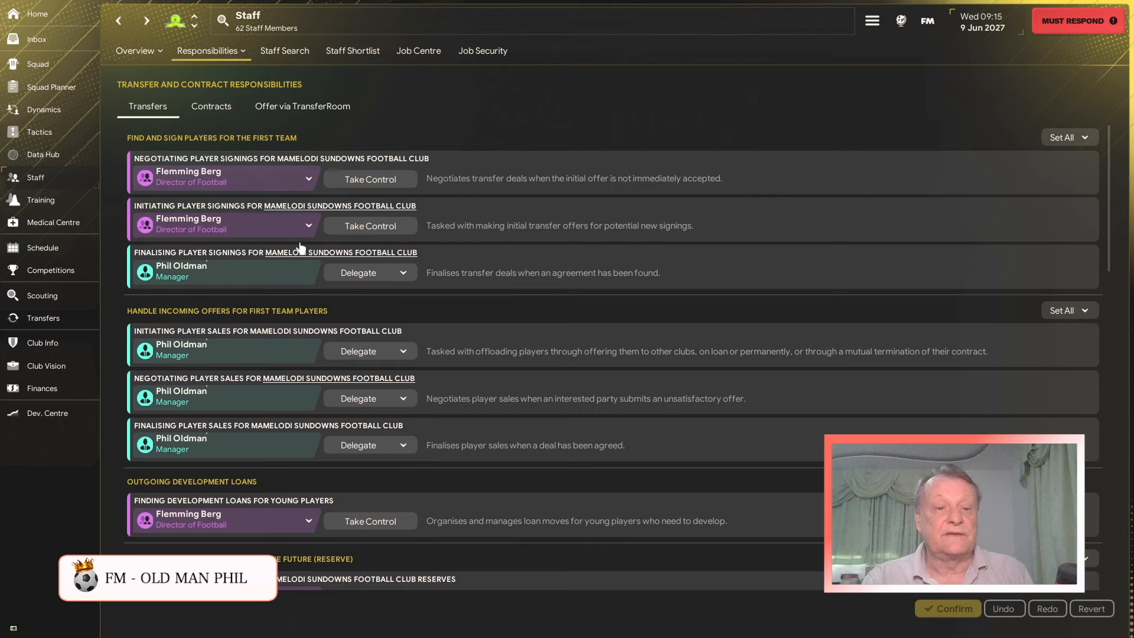
mouse_move(273, 267)
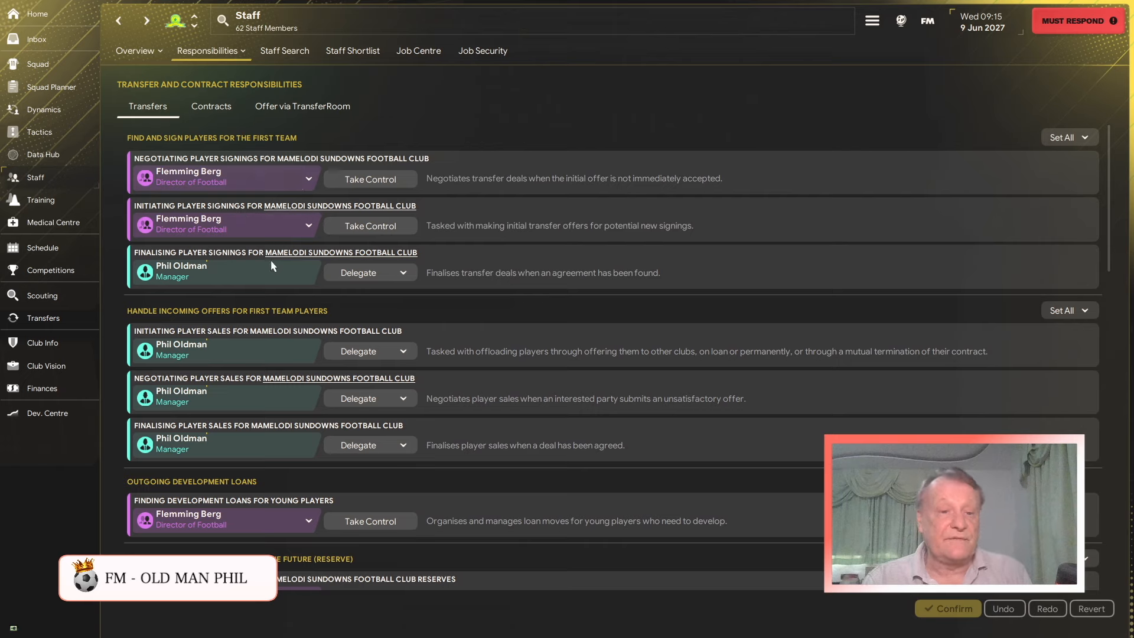
mouse_move(402, 398)
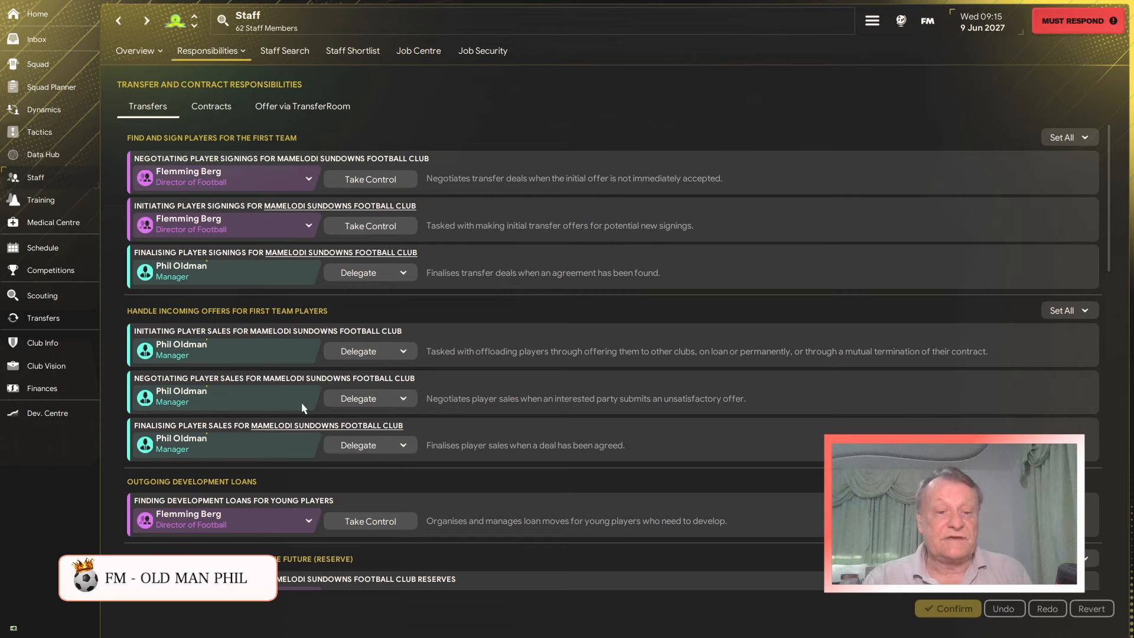
scroll(down, 3)
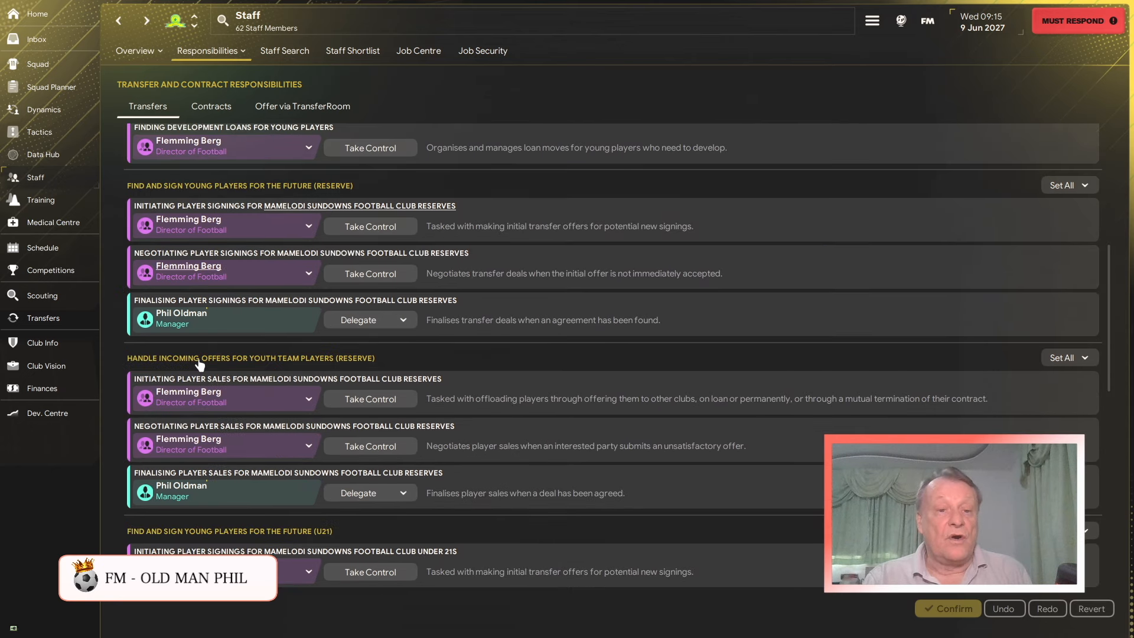
mouse_move(249, 226)
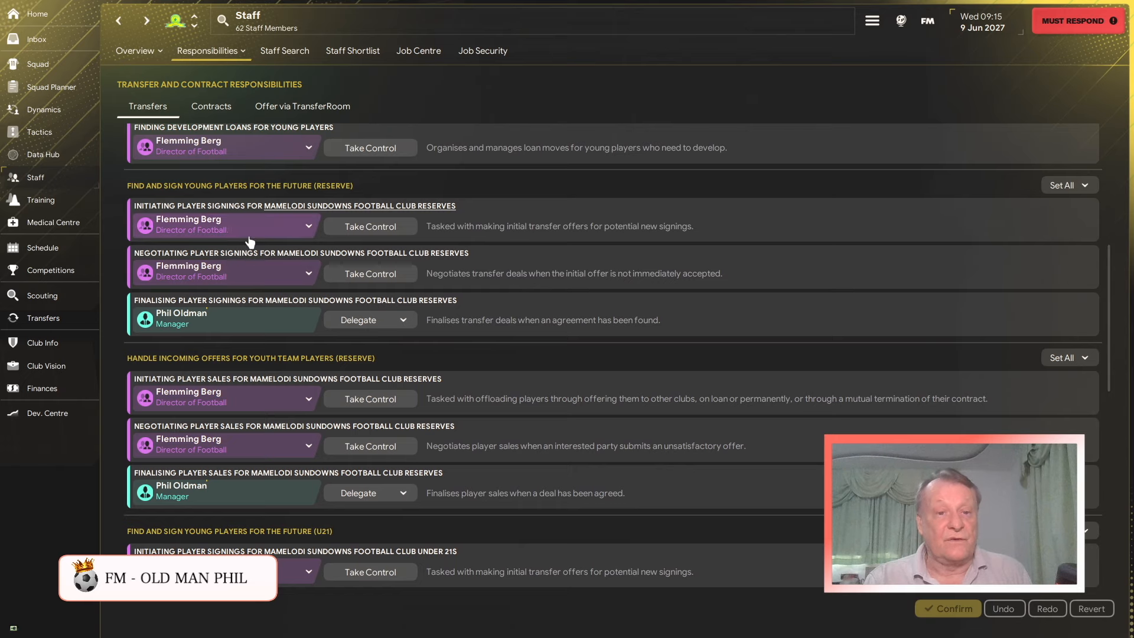
mouse_move(269, 325)
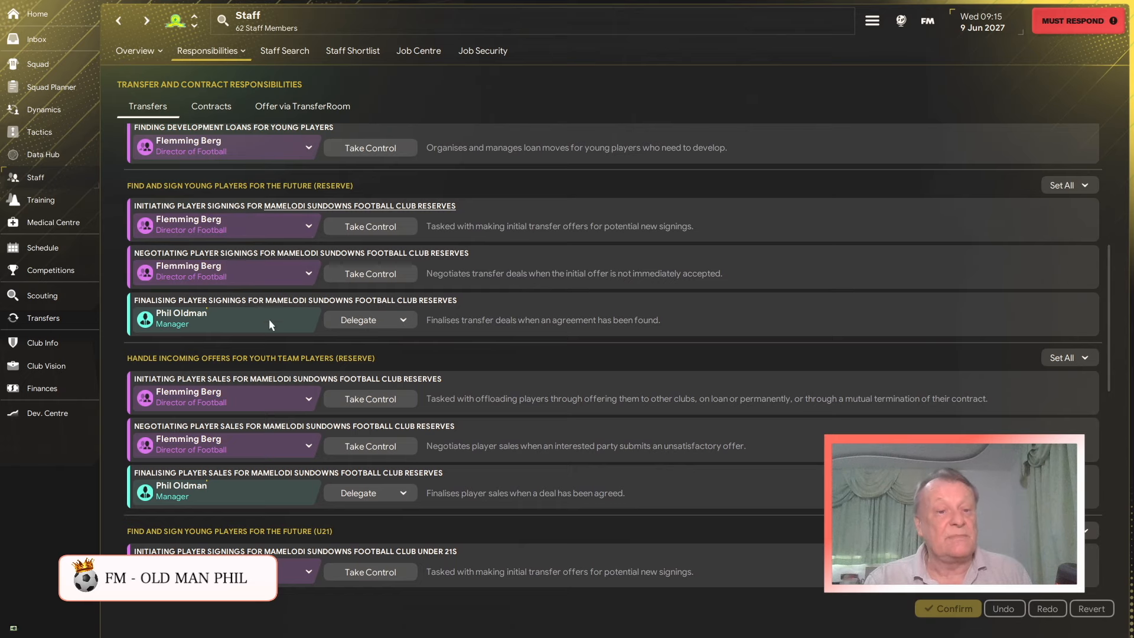
scroll(down, 3)
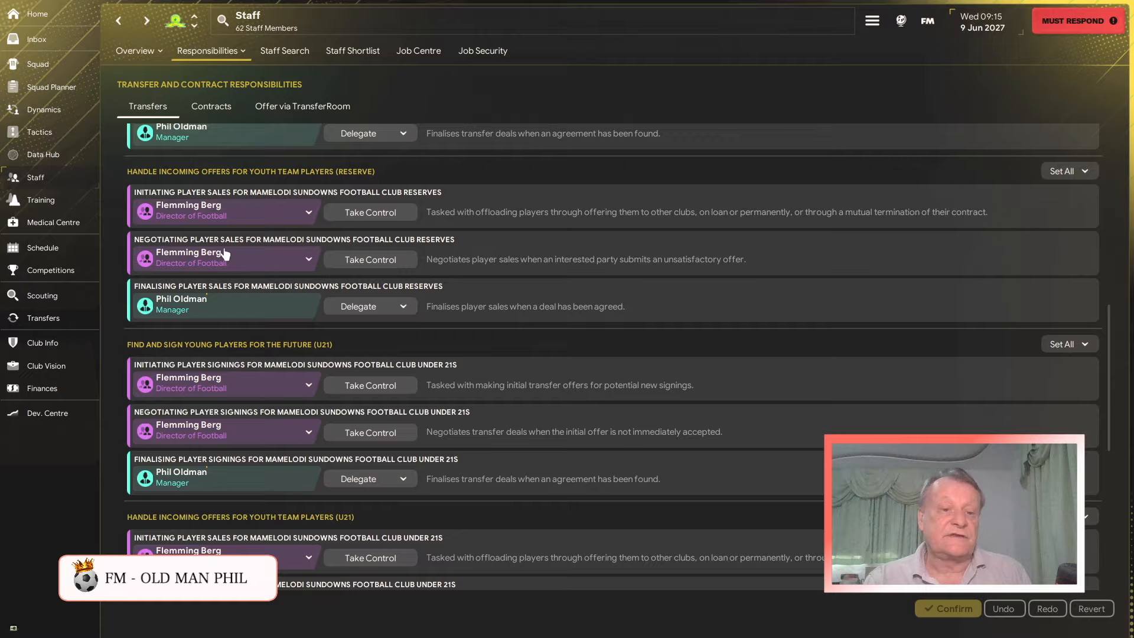
scroll(down, 3)
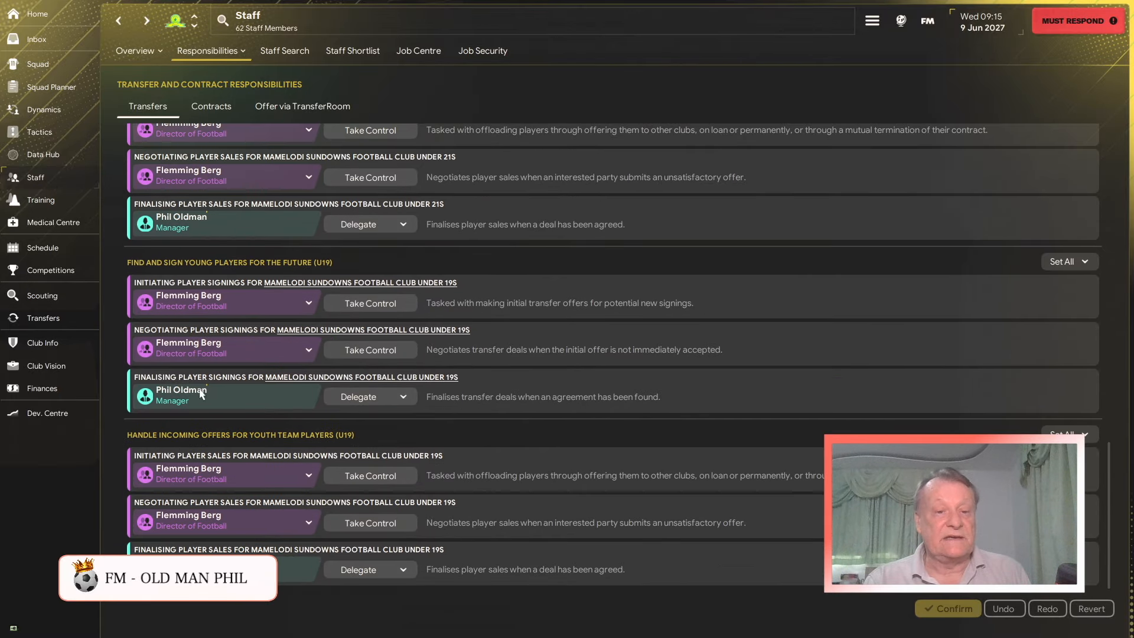
mouse_move(241, 405)
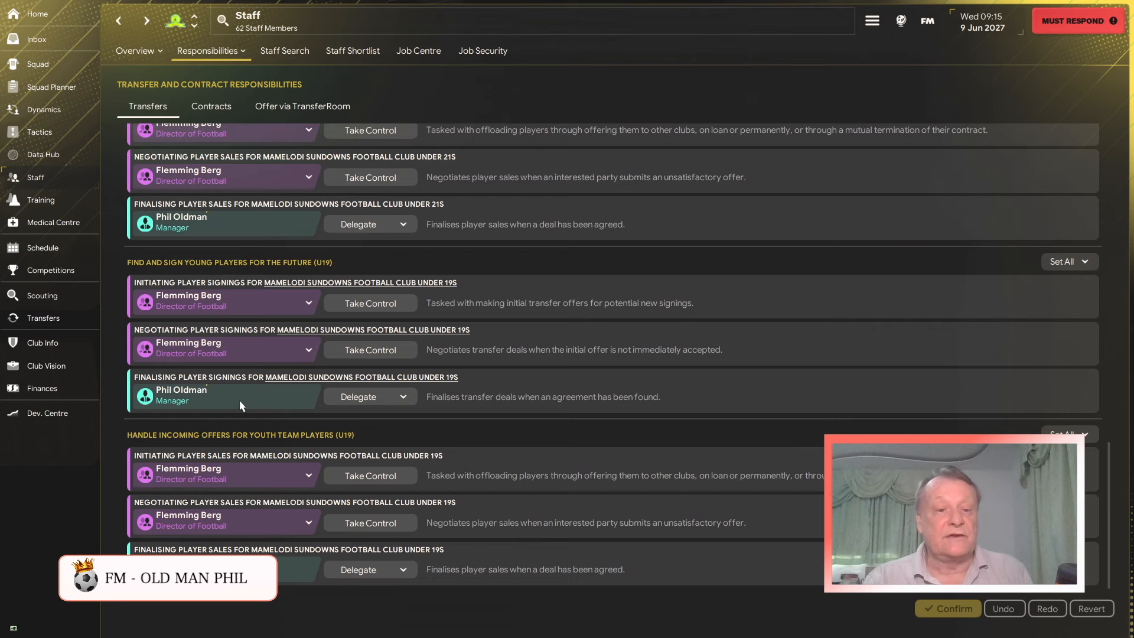
scroll(up, 3)
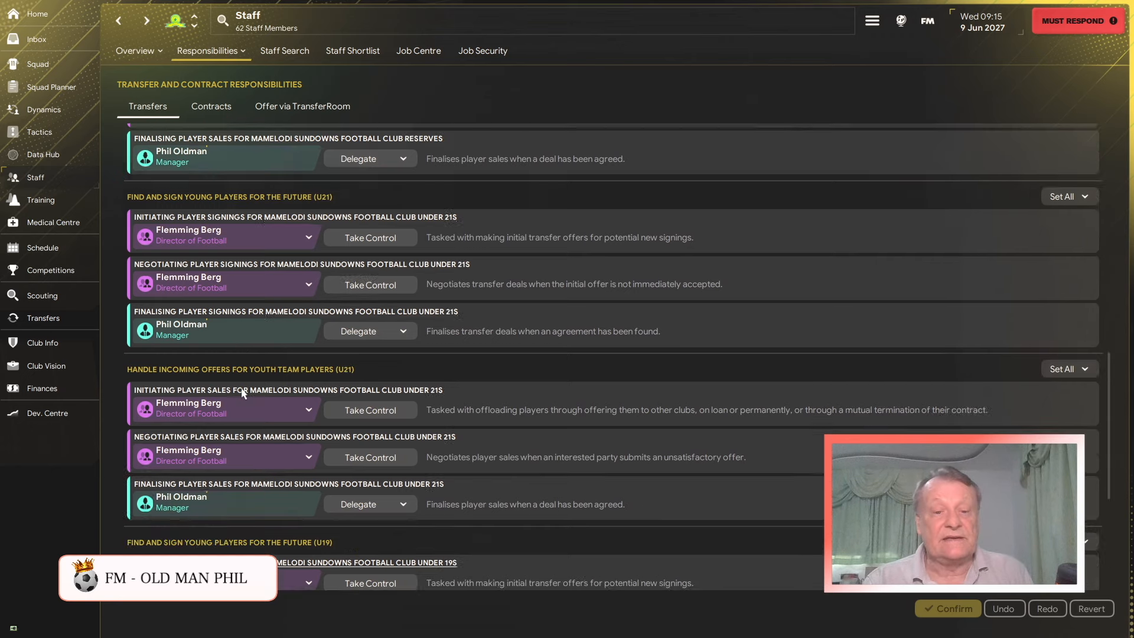
click(133, 51)
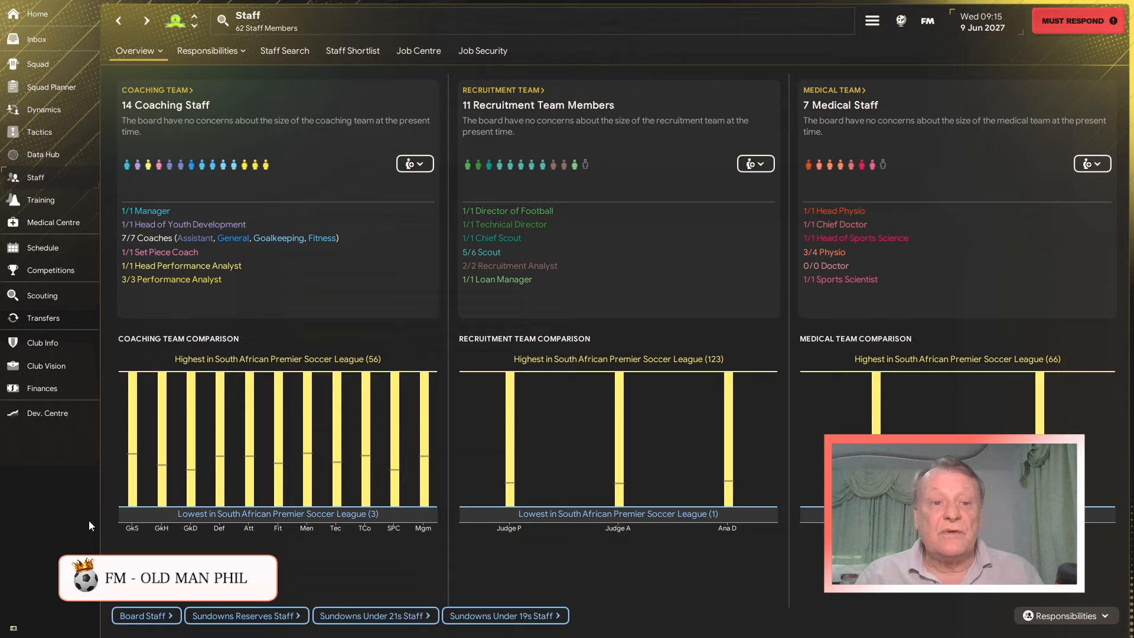
mouse_move(322, 168)
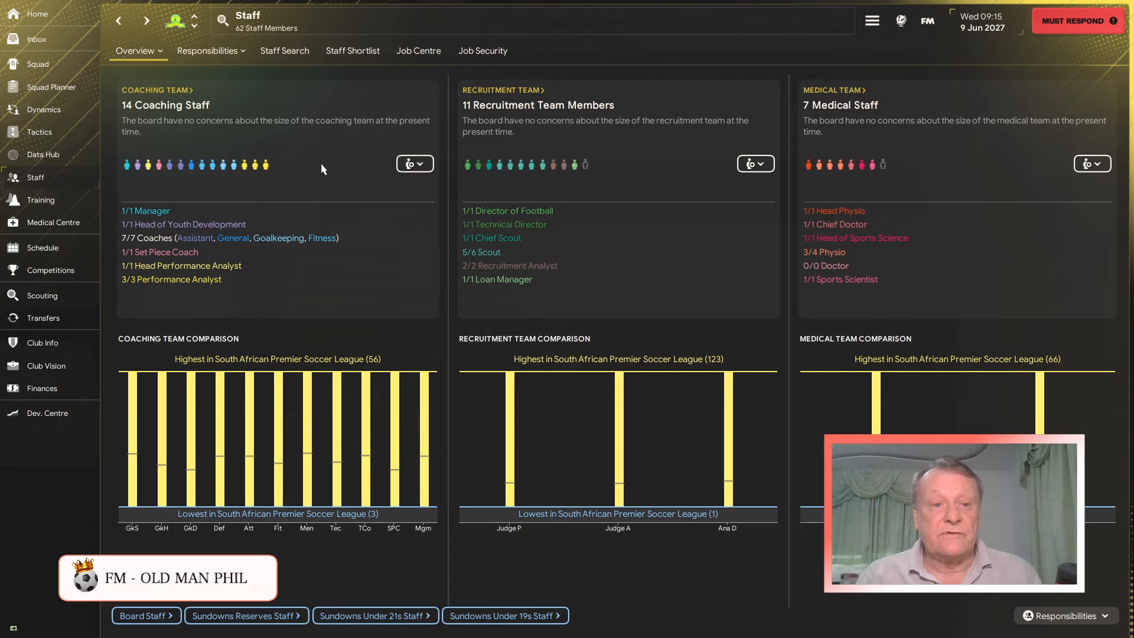
mouse_move(307, 155)
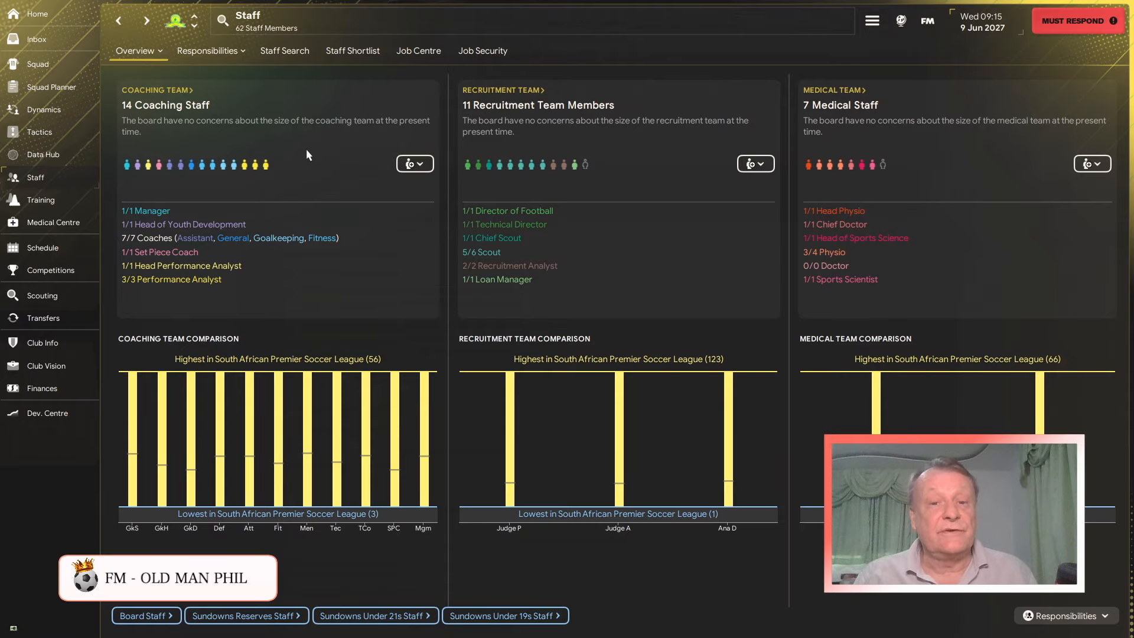
mouse_move(327, 168)
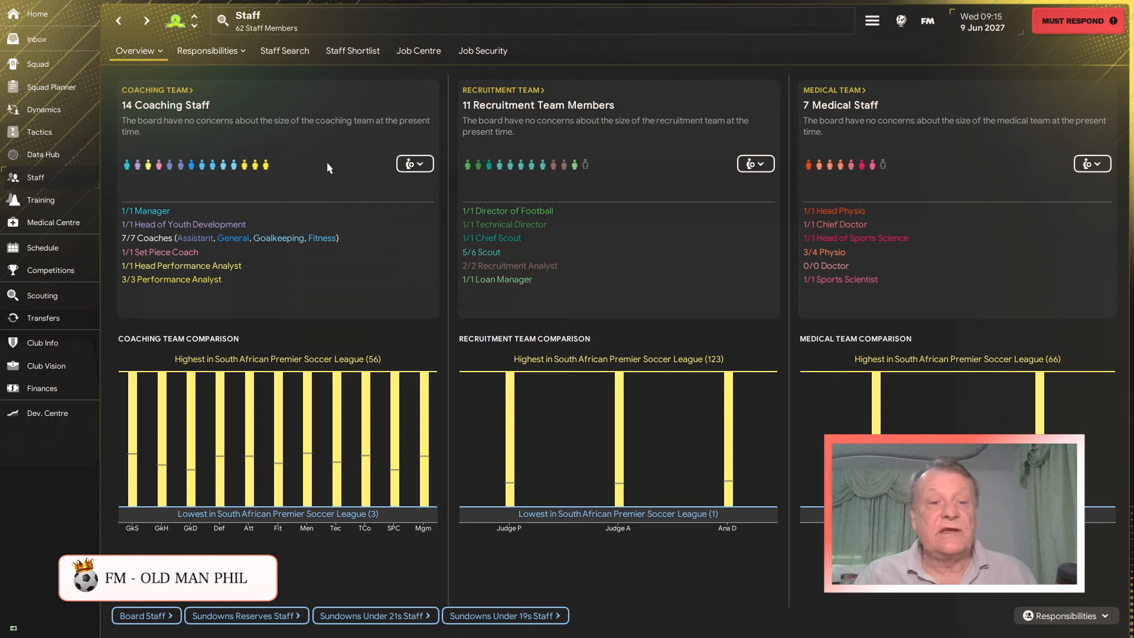
mouse_move(323, 167)
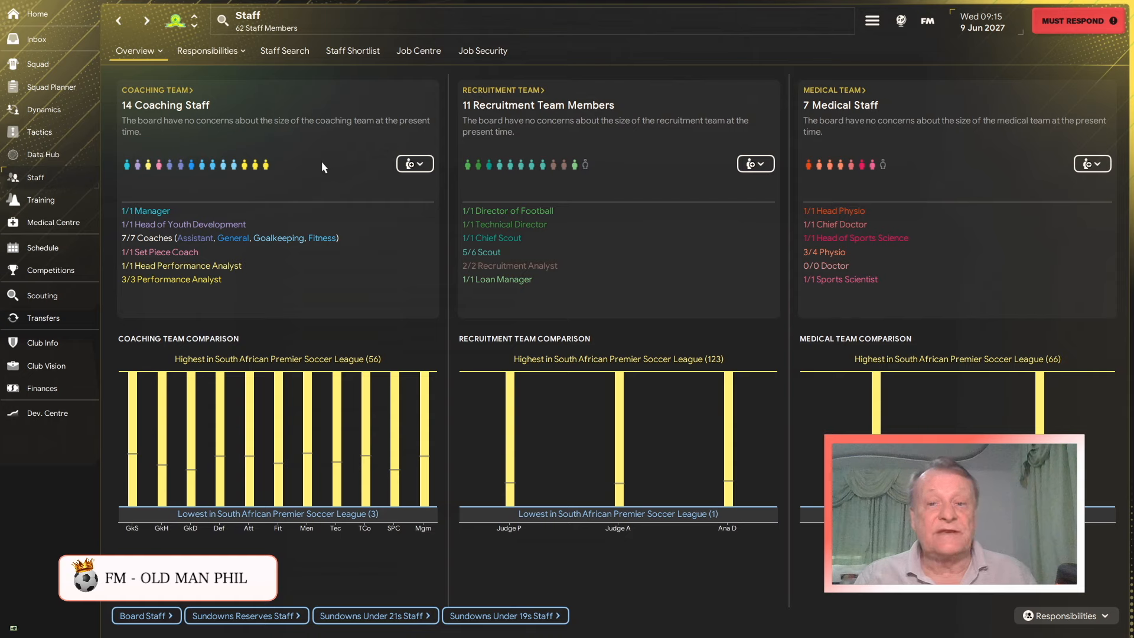
mouse_move(39, 87)
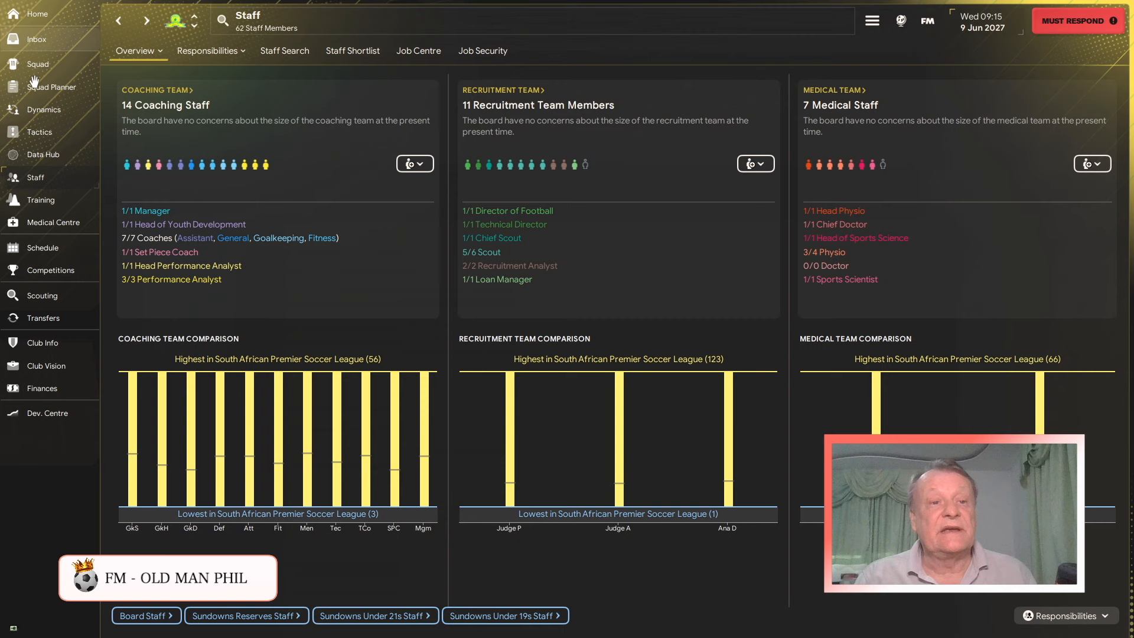
- Read the president's inbox message requesting a meeting about the manager's future
click(36, 39)
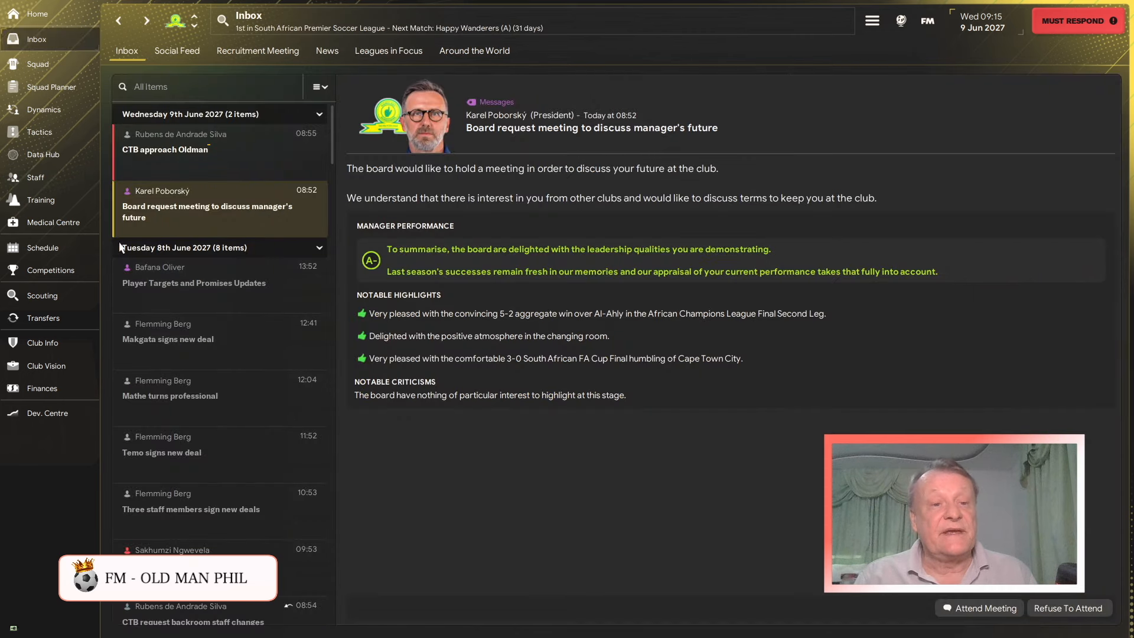
mouse_move(814, 114)
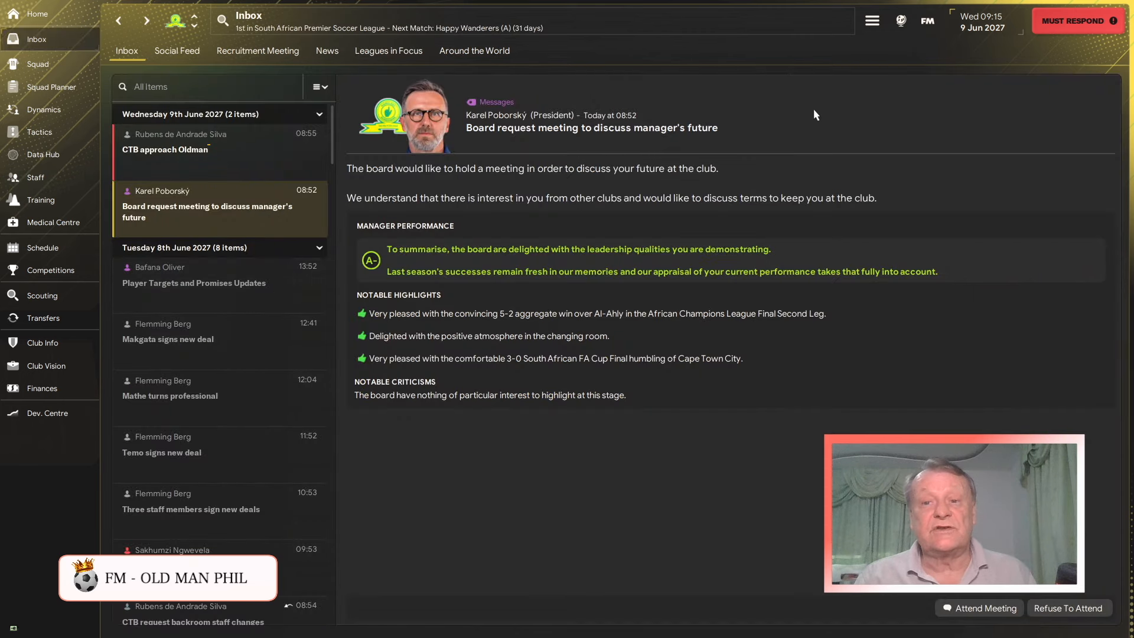
mouse_move(81, 273)
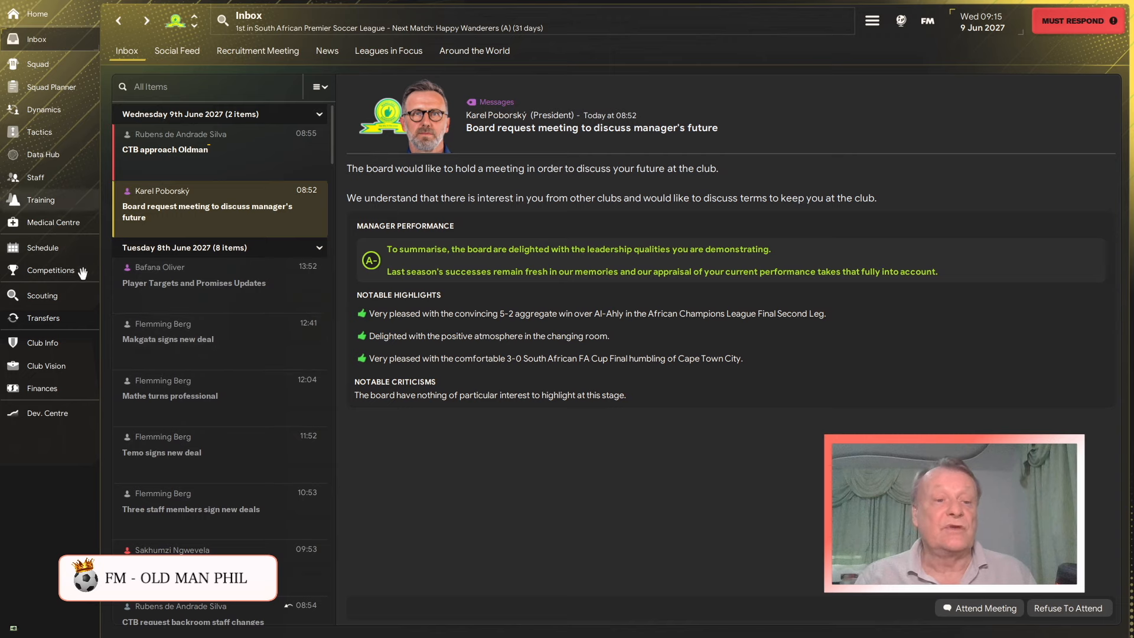
mouse_move(77, 318)
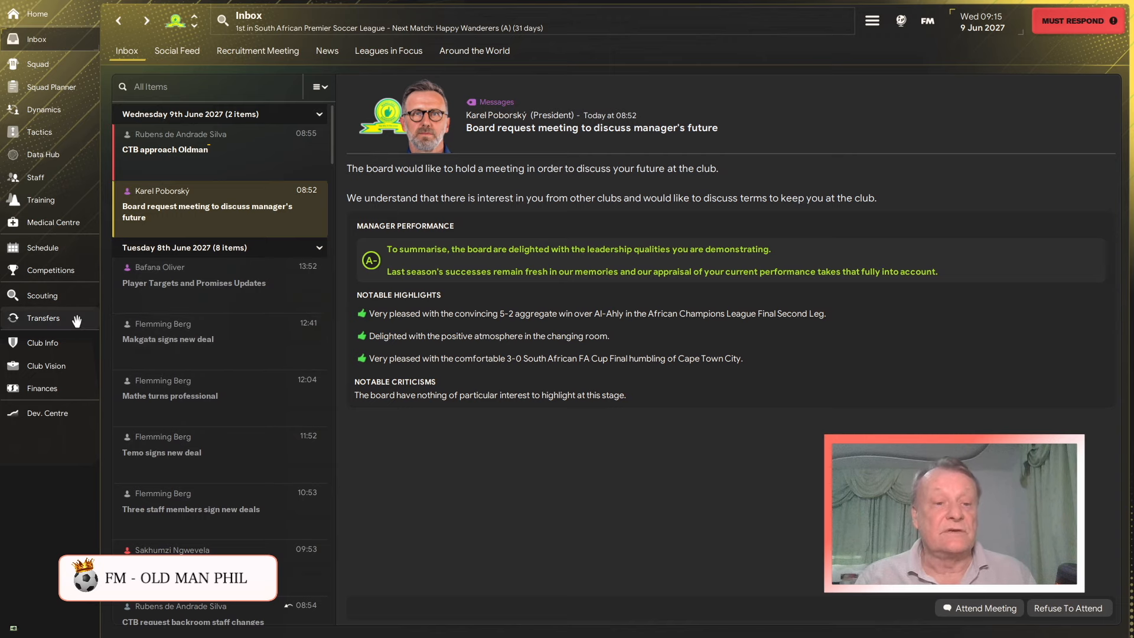
- View the Transfer Centre with incoming signings, £3.53M budget and £17.52K weekly wages
click(43, 318)
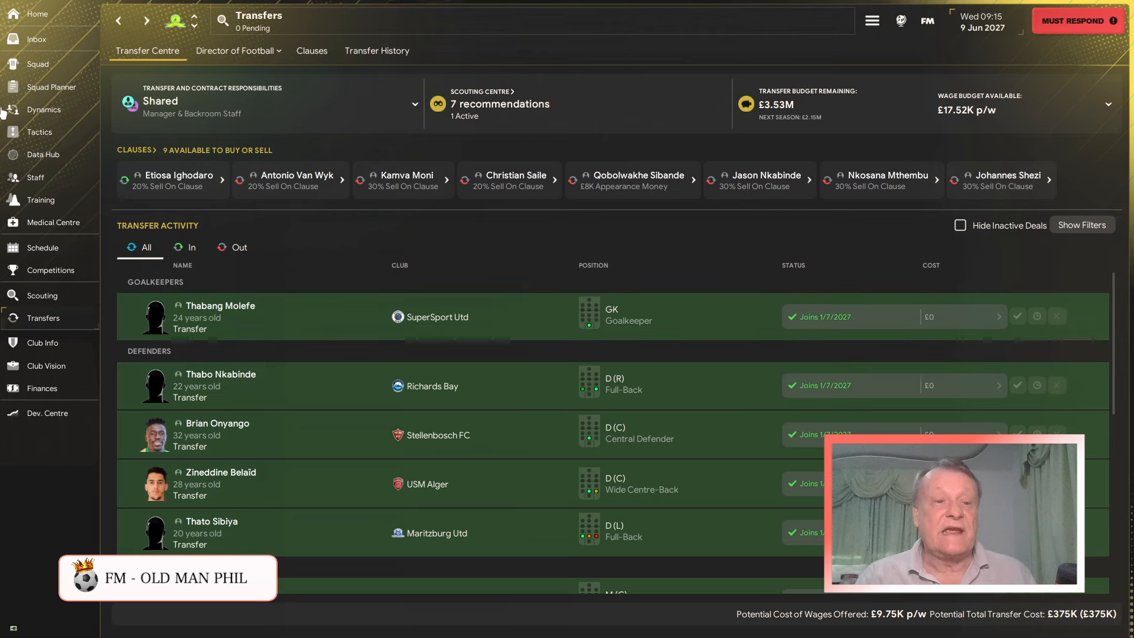
mouse_move(36, 39)
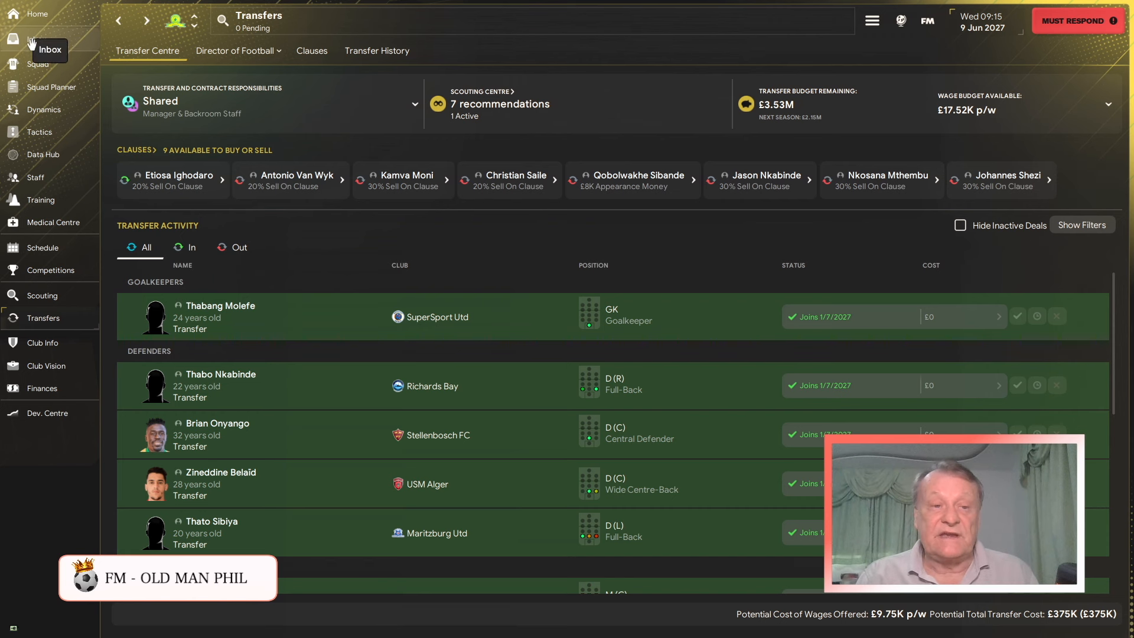
- Return to the home overview showing Sundowns top of the league and available jobs
click(36, 14)
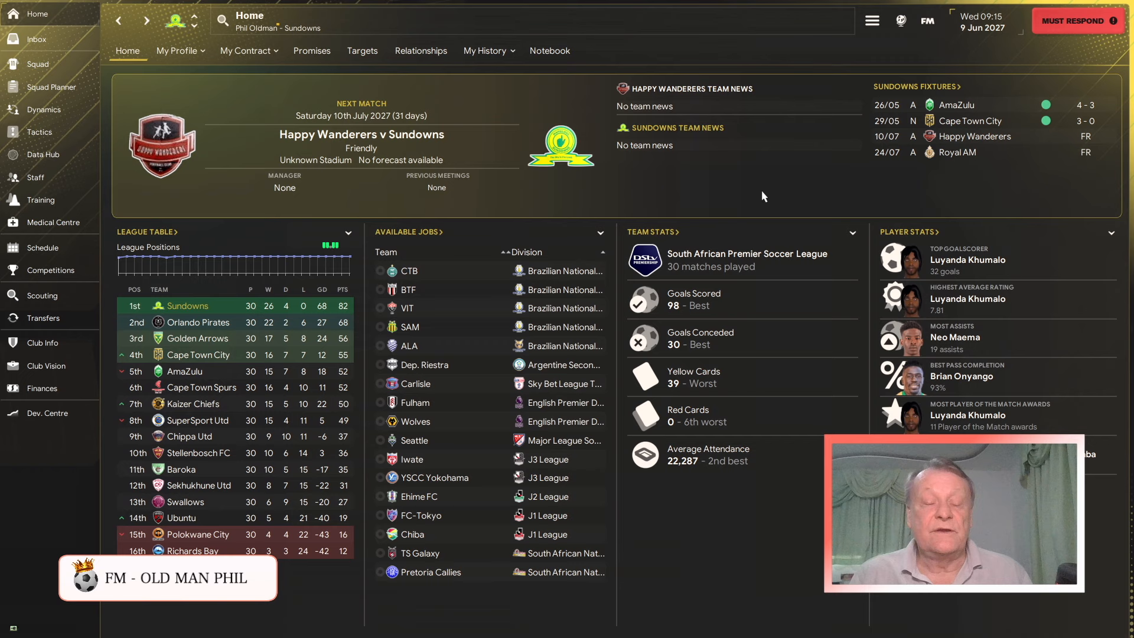
mouse_move(675, 176)
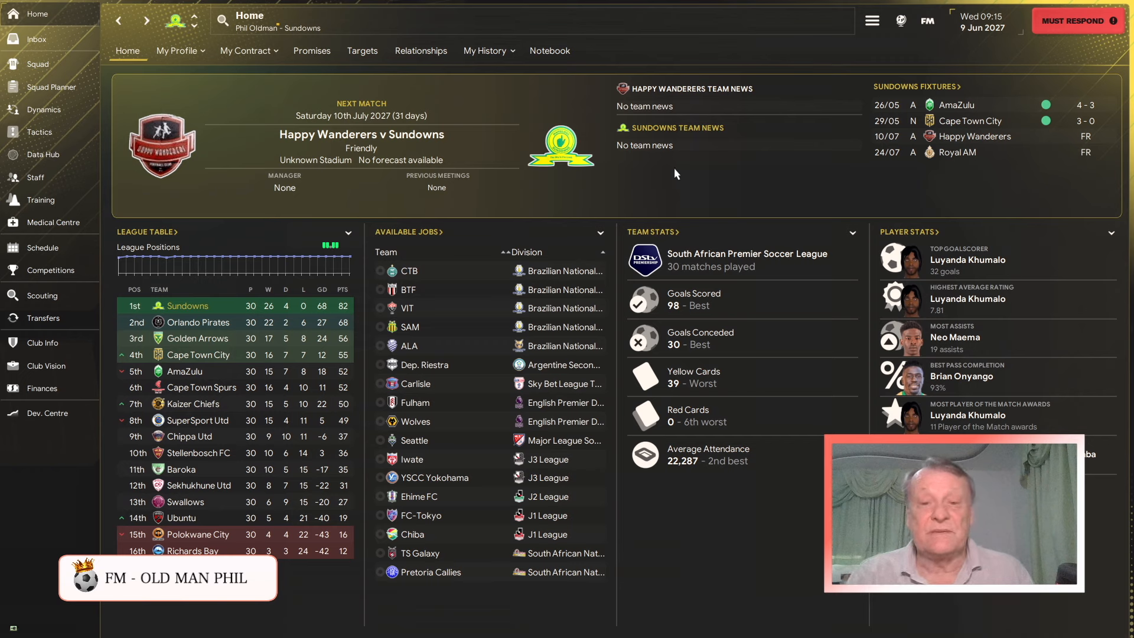
mouse_move(593, 175)
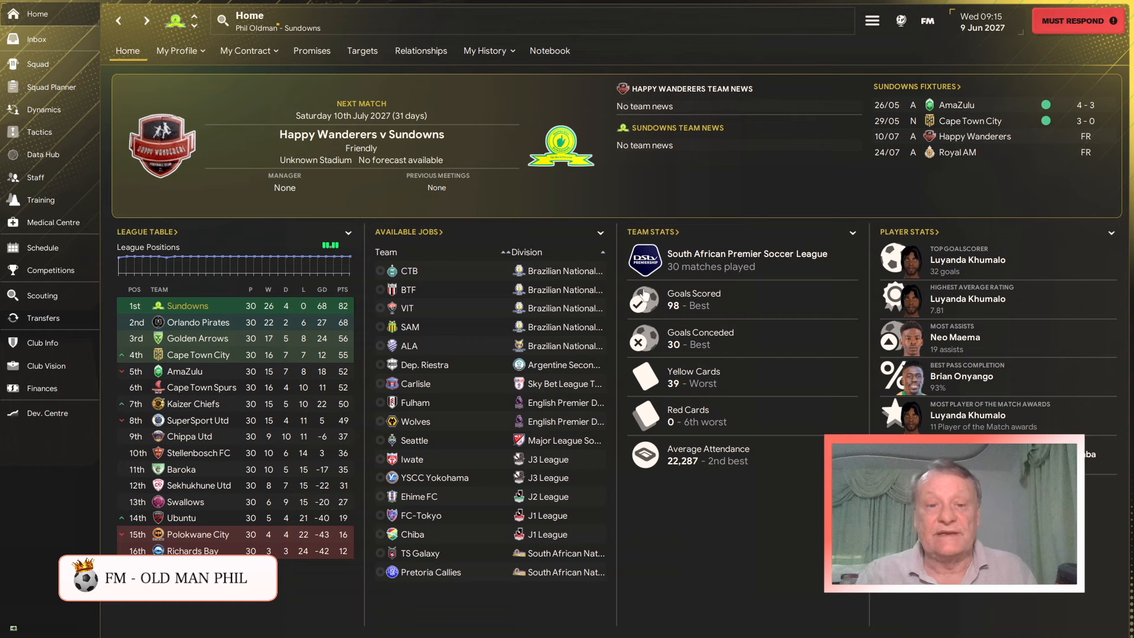
mouse_move(730, 193)
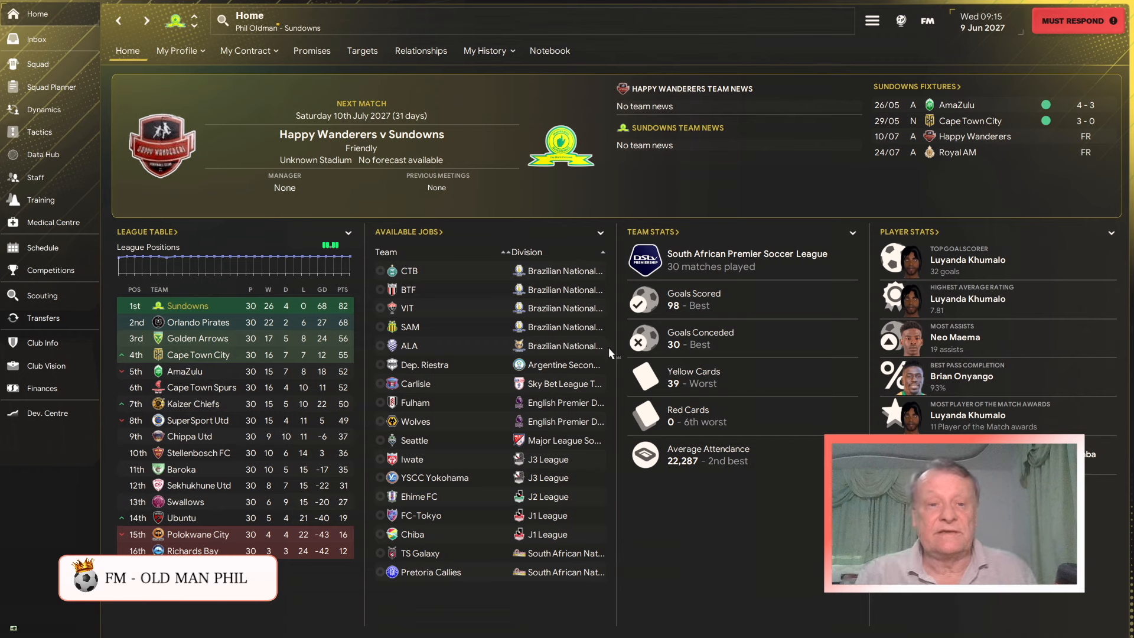
mouse_move(261, 156)
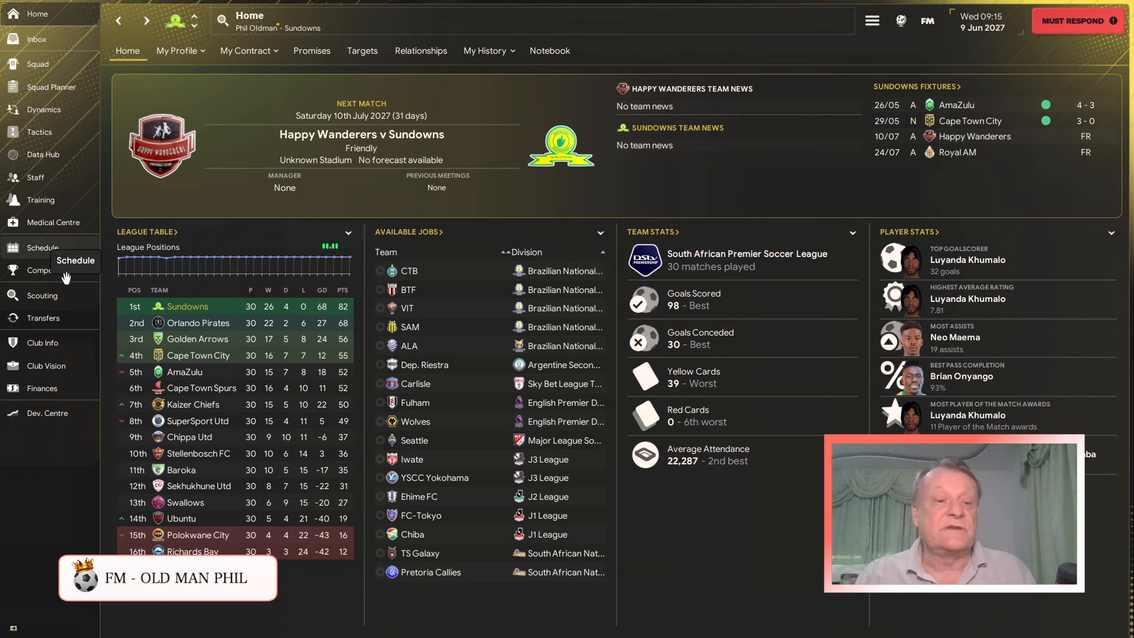
- Filter scouted players to DM/M (C), listing 20 midfielders led by Mattéo Ahlinvi
click(42, 295)
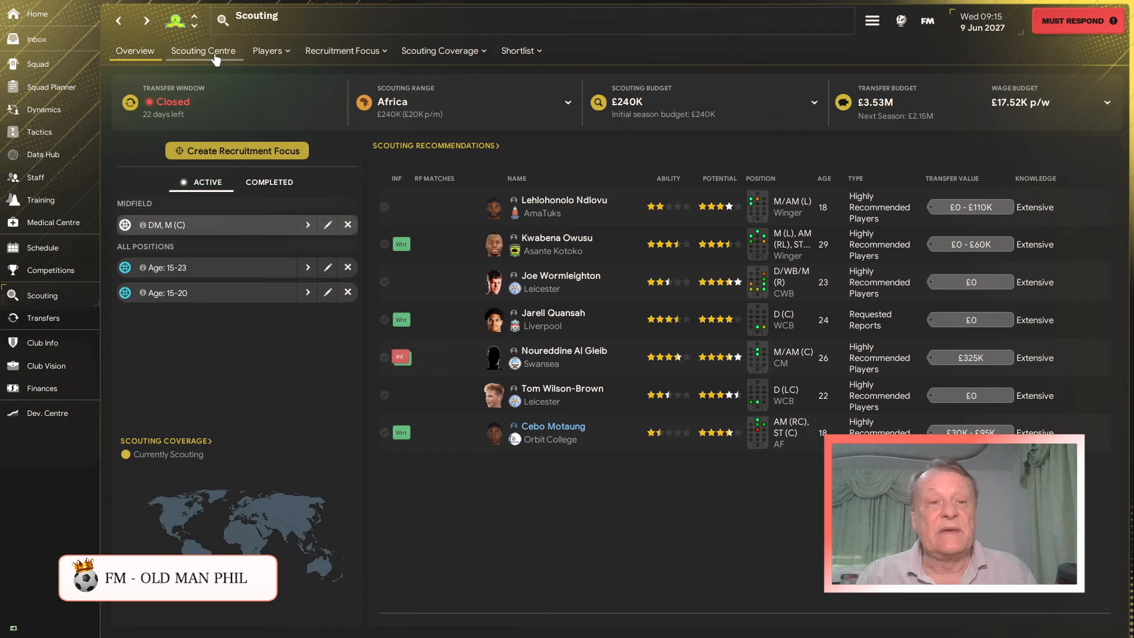
click(266, 50)
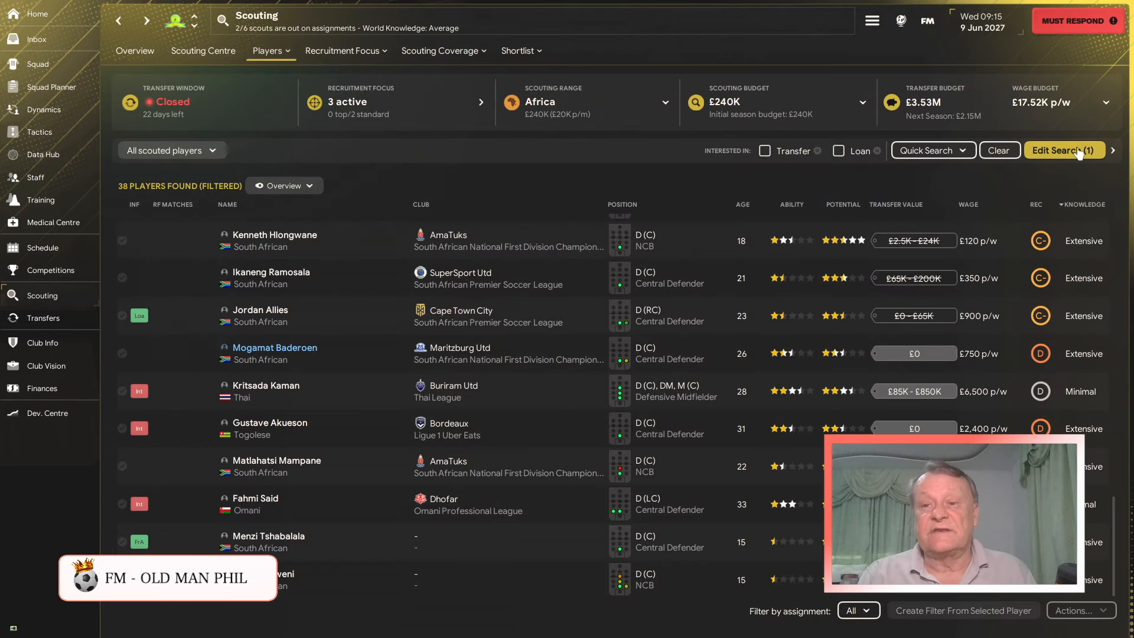
click(1063, 150)
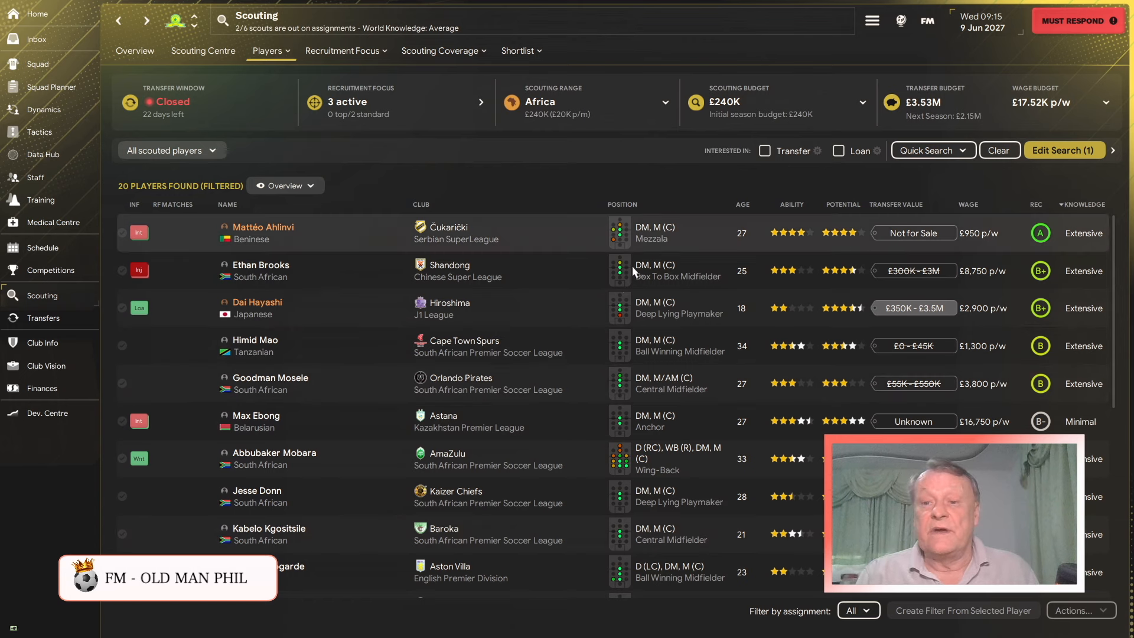
mouse_move(583, 181)
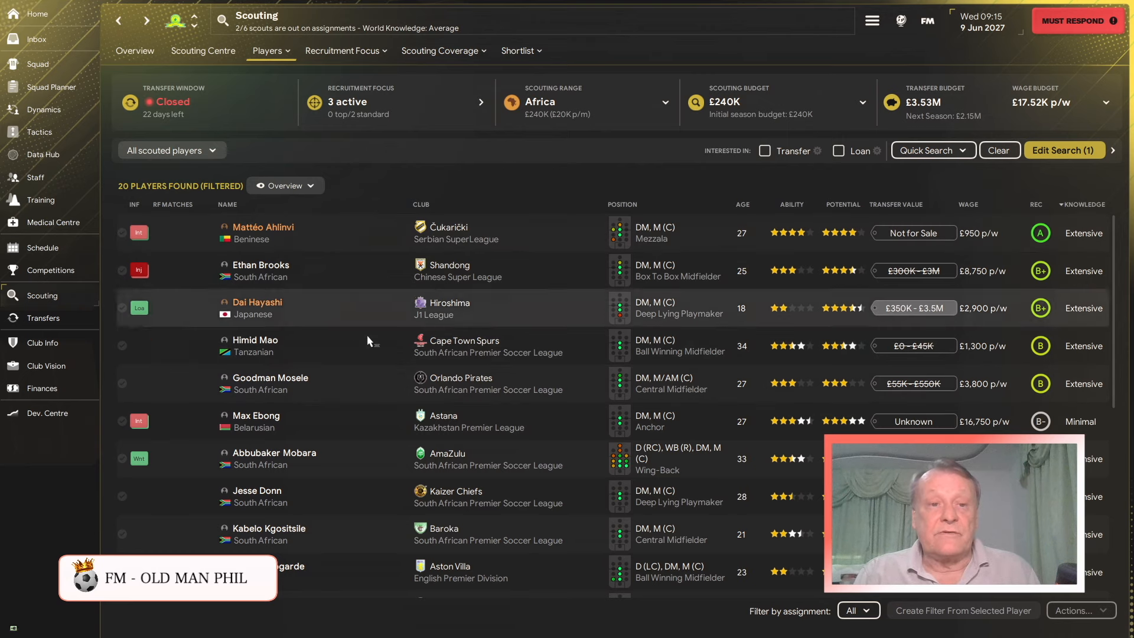
- Return to the home overview with the league table and Happy Wanderers friendly
click(34, 13)
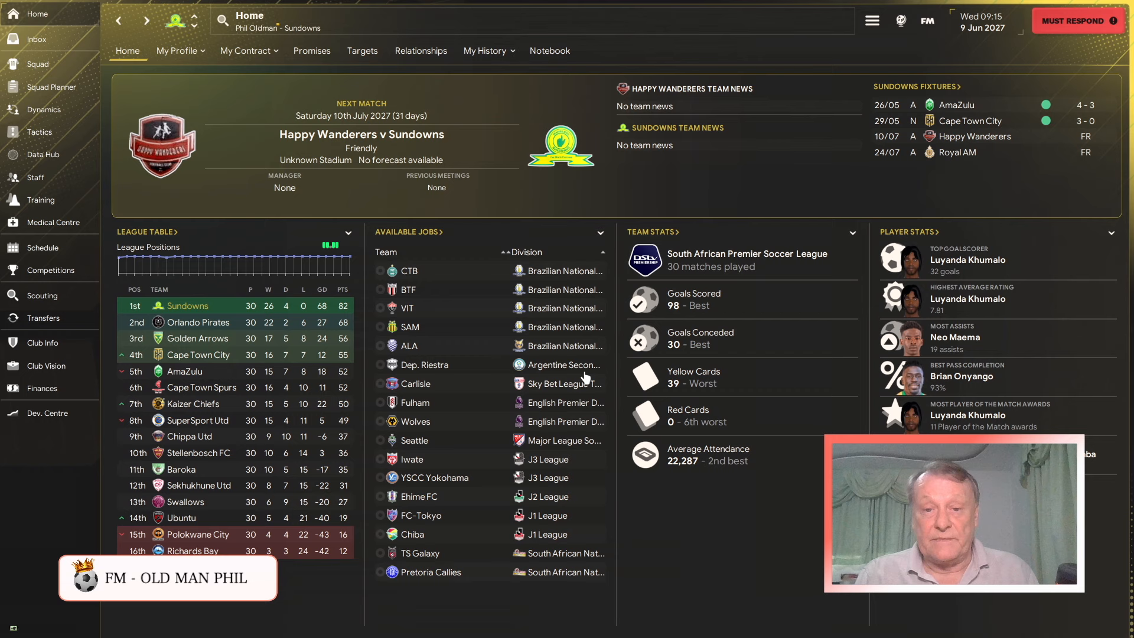
mouse_move(535, 207)
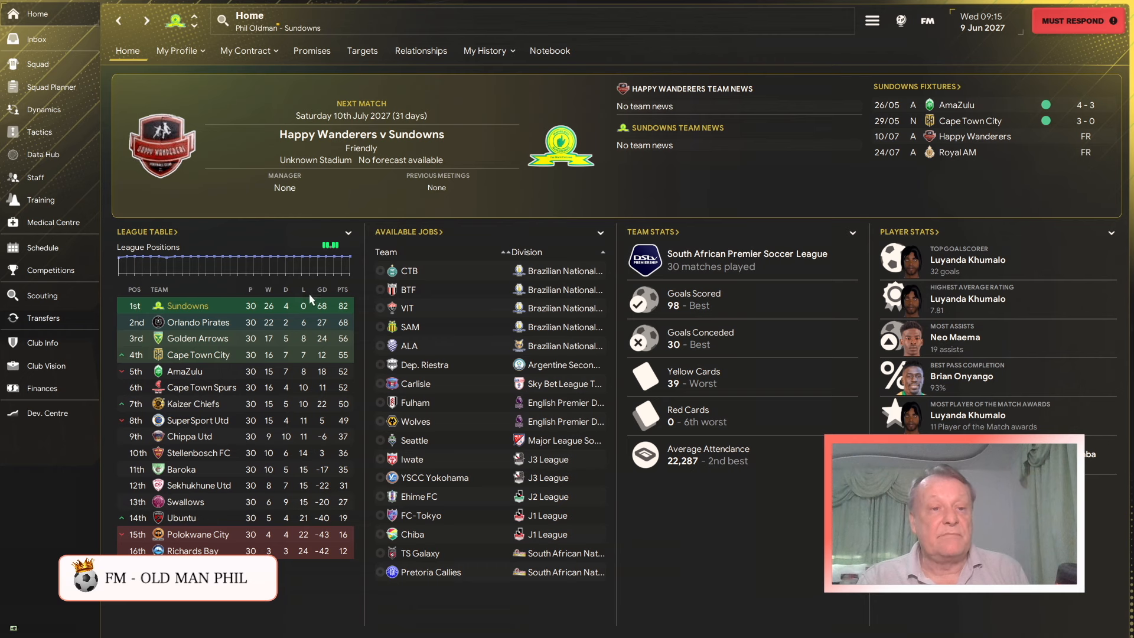
- Open the Data Hub, check player analytics, then show the next-opponent report options
click(42, 154)
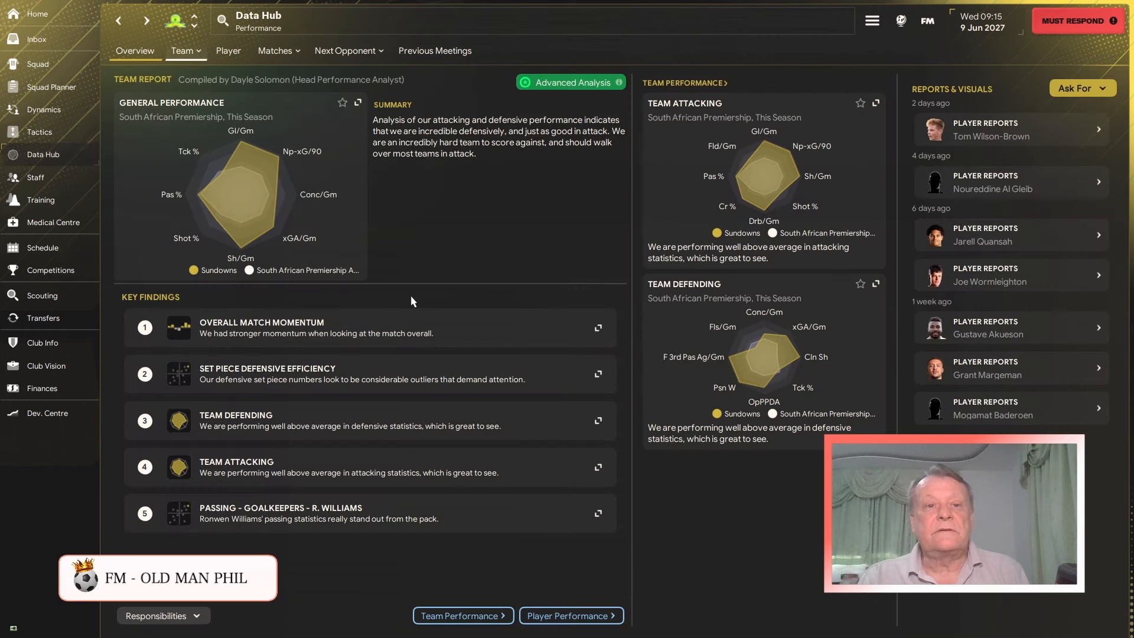
click(227, 51)
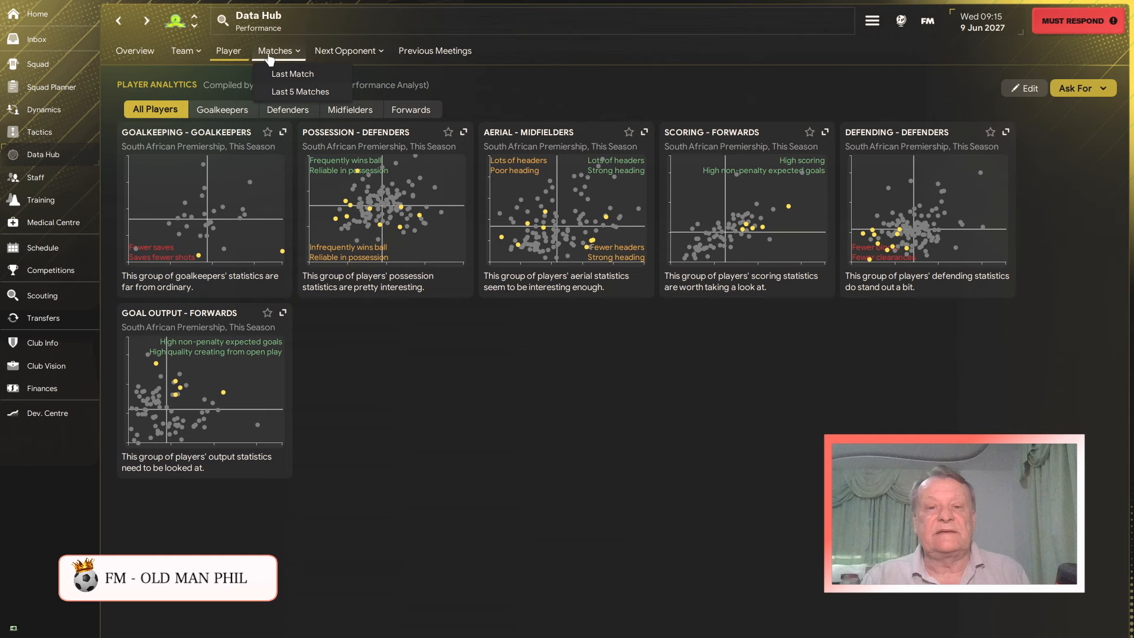
click(435, 51)
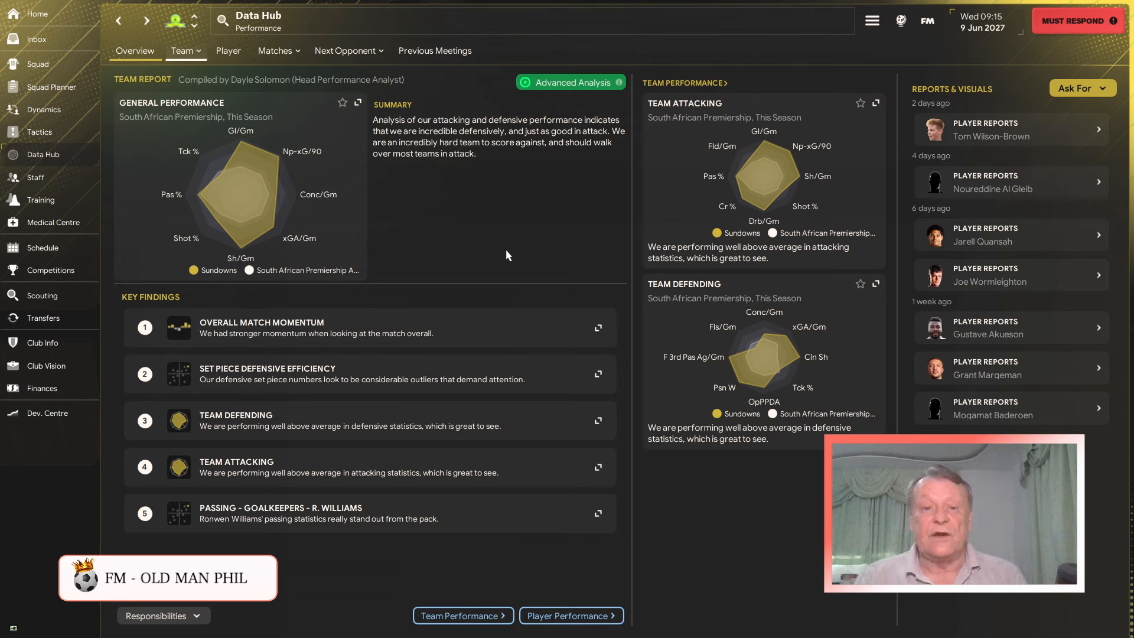
click(345, 50)
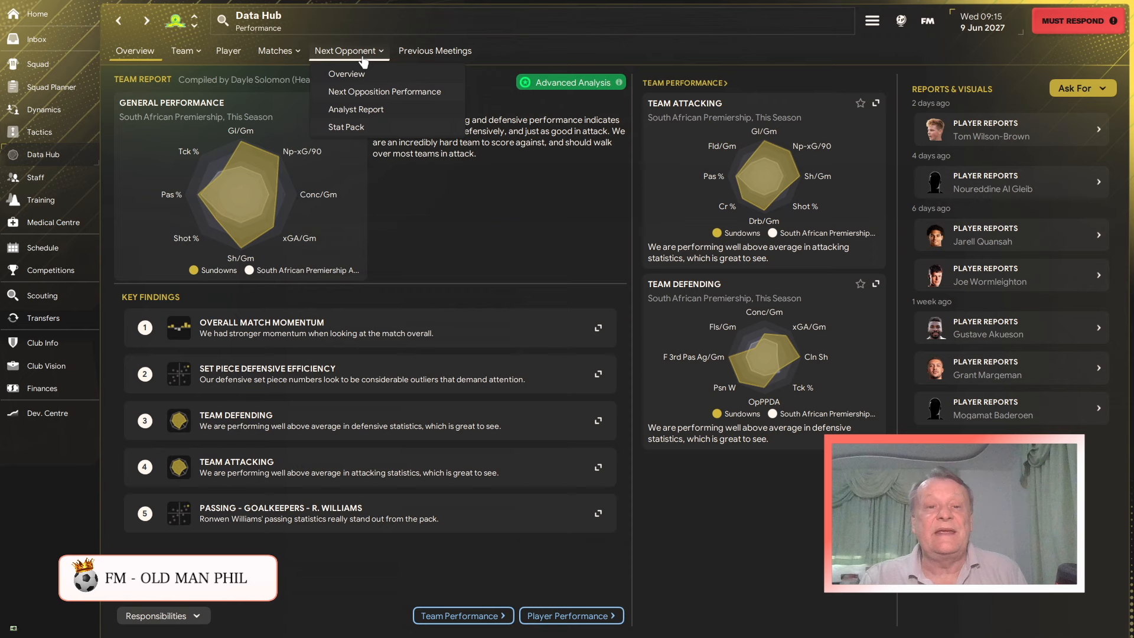
click(385, 91)
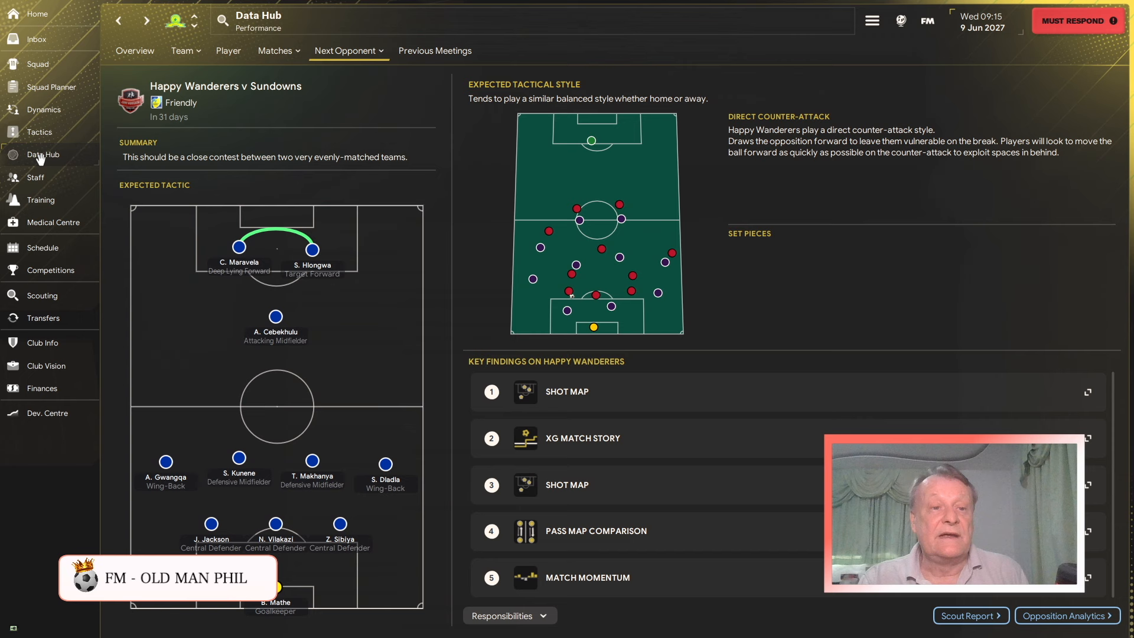
click(135, 51)
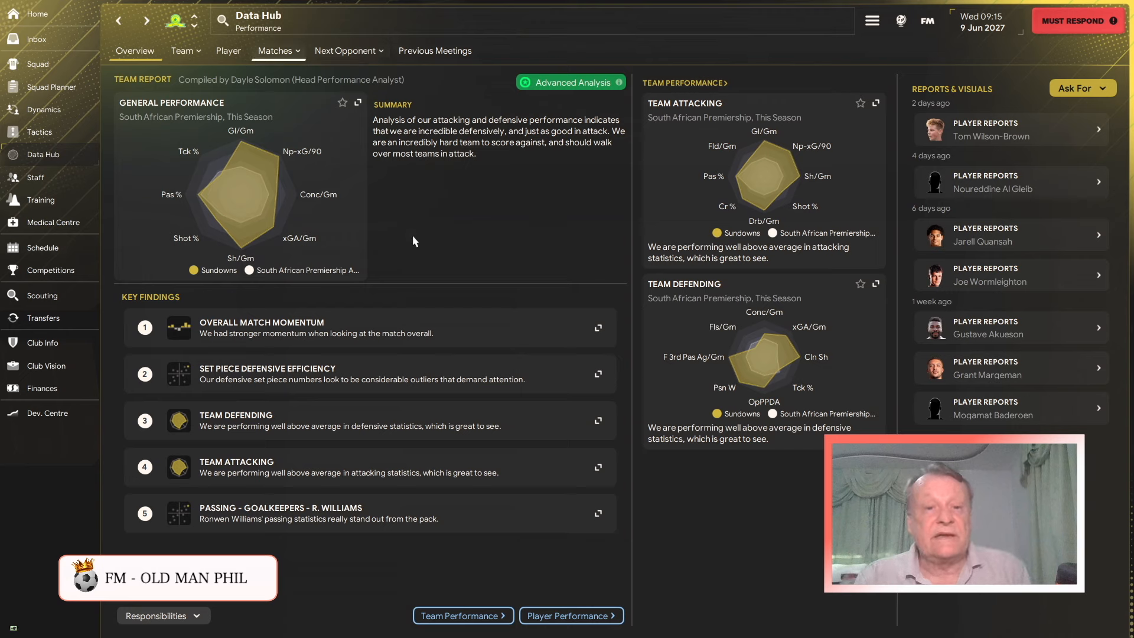
mouse_move(433, 41)
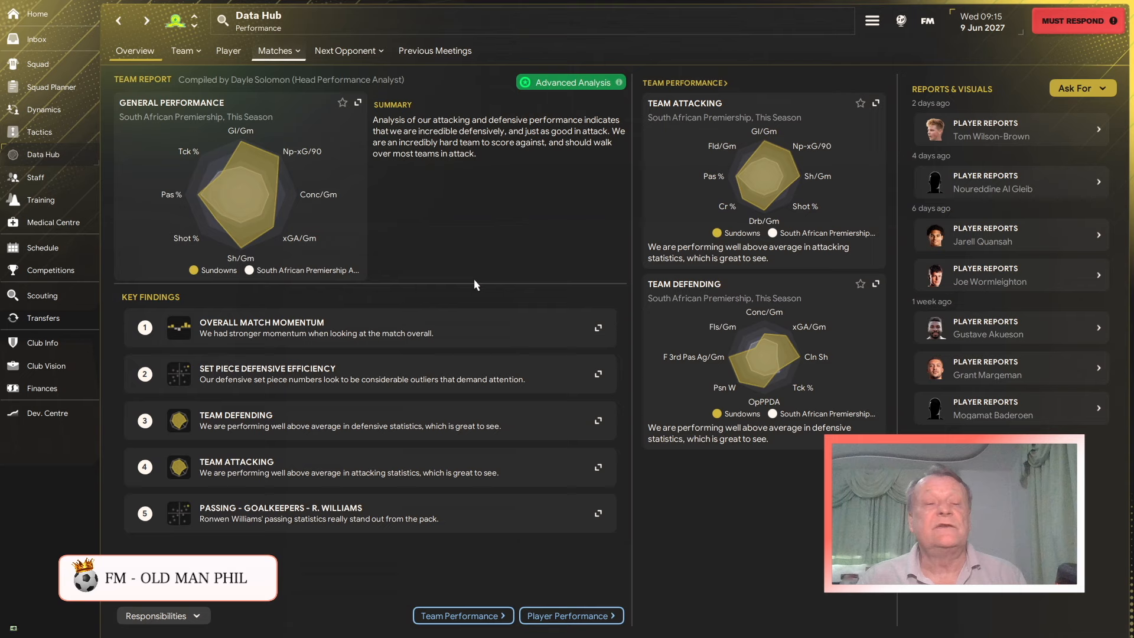
mouse_move(476, 206)
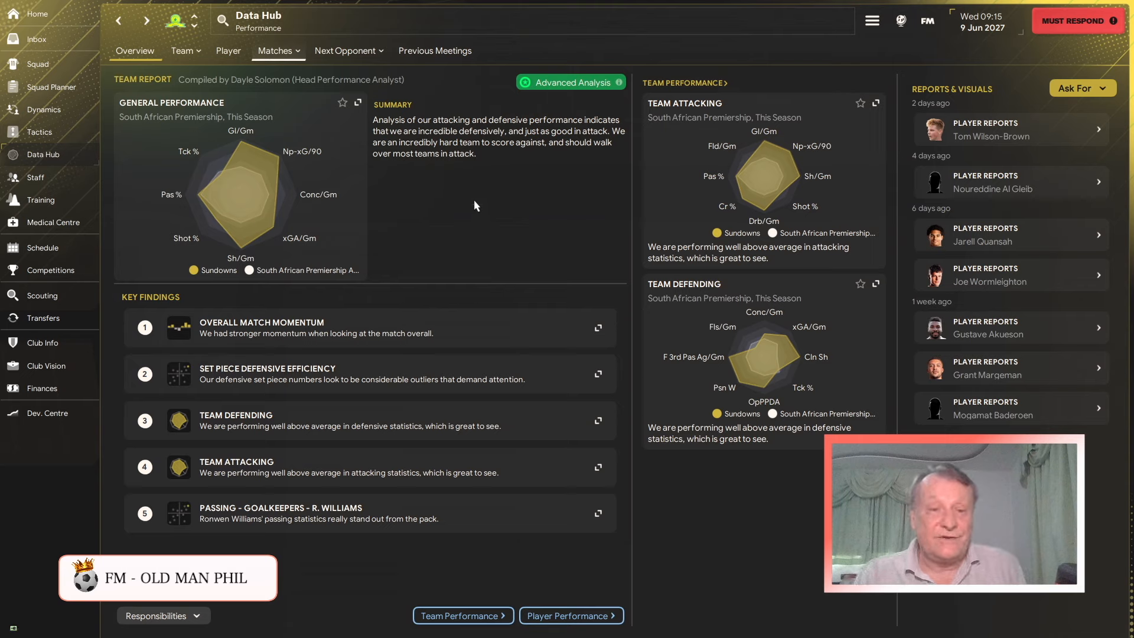
mouse_move(465, 260)
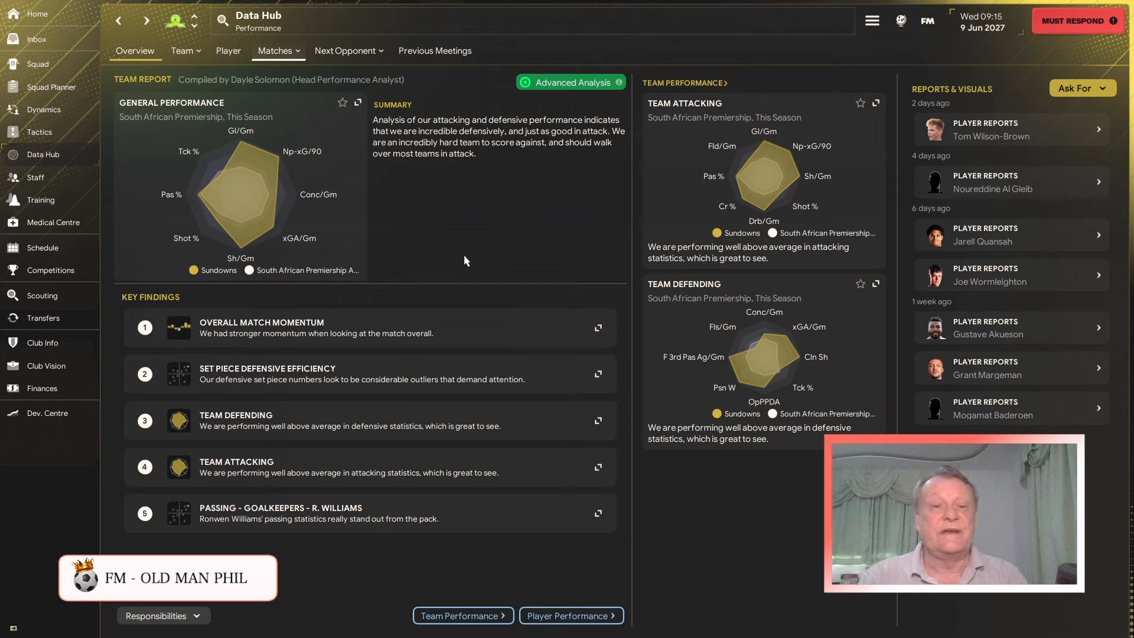
mouse_move(528, 239)
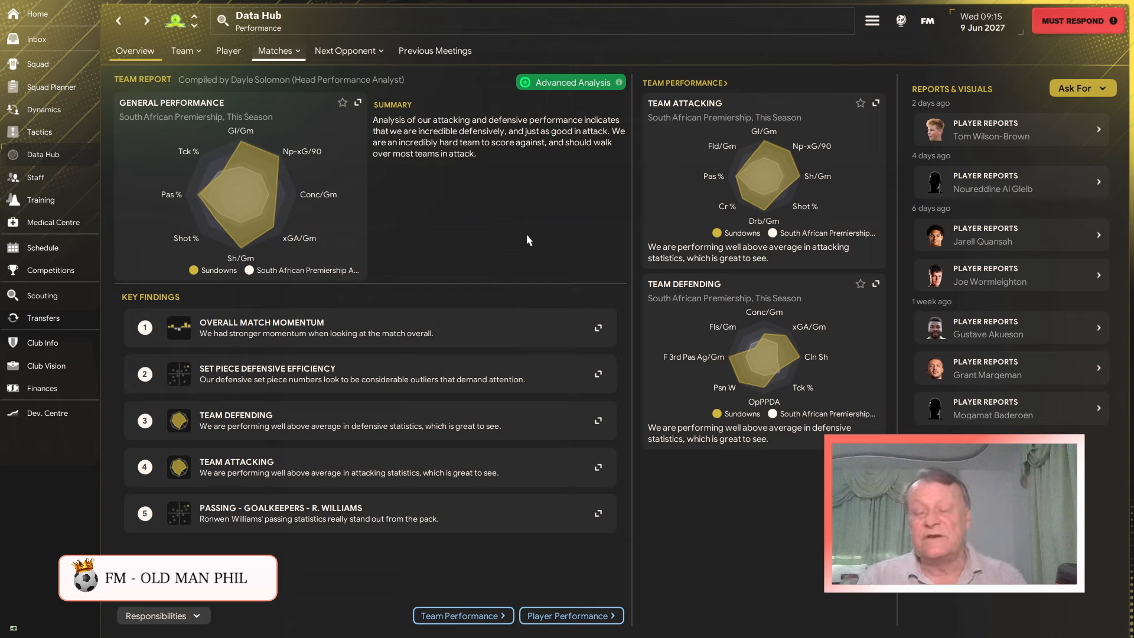
mouse_move(515, 225)
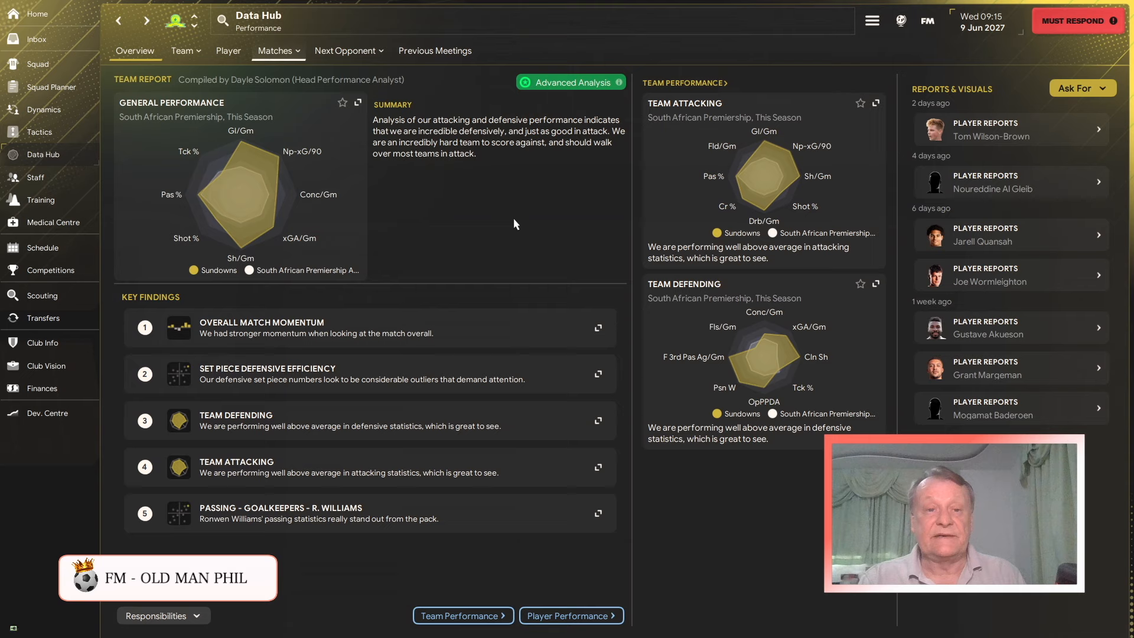
mouse_move(476, 222)
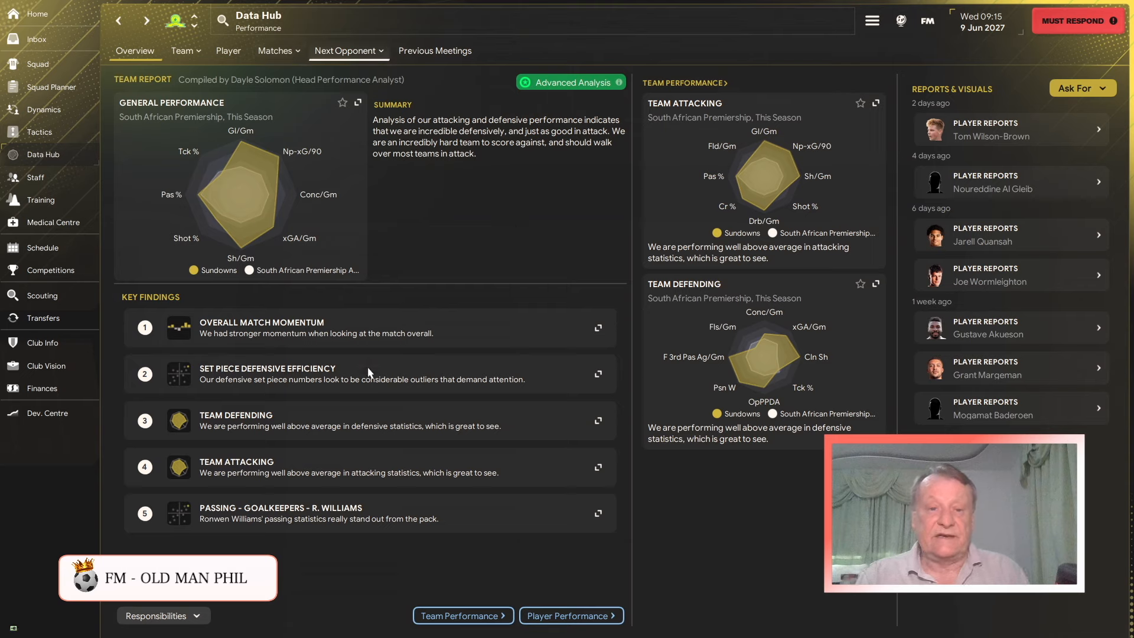
mouse_move(396, 296)
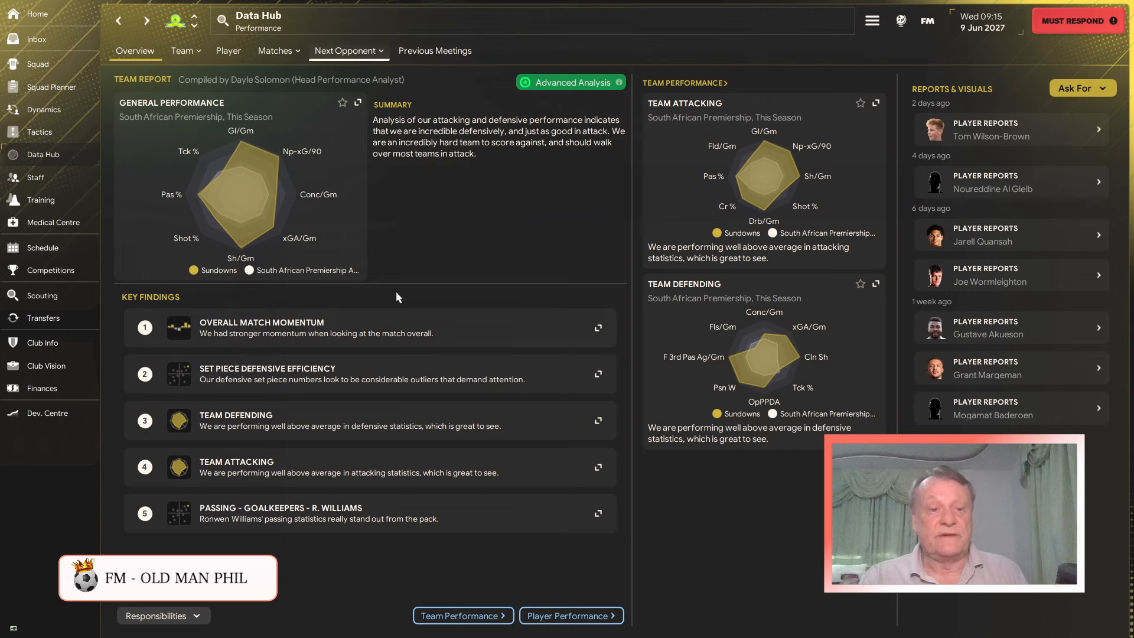
mouse_move(208, 108)
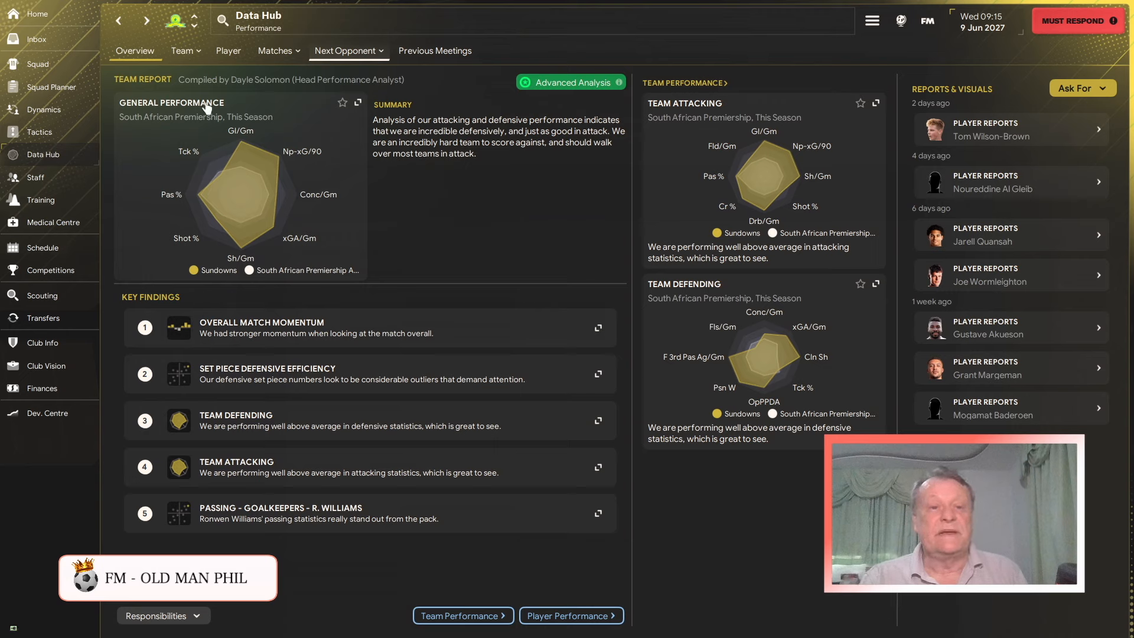
mouse_move(36, 13)
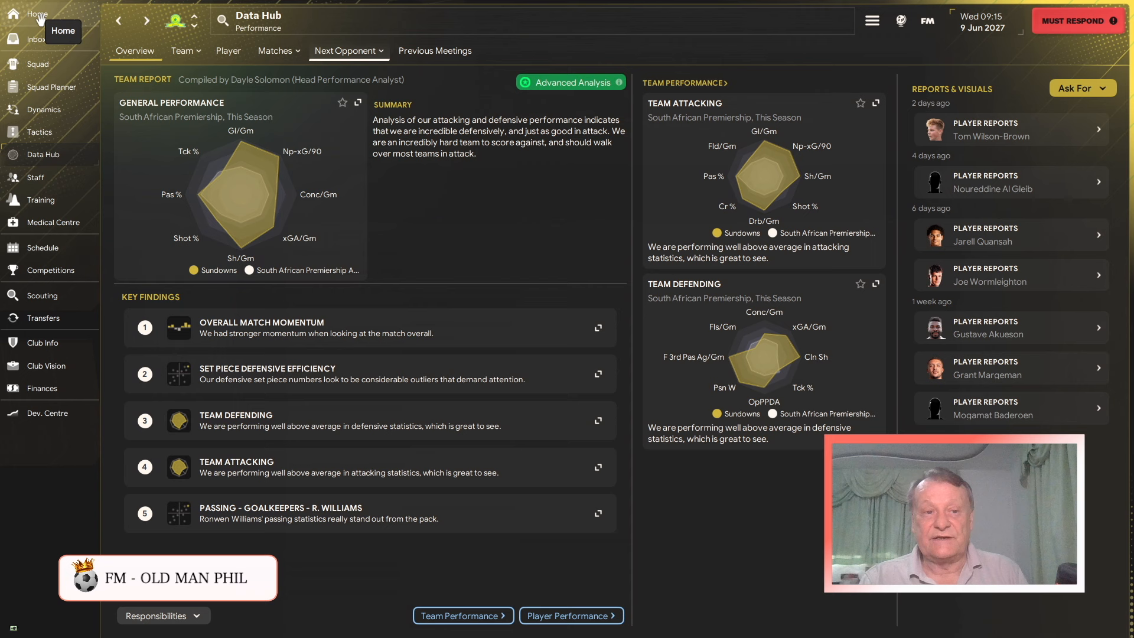
- Go via the home overview to Sundowns' positive high press 4-1-2-2-1 tactics
click(36, 13)
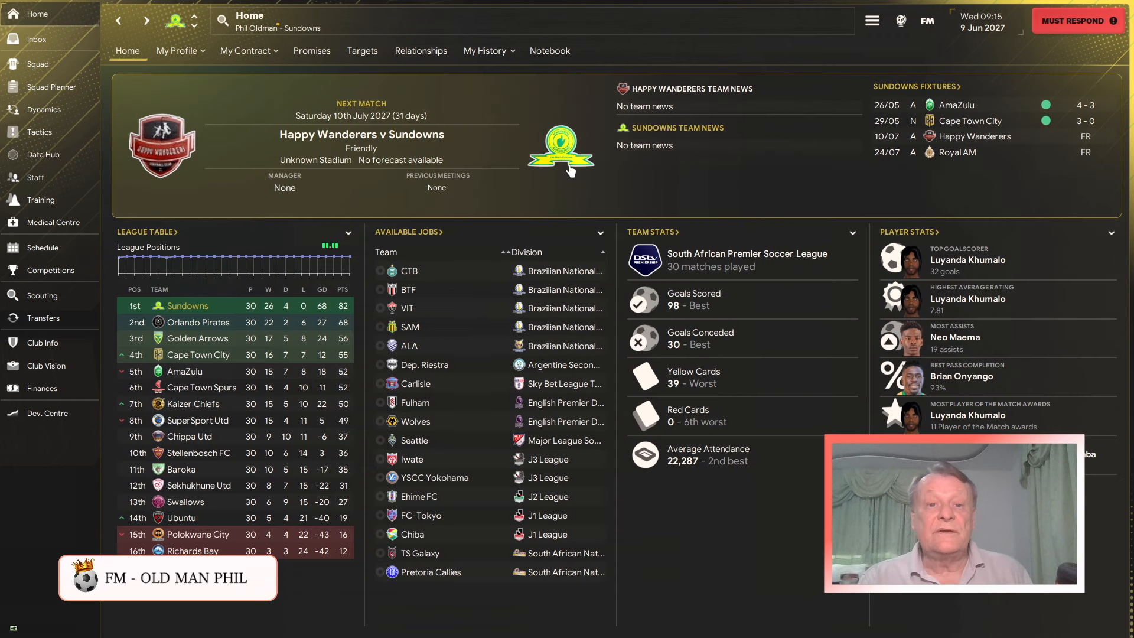
mouse_move(74, 145)
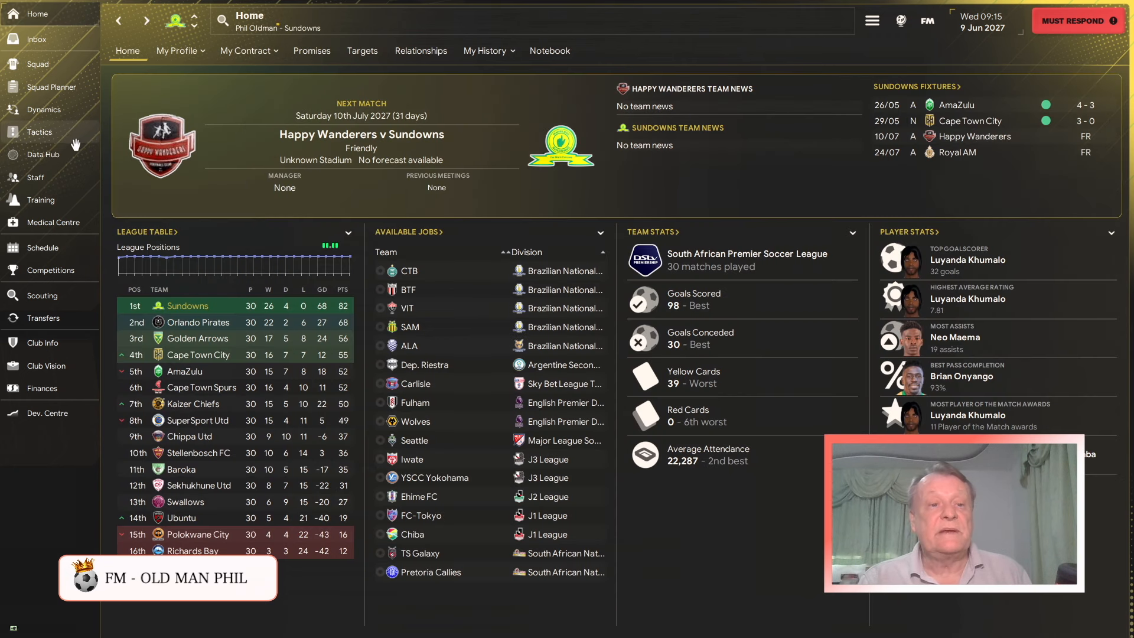
mouse_move(39, 131)
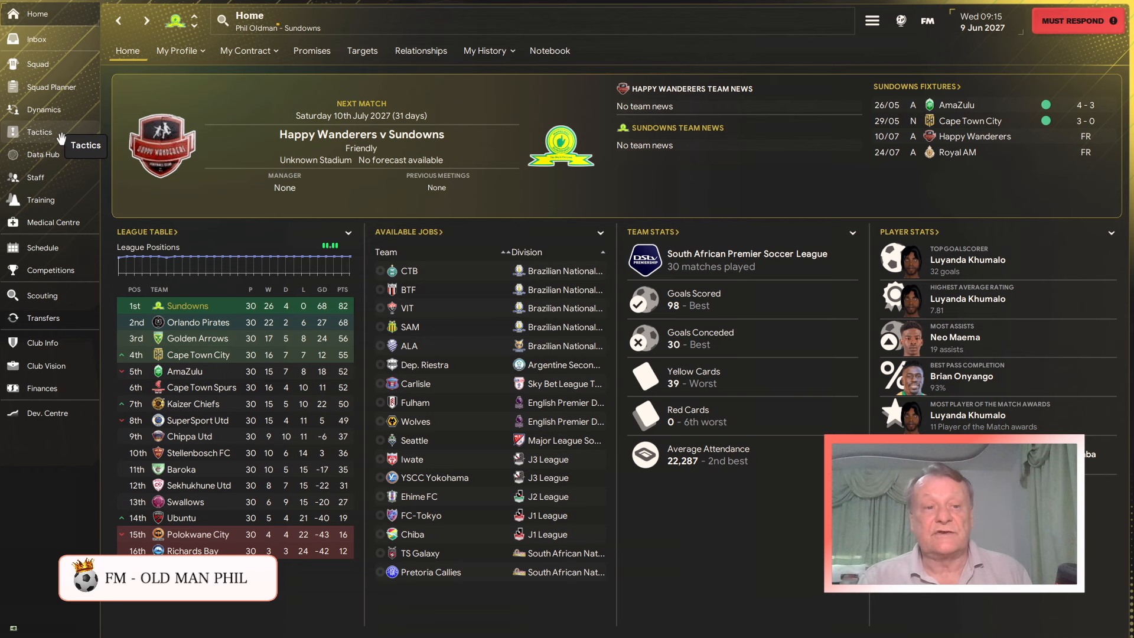
click(39, 132)
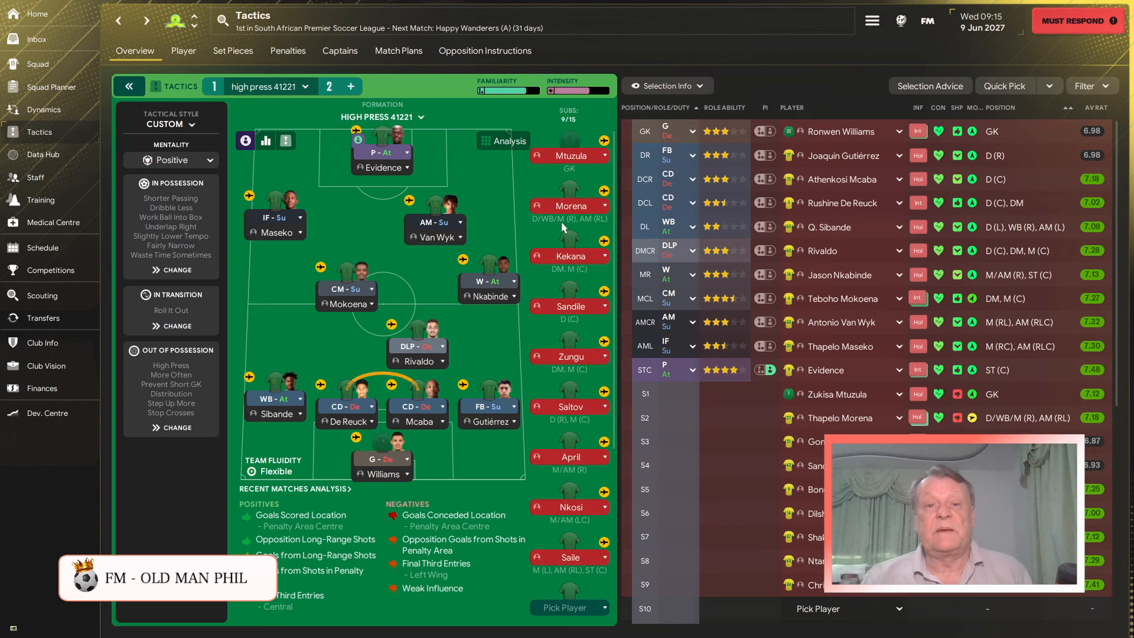
- Check the unset opposition instructions for the Happy Wanderers friendly, then return home
click(485, 51)
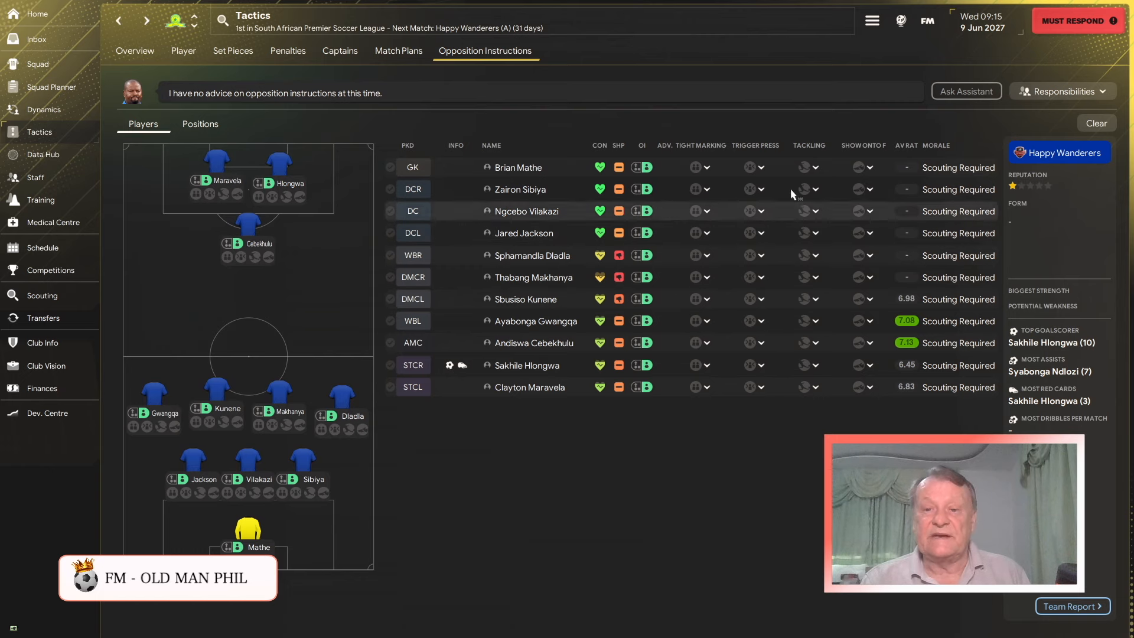
mouse_move(544, 355)
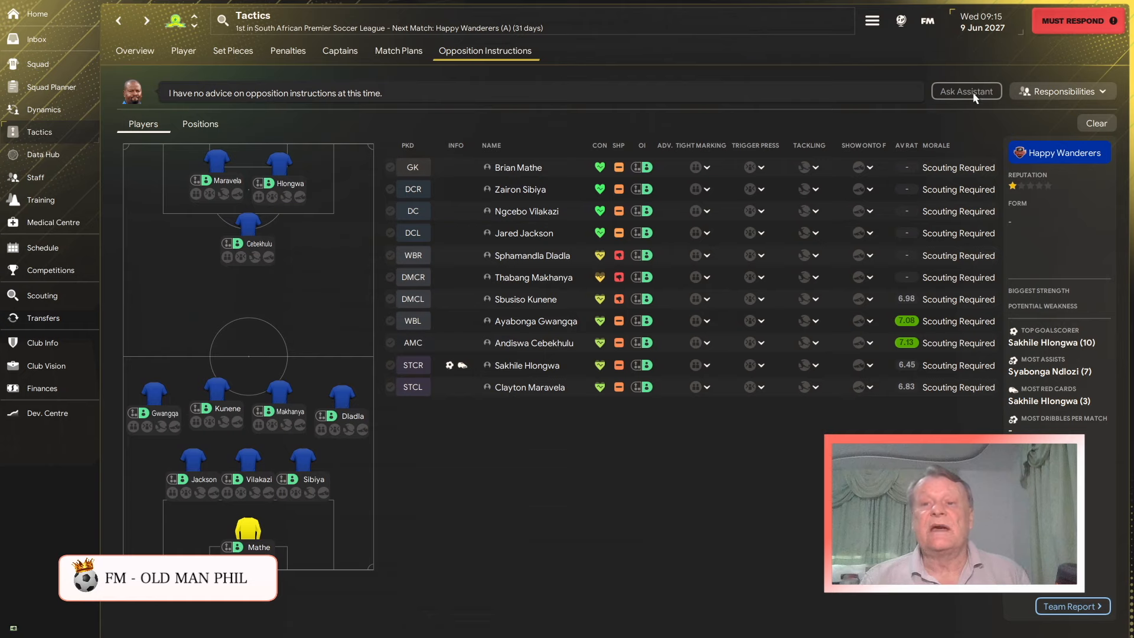
mouse_move(524, 156)
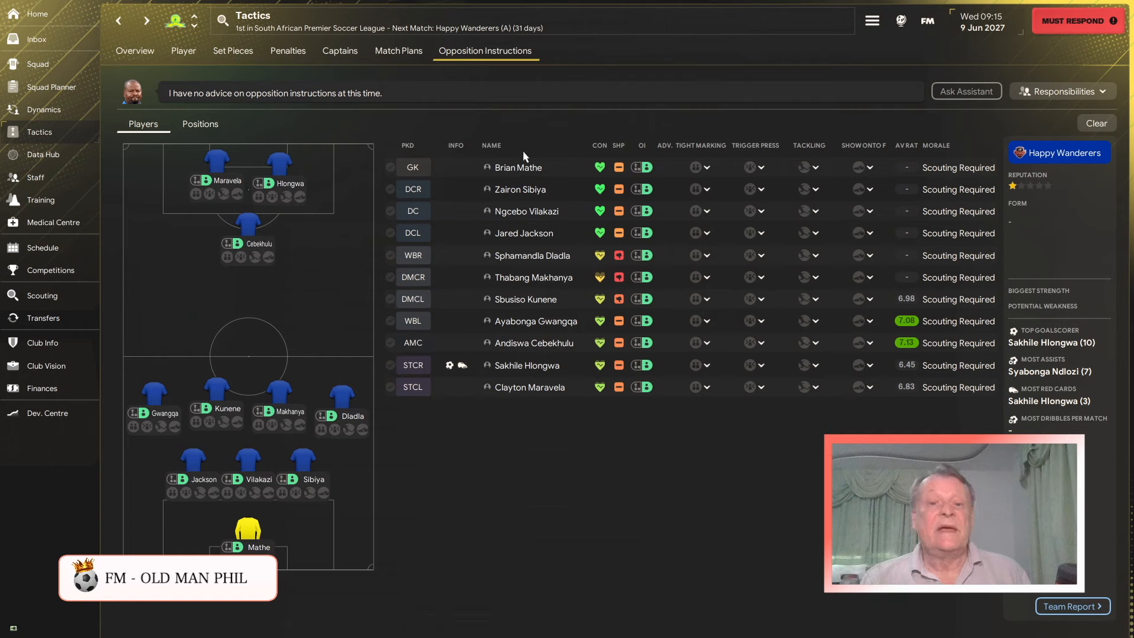
mouse_move(686, 456)
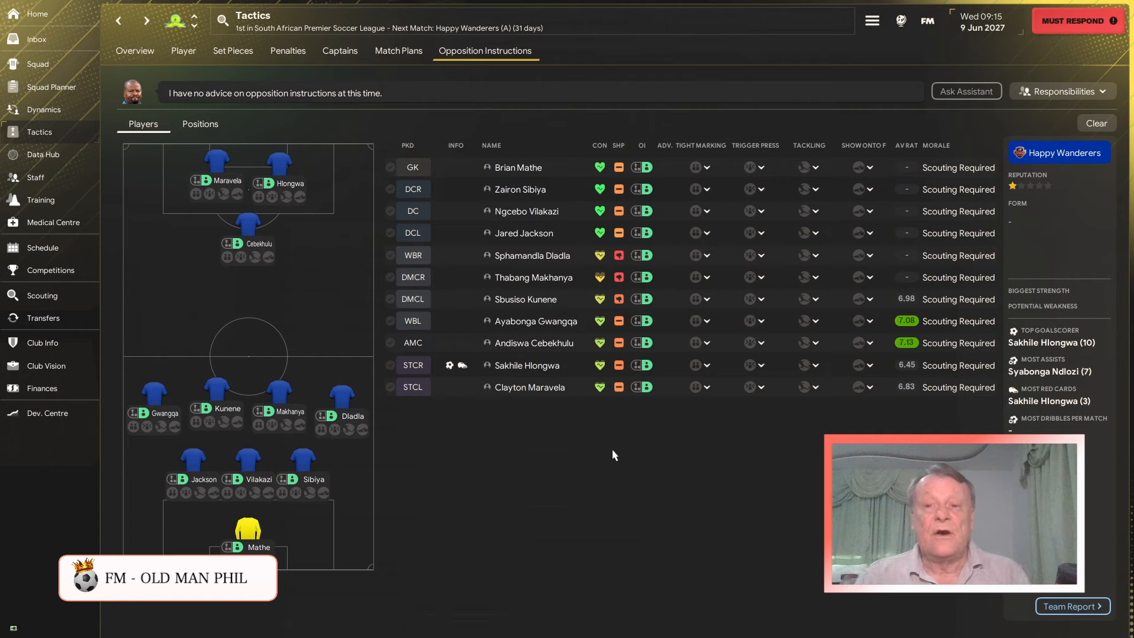
mouse_move(600, 463)
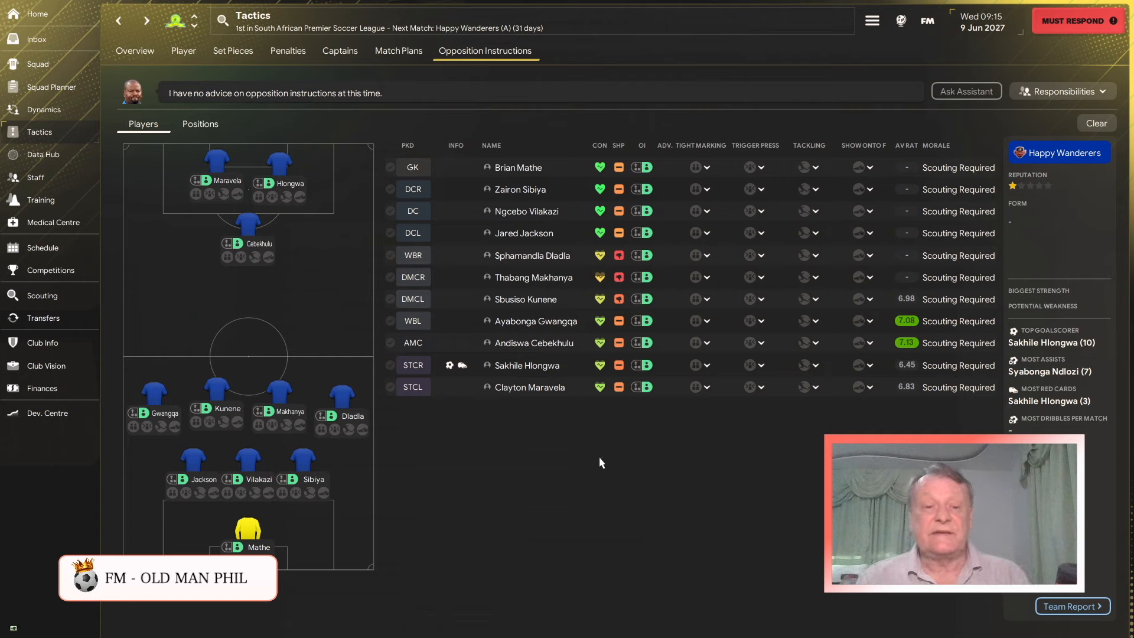
mouse_move(770, 332)
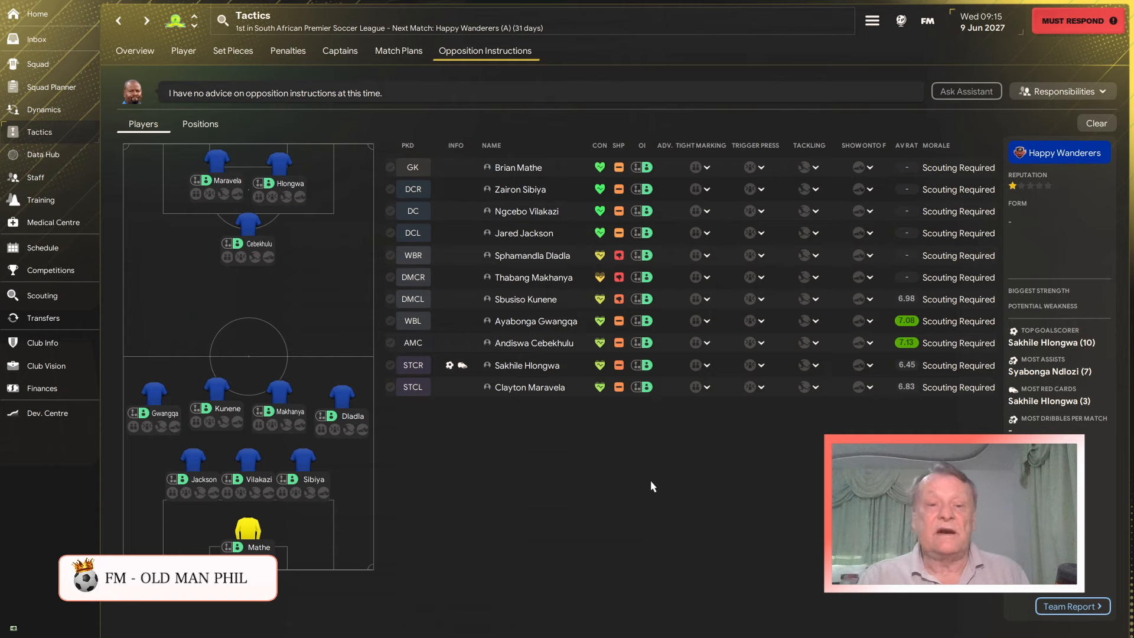
mouse_move(871, 93)
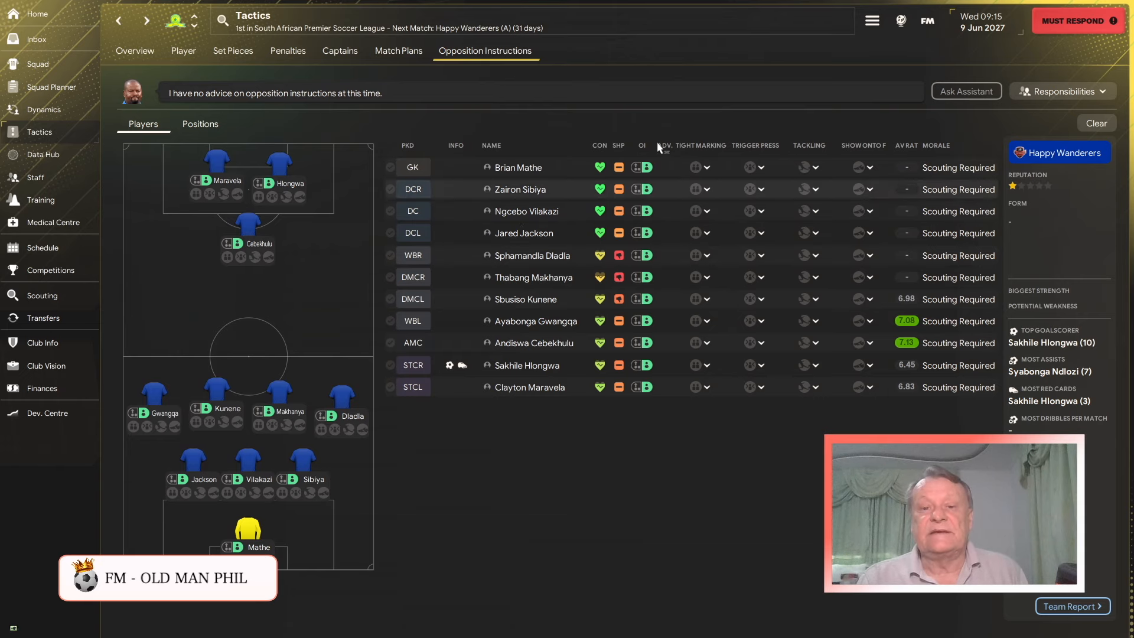
mouse_move(698, 490)
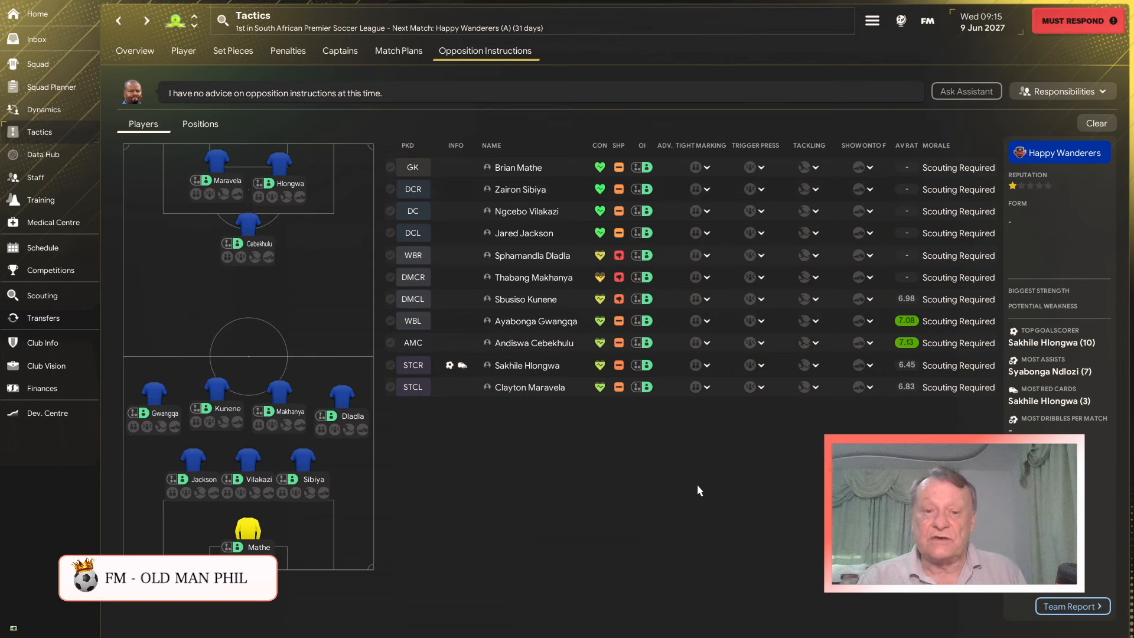
mouse_move(741, 382)
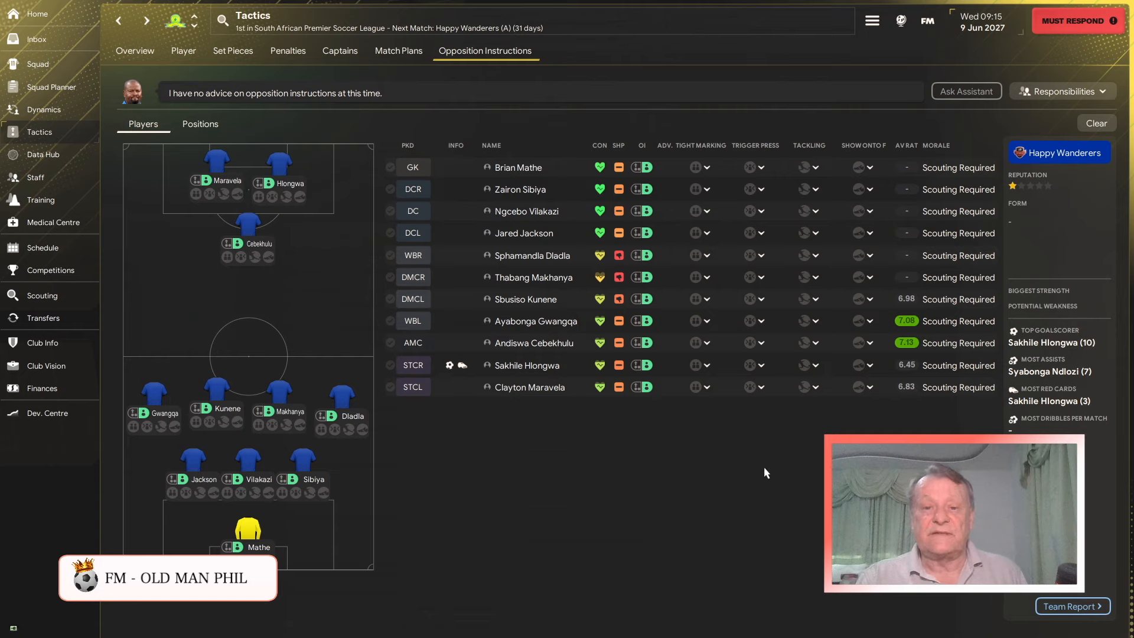
mouse_move(751, 452)
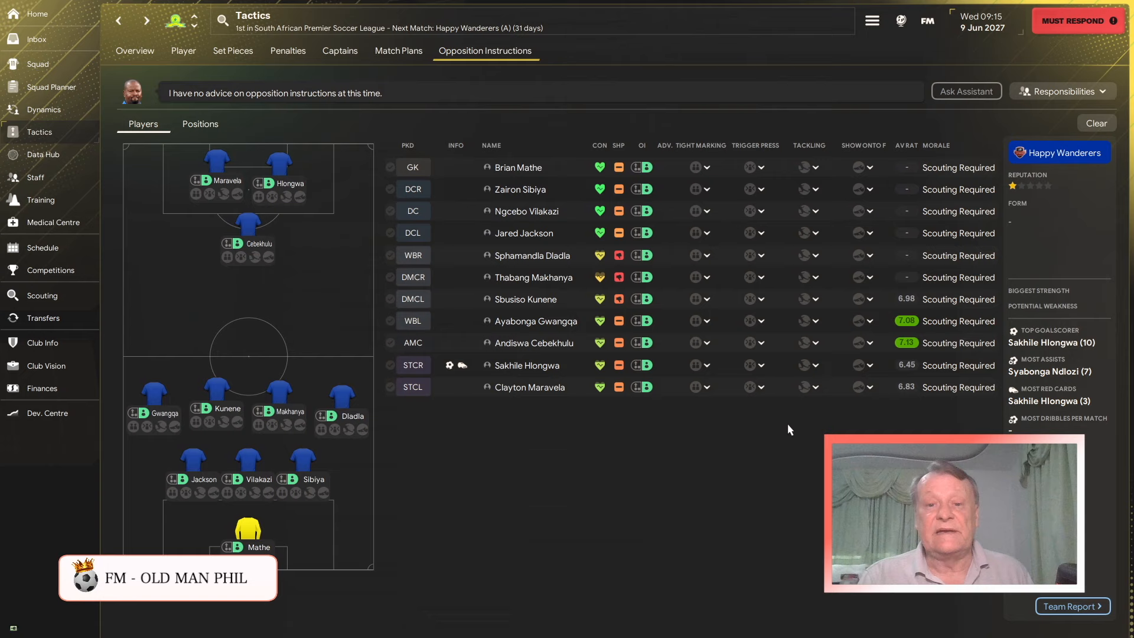
mouse_move(657, 442)
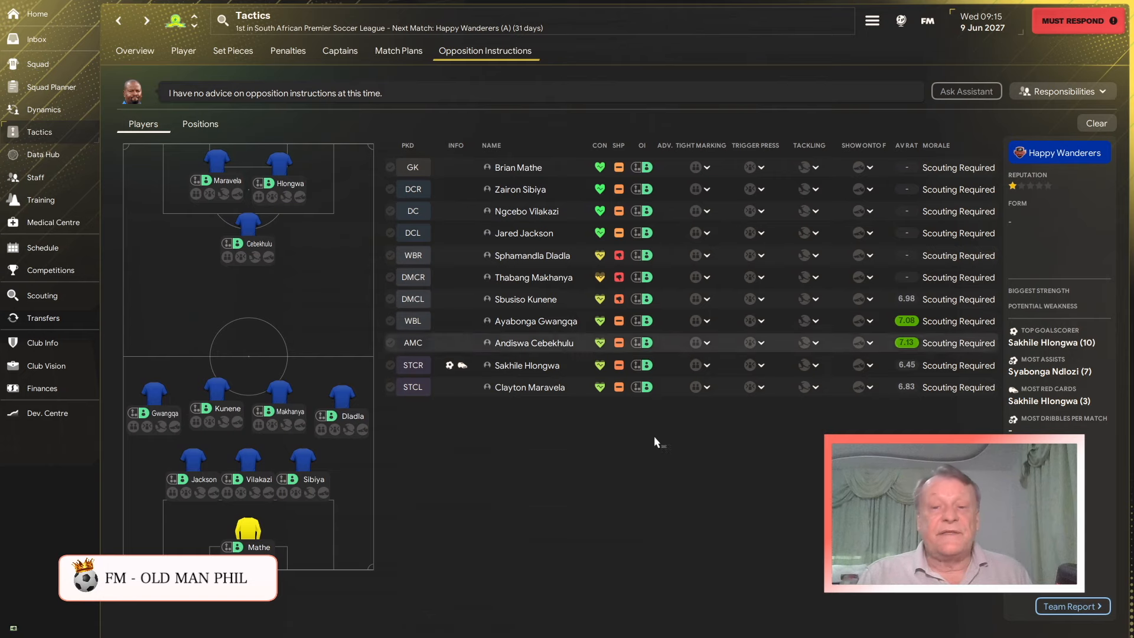
mouse_move(85, 400)
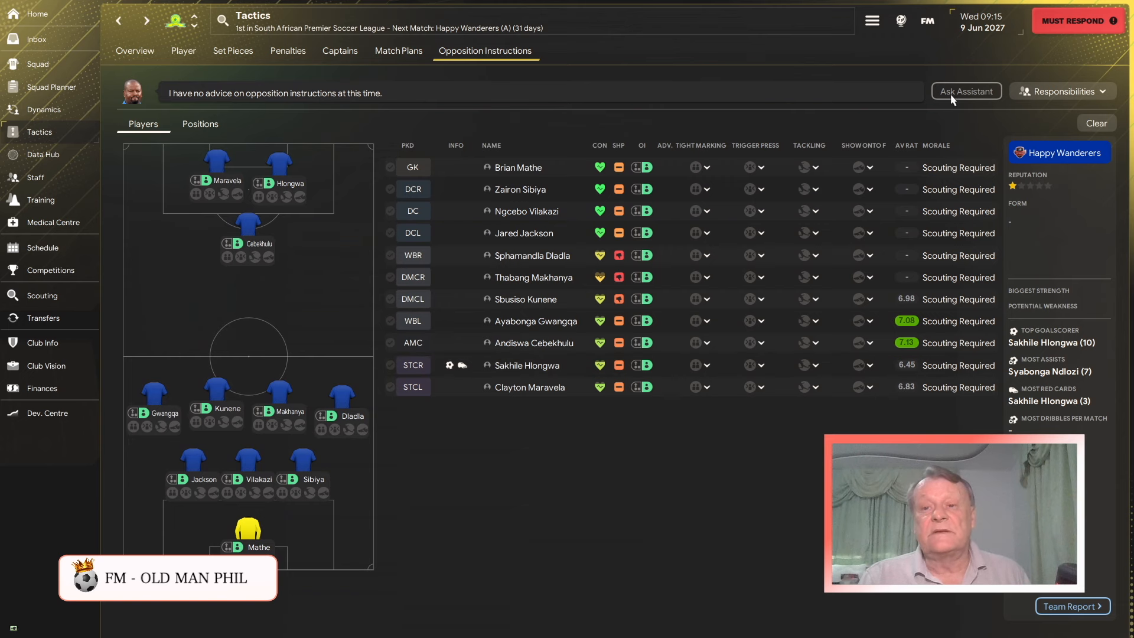
mouse_move(39, 39)
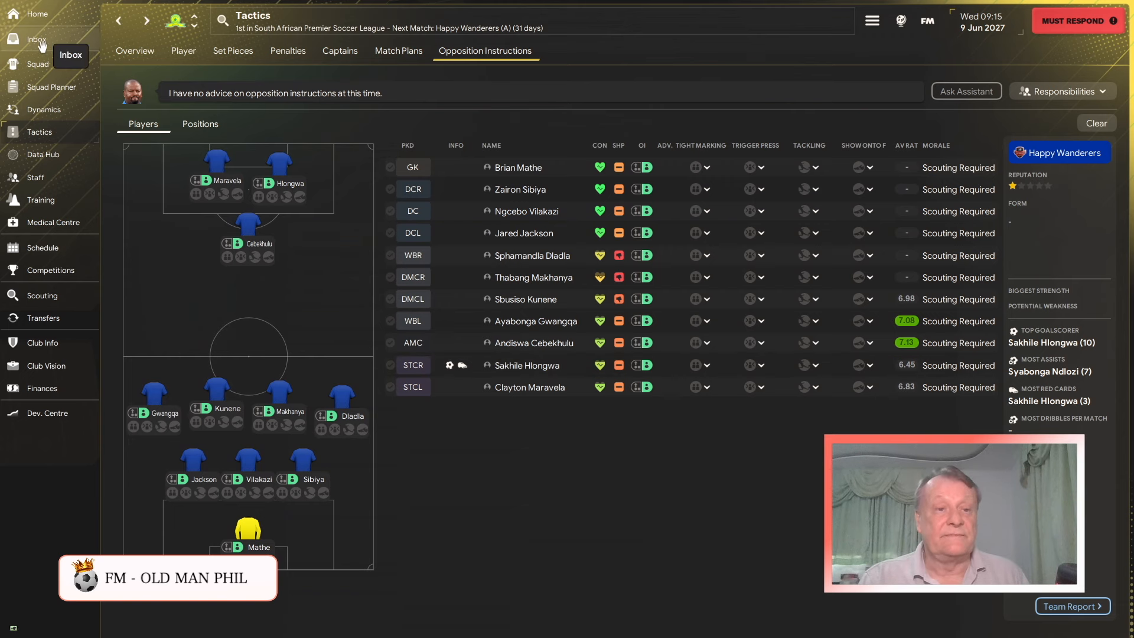
click(35, 13)
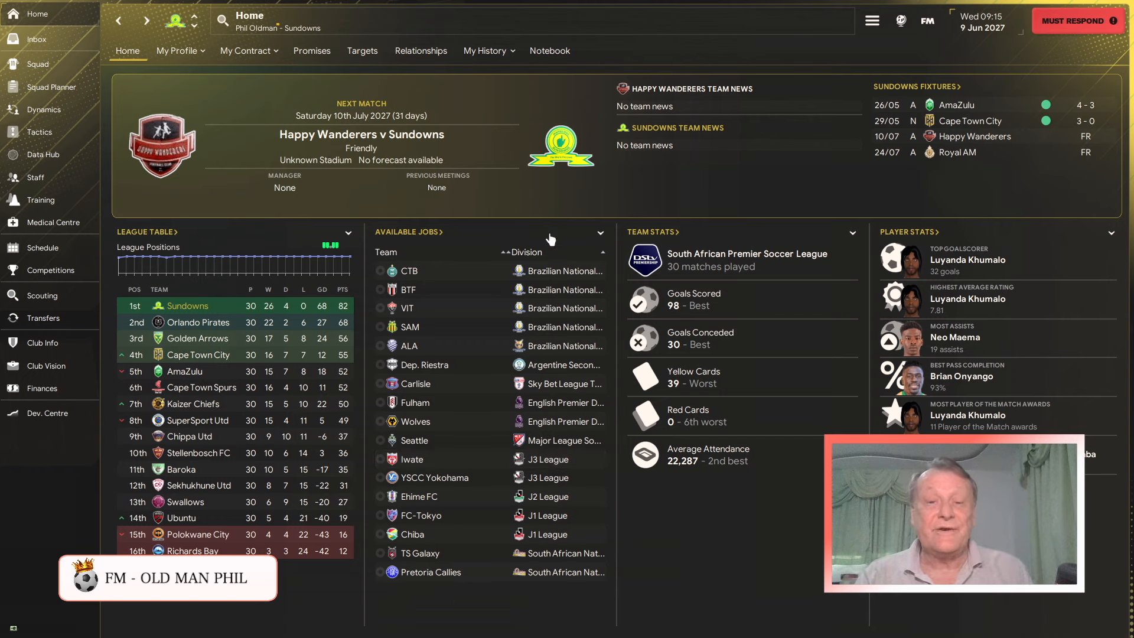
mouse_move(477, 76)
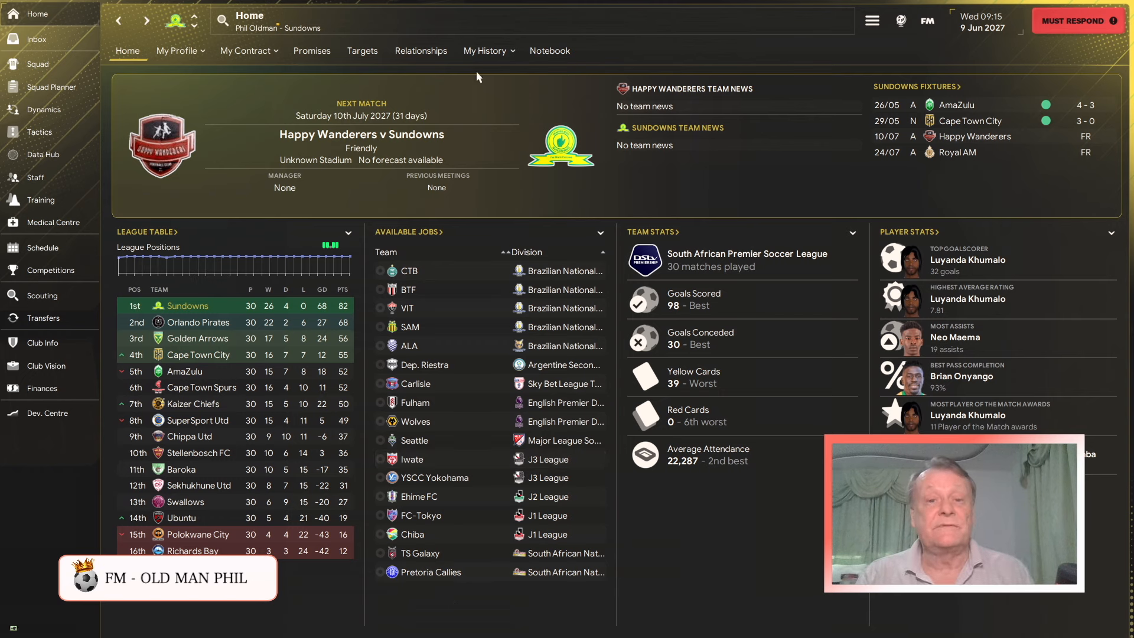
mouse_move(490, 128)
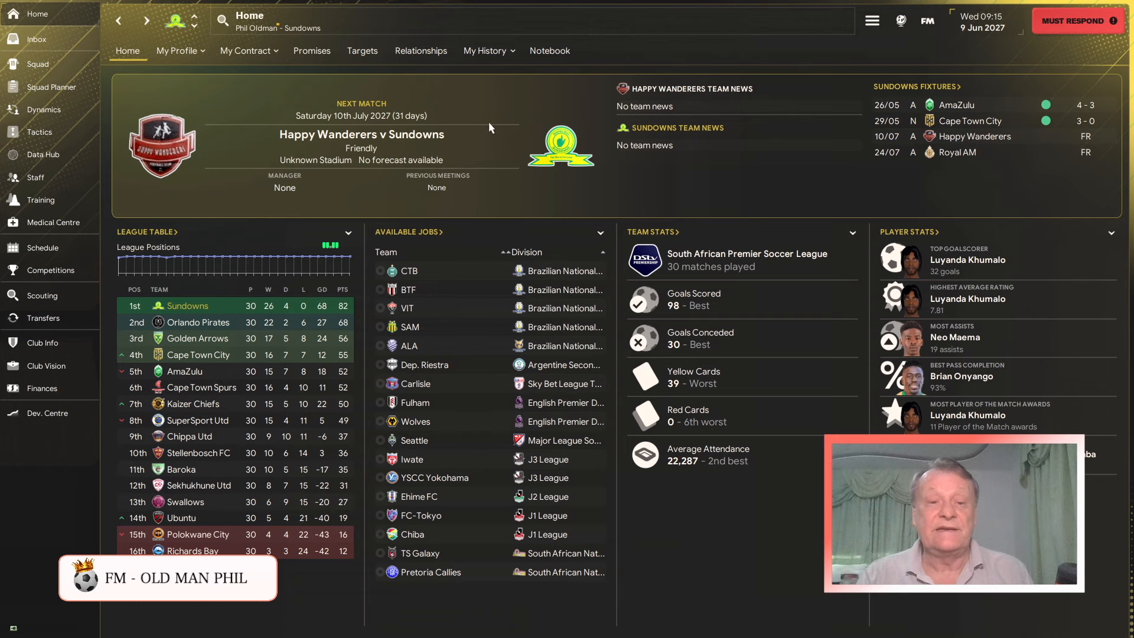
mouse_move(554, 210)
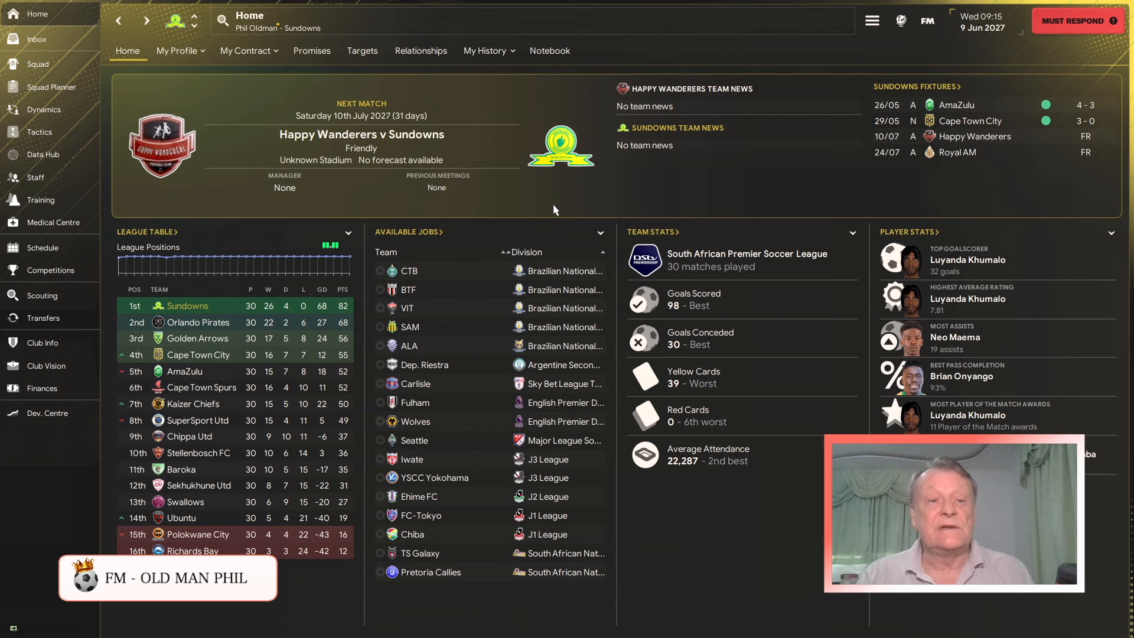
- Check the squad list, then view staff counts: 14 coaching, 11 recruitment, 7 medical
click(37, 63)
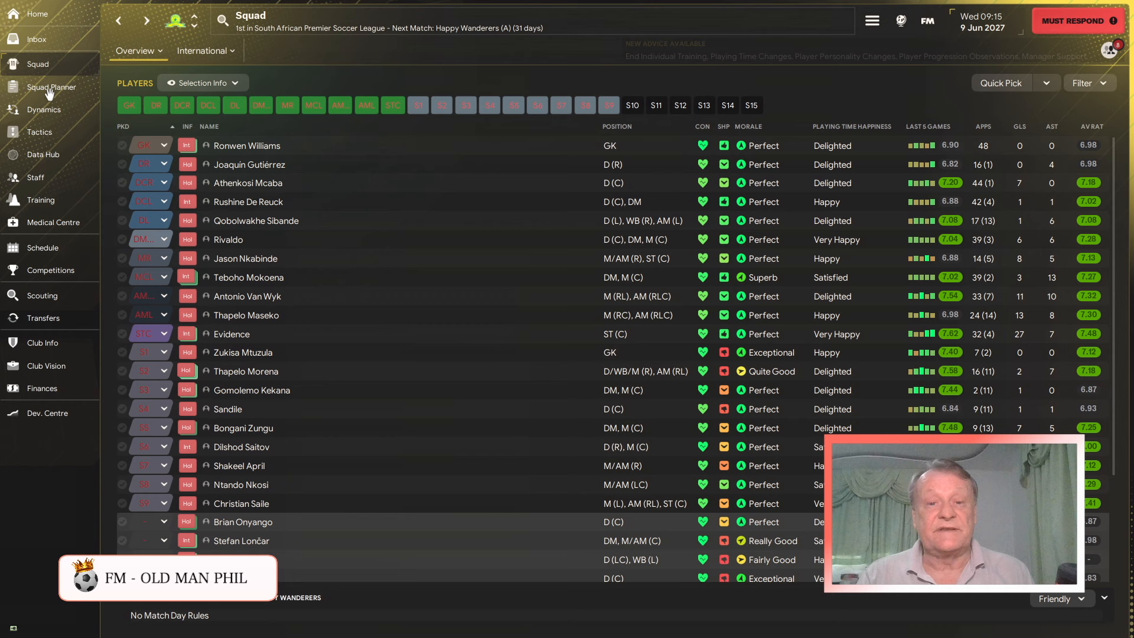
mouse_move(434, 427)
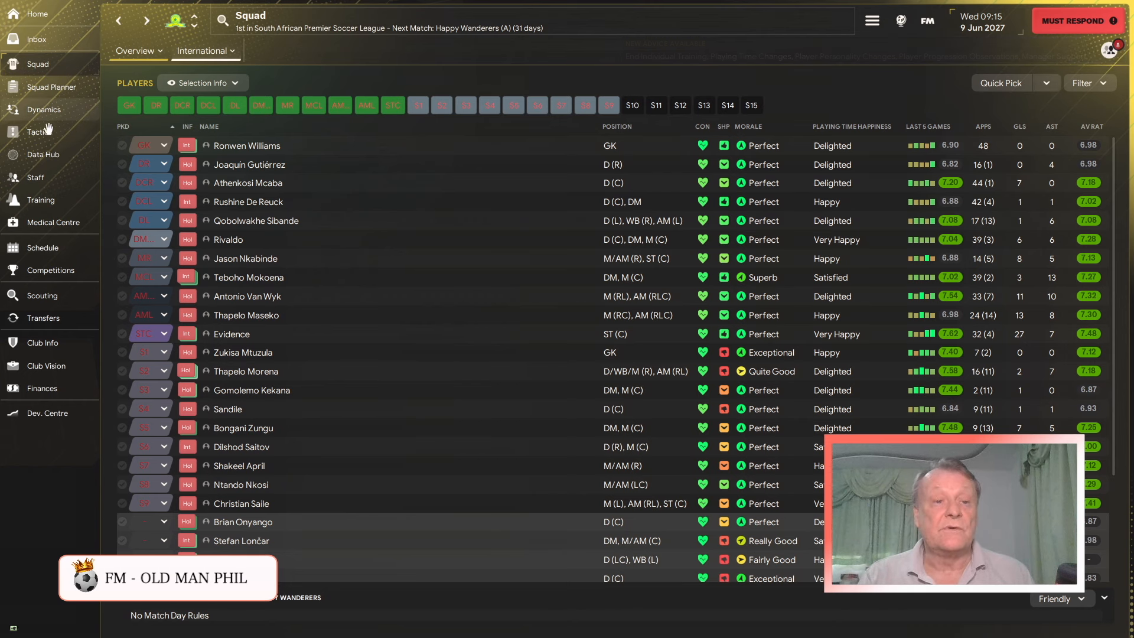
mouse_move(35, 177)
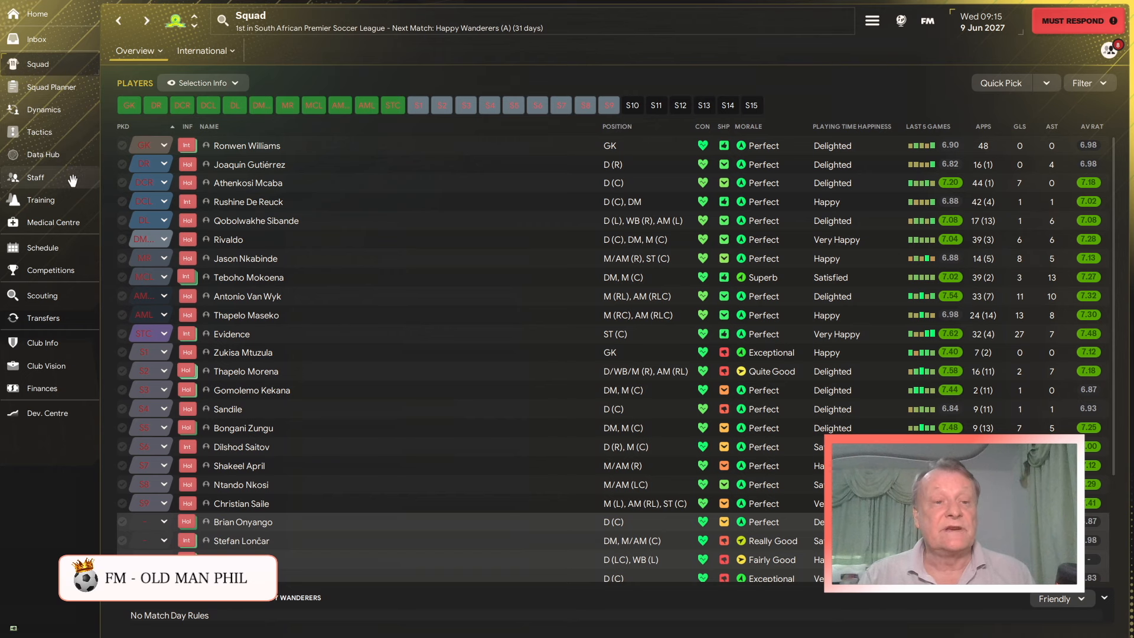
click(34, 177)
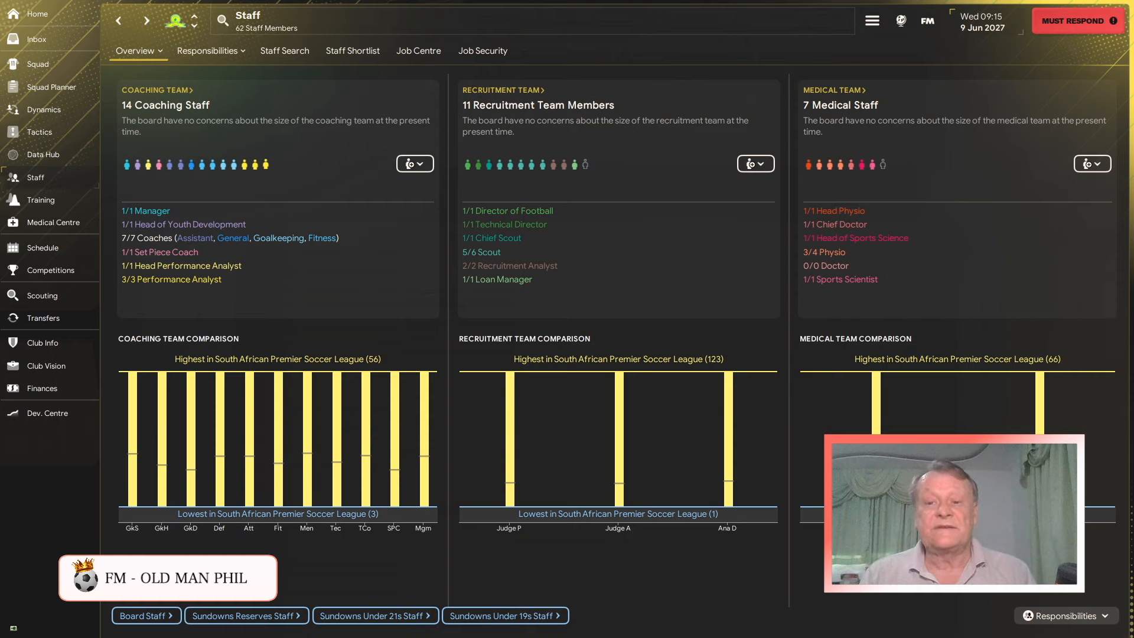
mouse_move(12, 498)
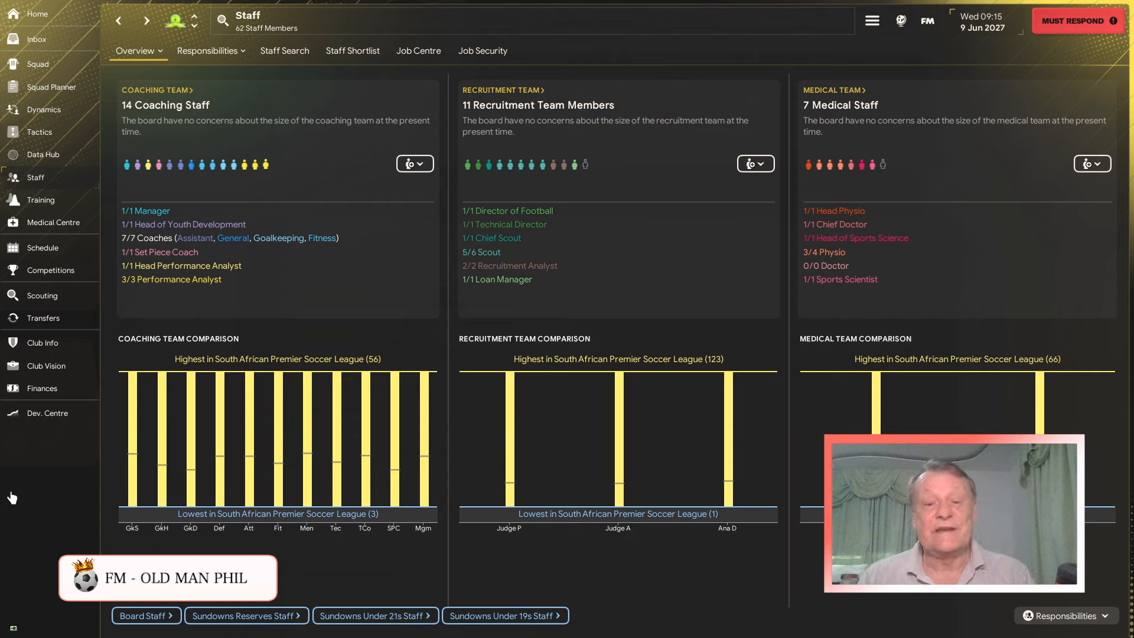
mouse_move(596, 276)
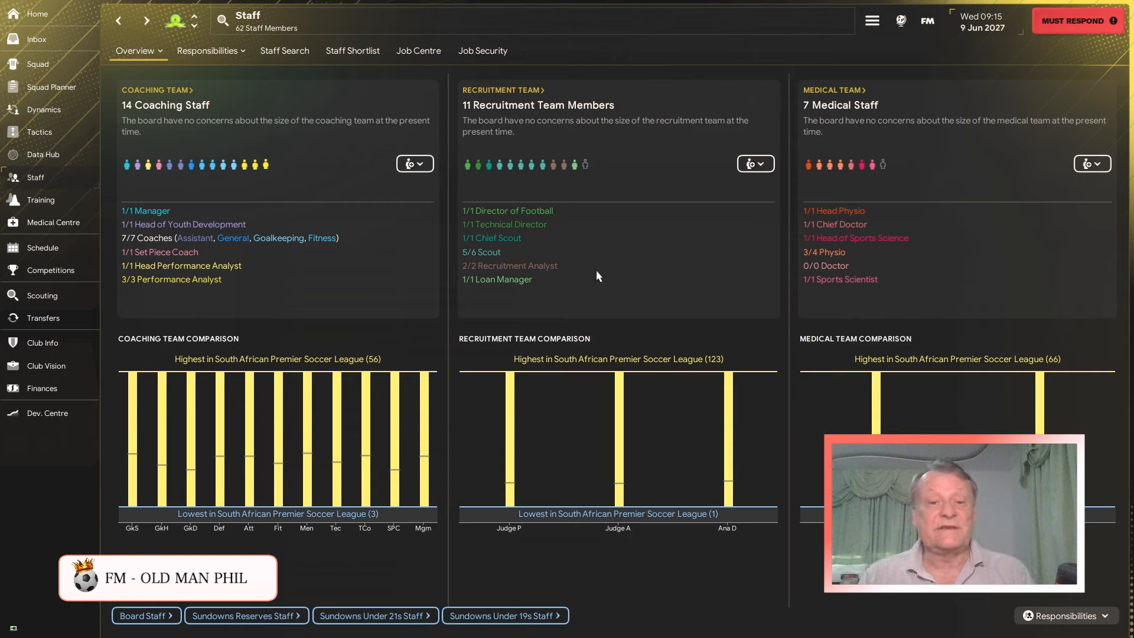
mouse_move(439, 23)
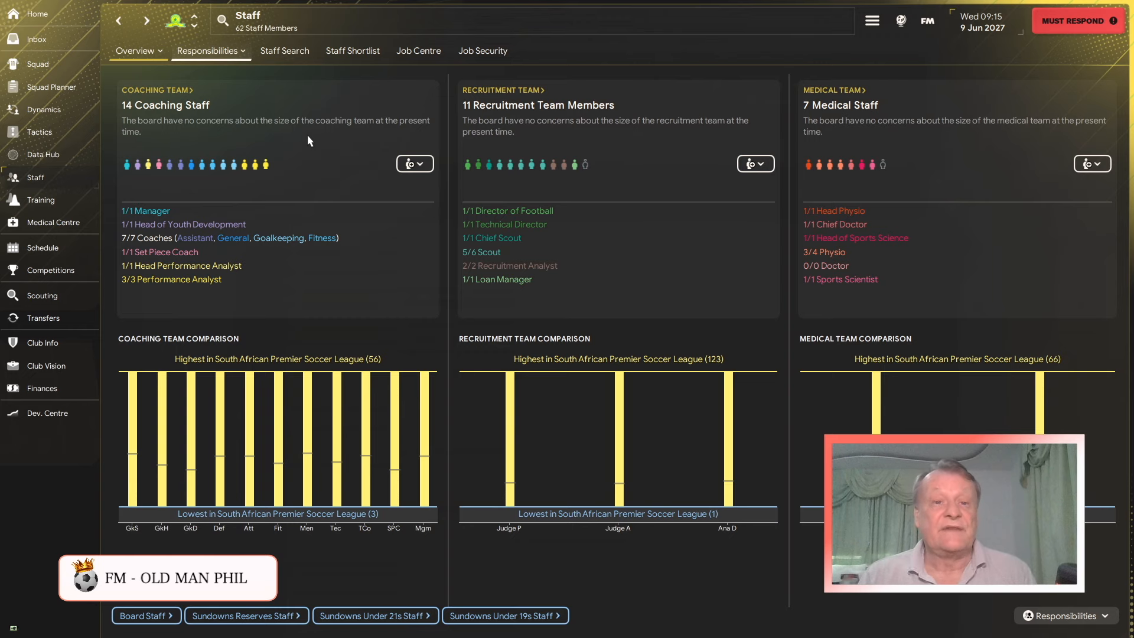
- Show staff responsibilities: Phil Oldman selects the first team, the president hires directors
click(210, 50)
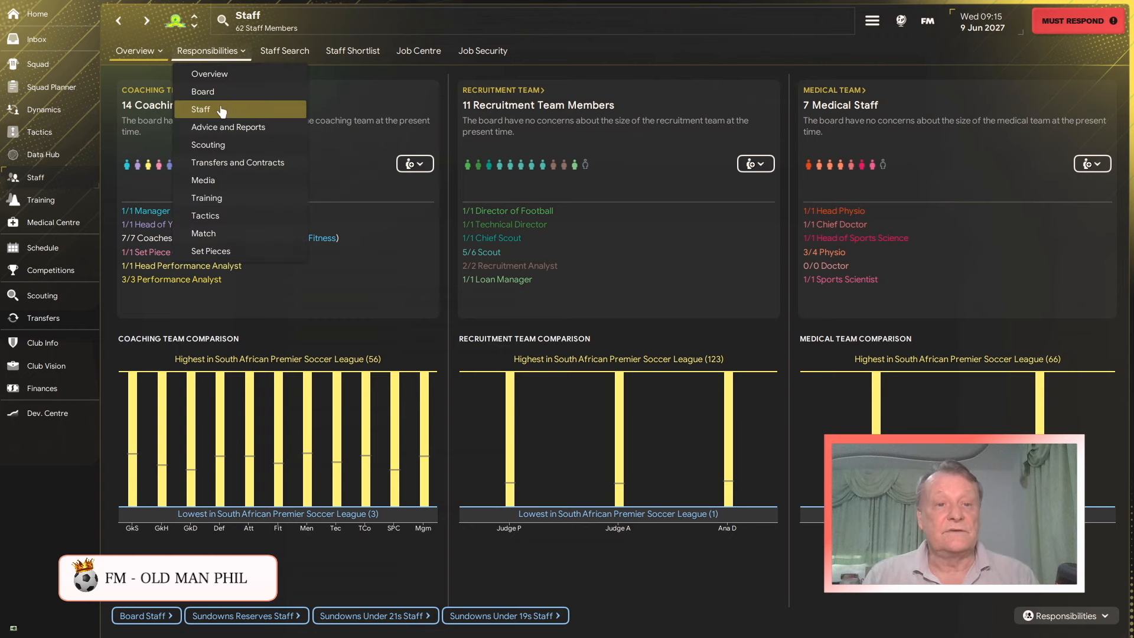
click(201, 109)
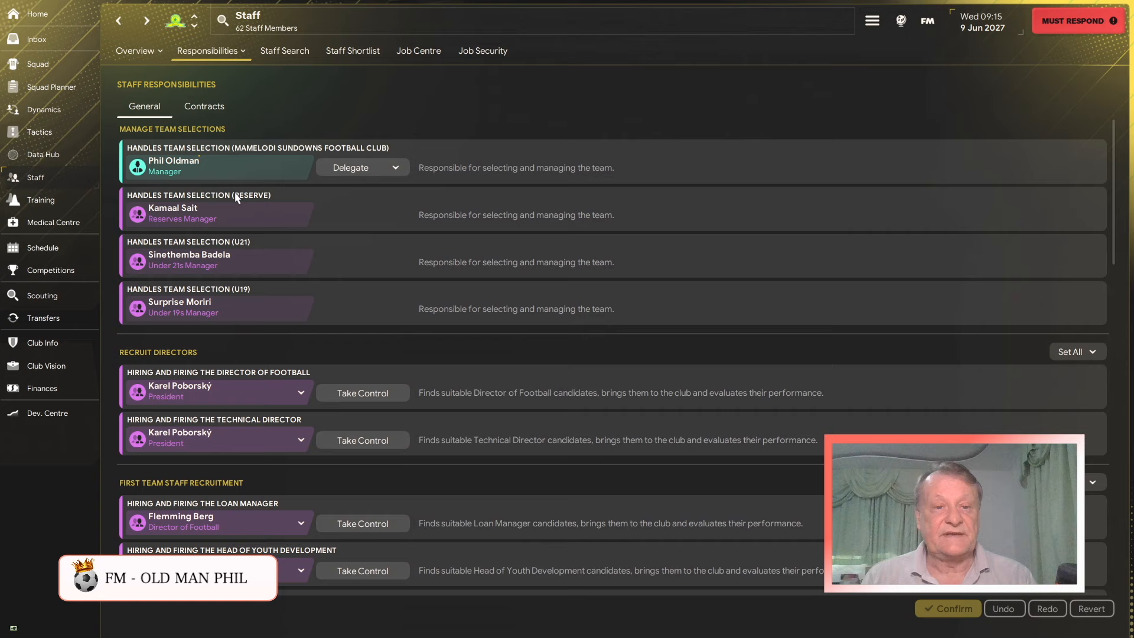
mouse_move(144, 175)
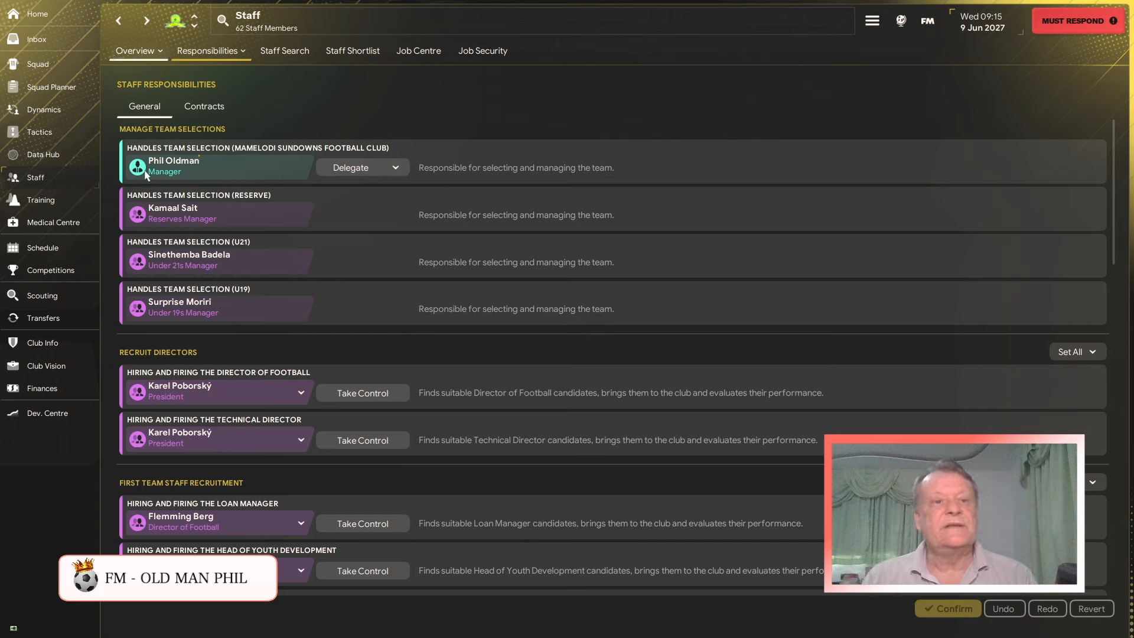
mouse_move(334, 309)
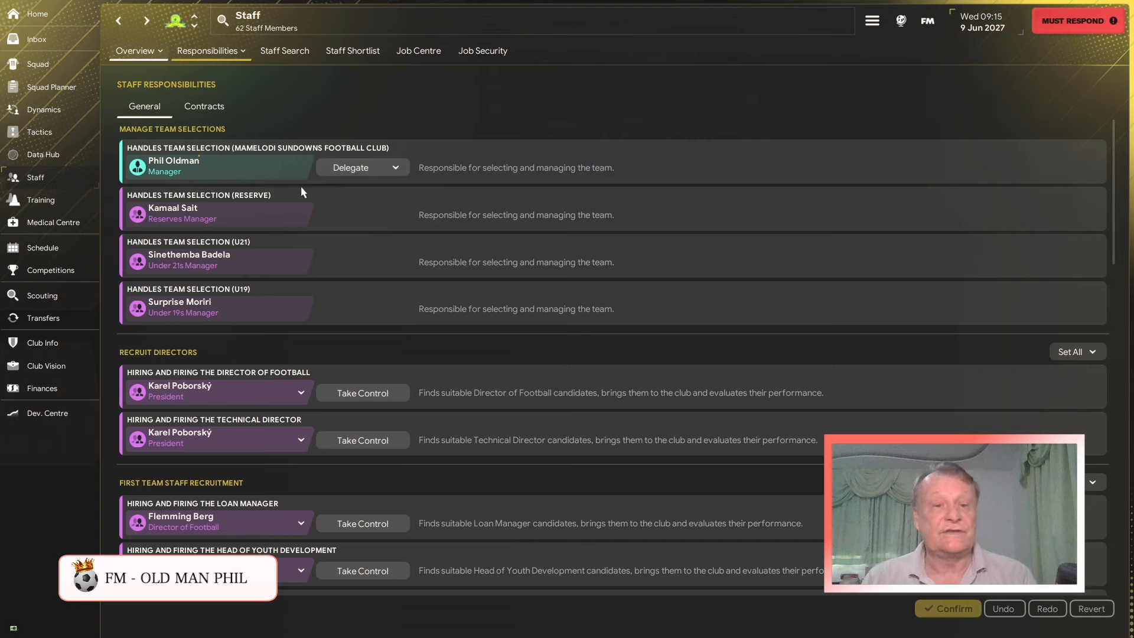
mouse_move(274, 169)
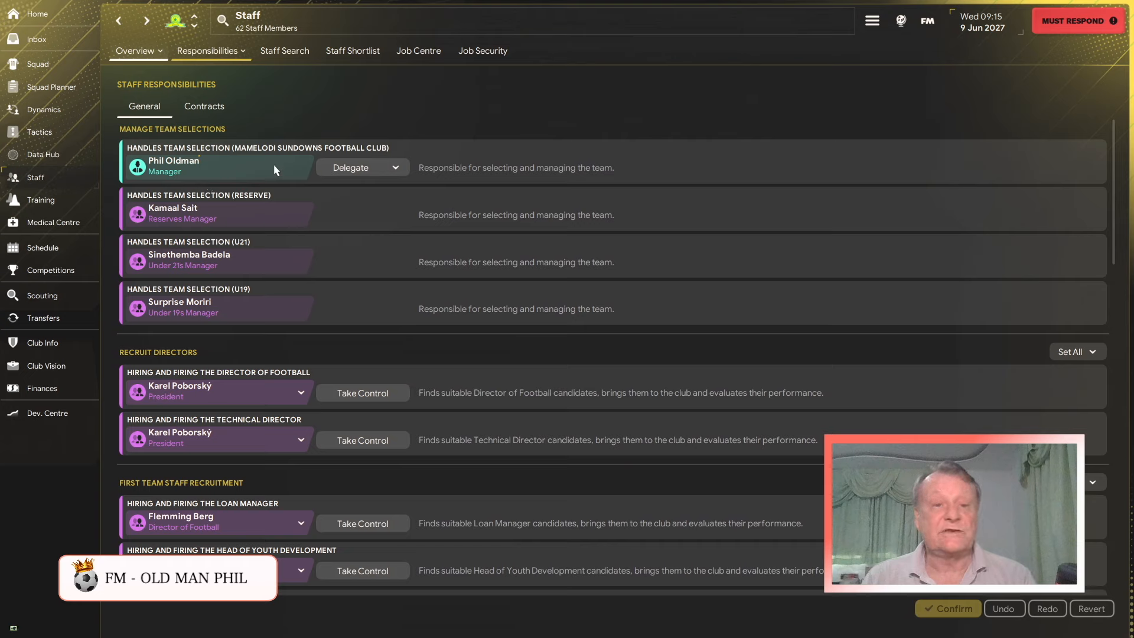
mouse_move(203, 313)
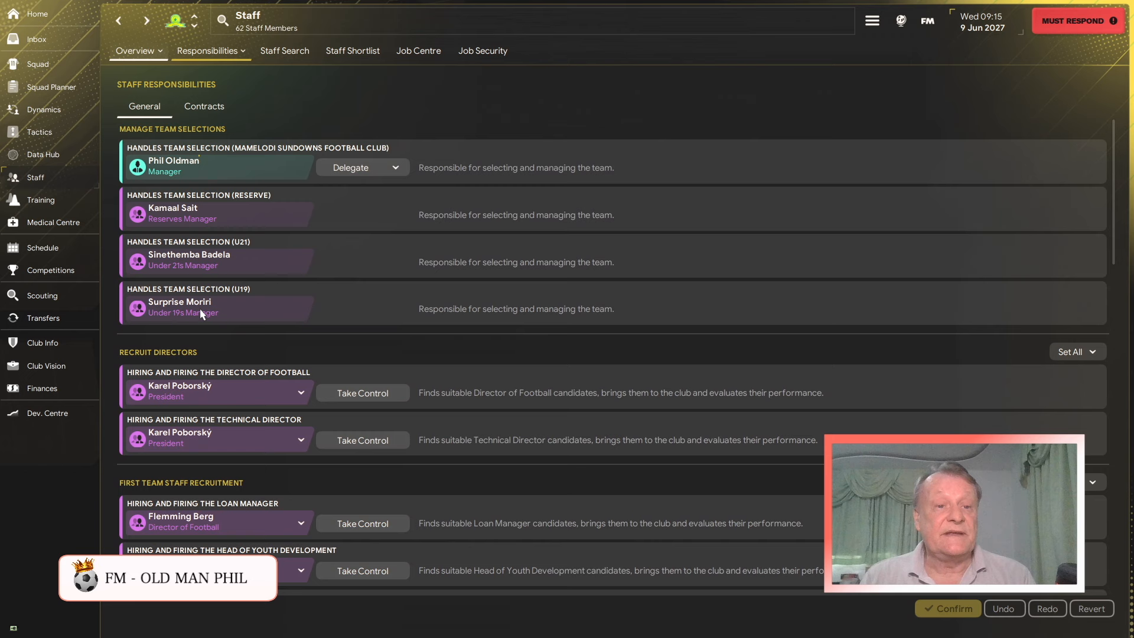
- Scroll general responsibilities, then show staff contract renewals handled by the Director of Football
scroll(down, 3)
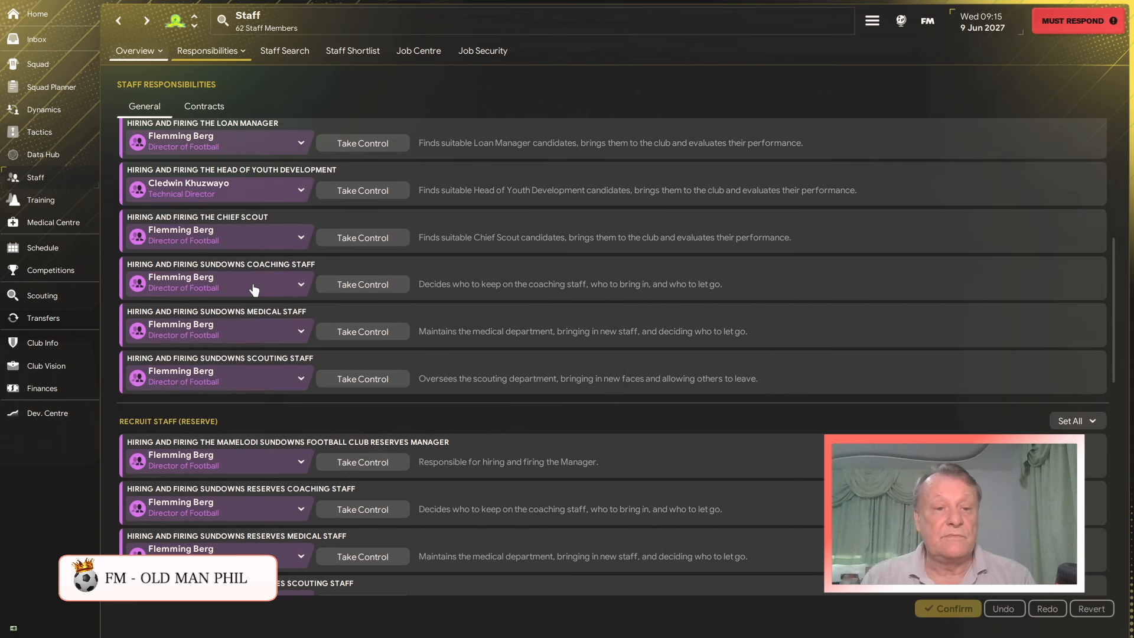
scroll(down, 3)
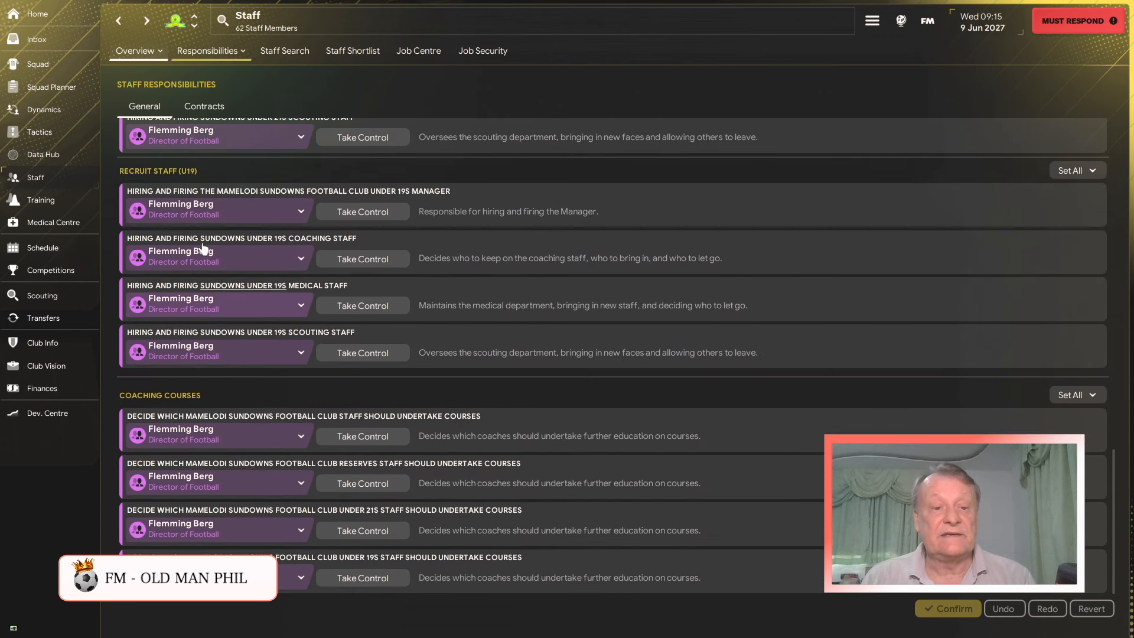
scroll(down, 3)
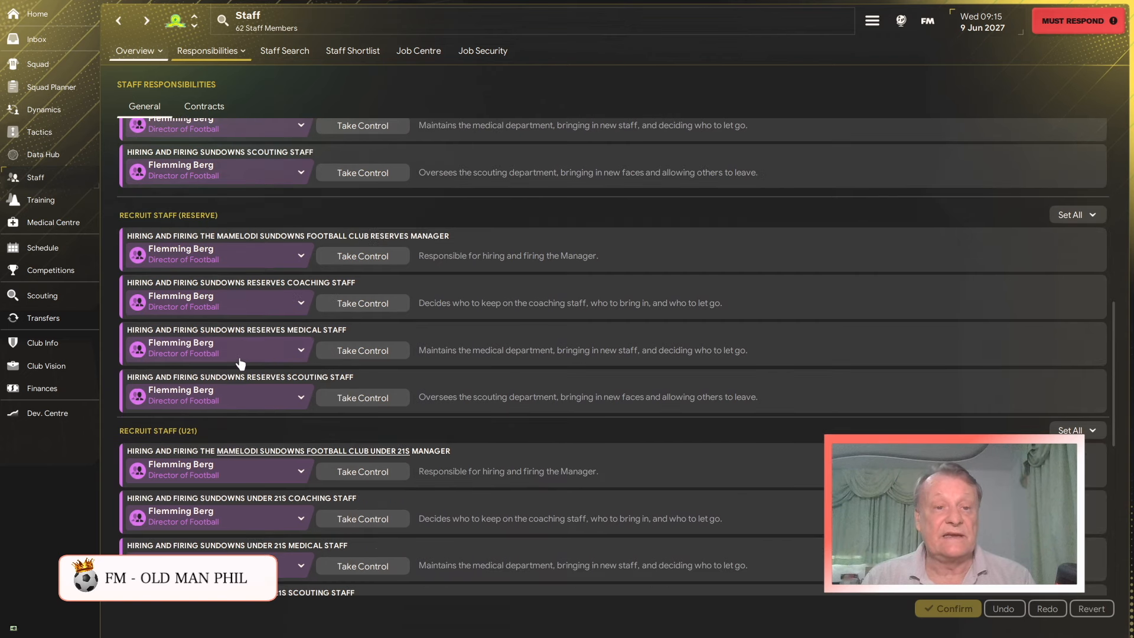
scroll(up, 3)
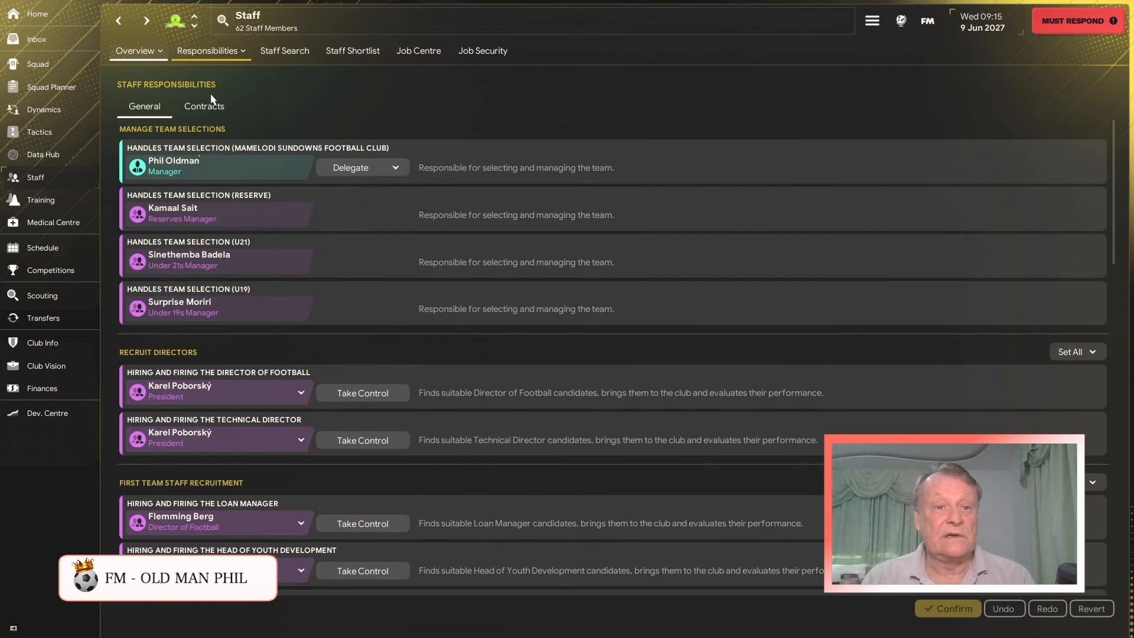
click(203, 106)
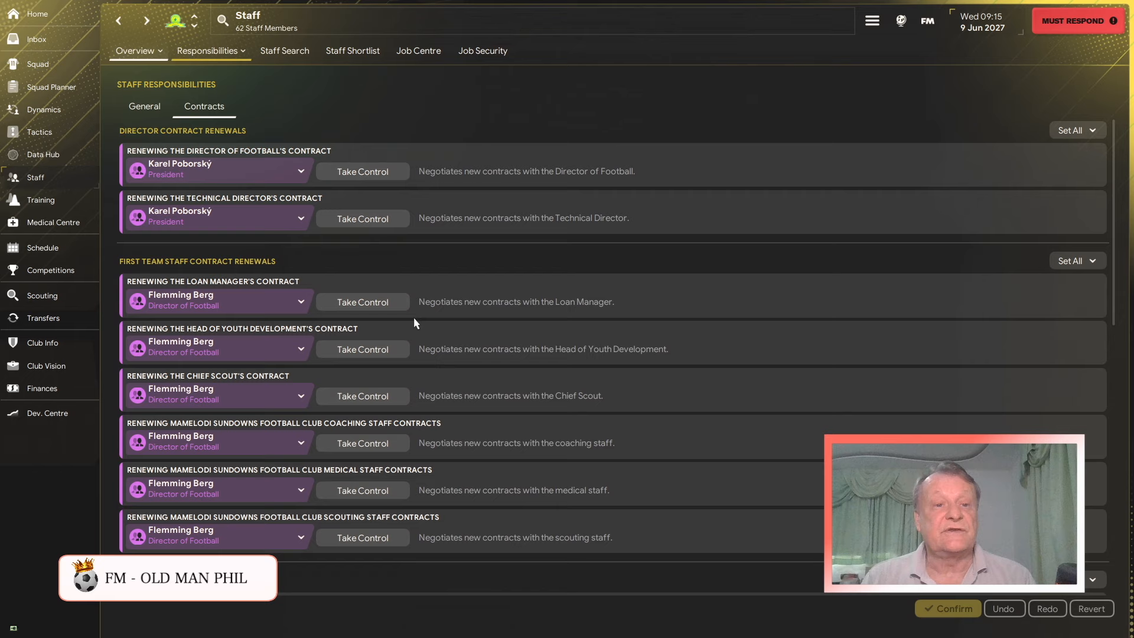
mouse_move(346, 271)
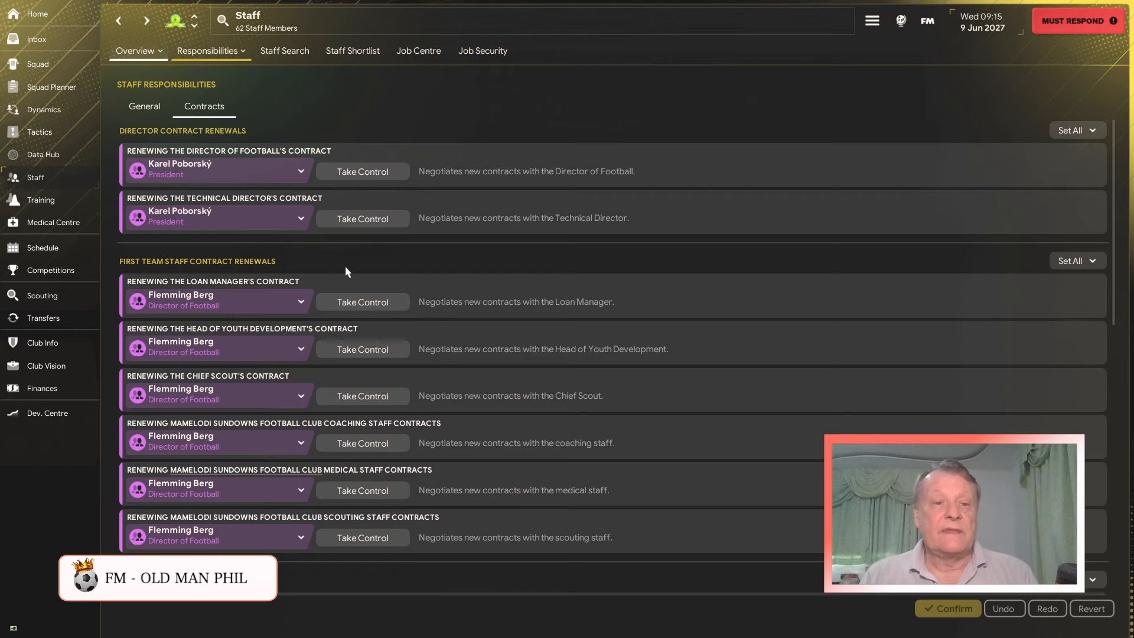
scroll(down, 3)
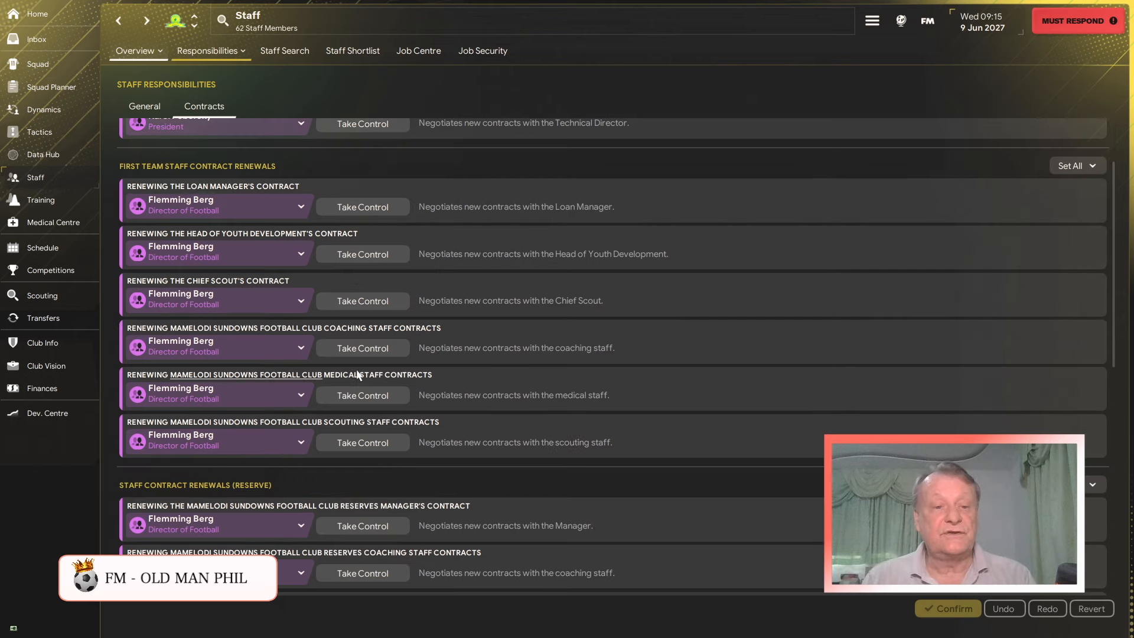
scroll(down, 3)
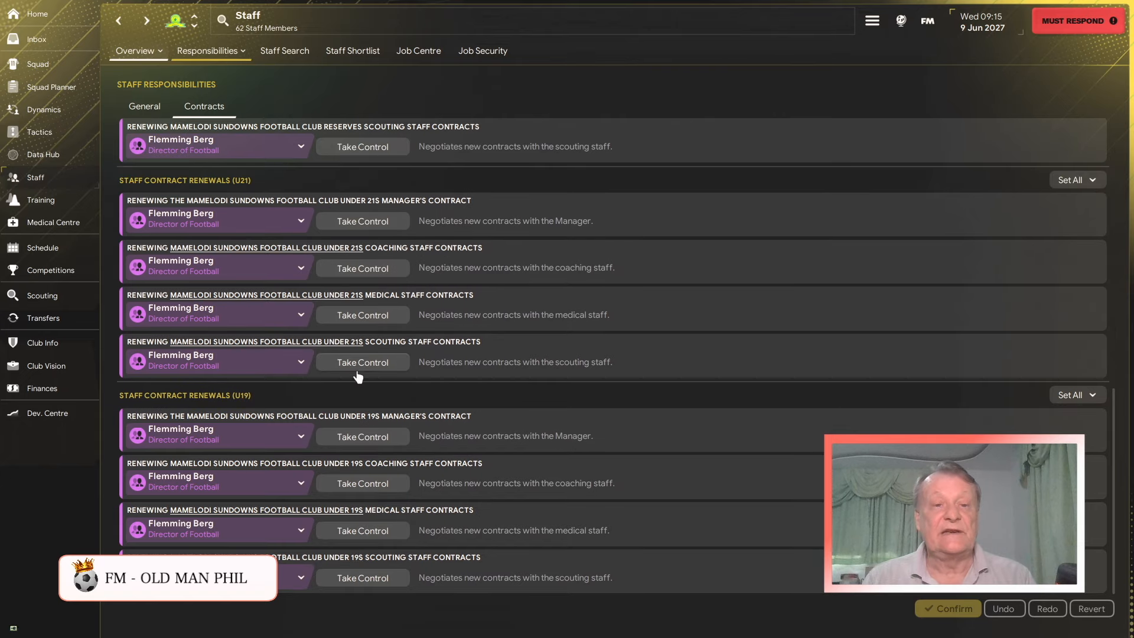
scroll(up, 3)
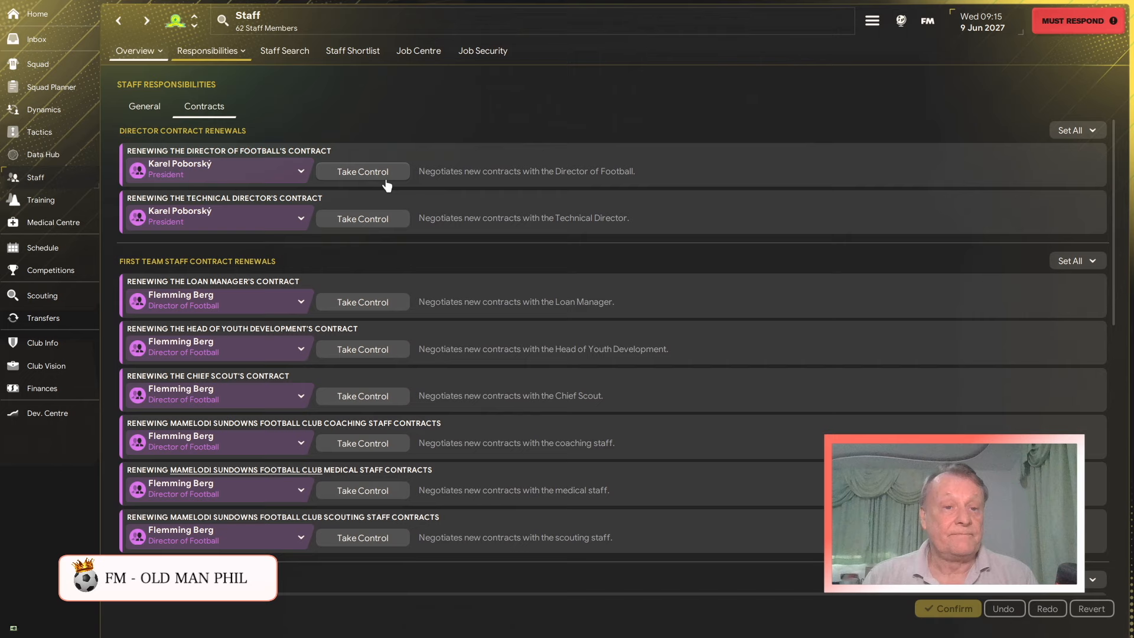
mouse_move(187, 52)
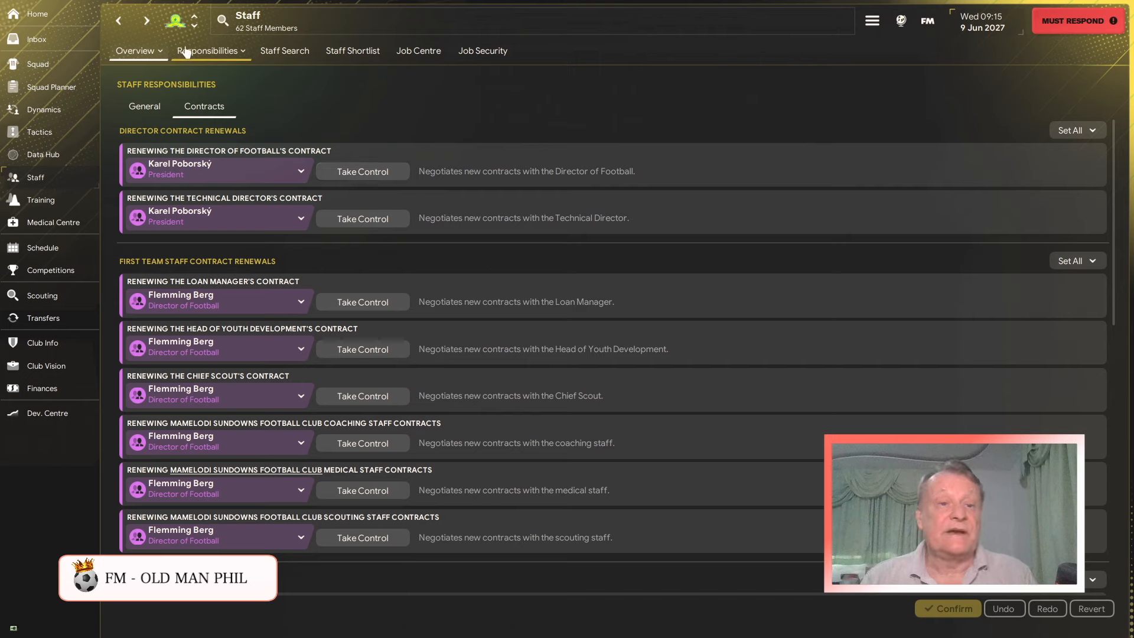
click(210, 50)
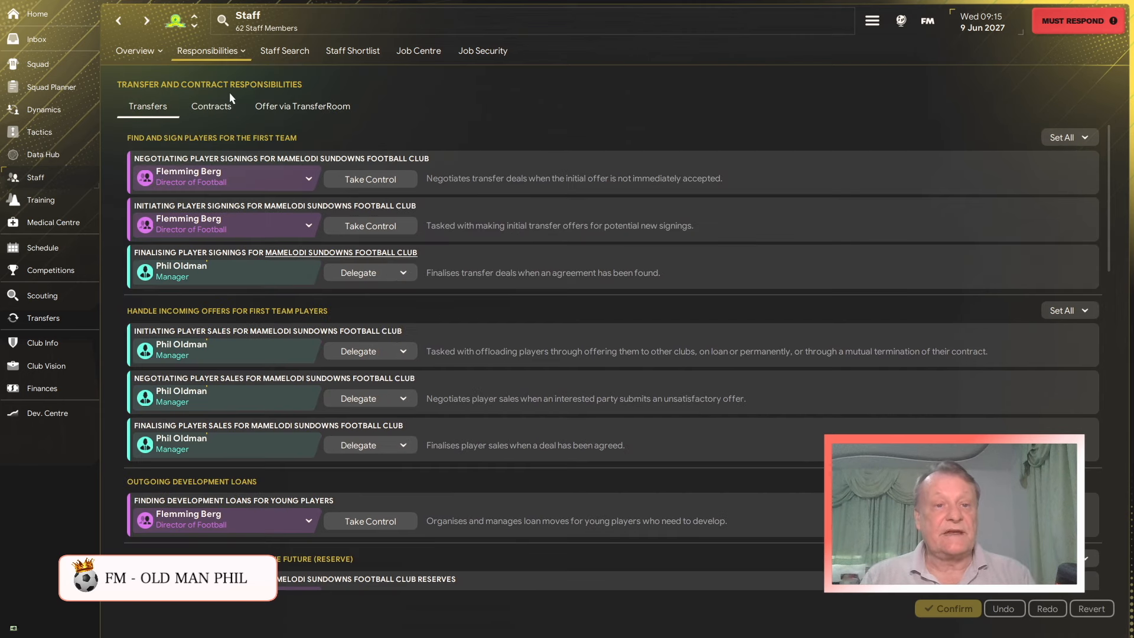
- Review who handles player contract discussions, then return to the staff overview page
click(210, 105)
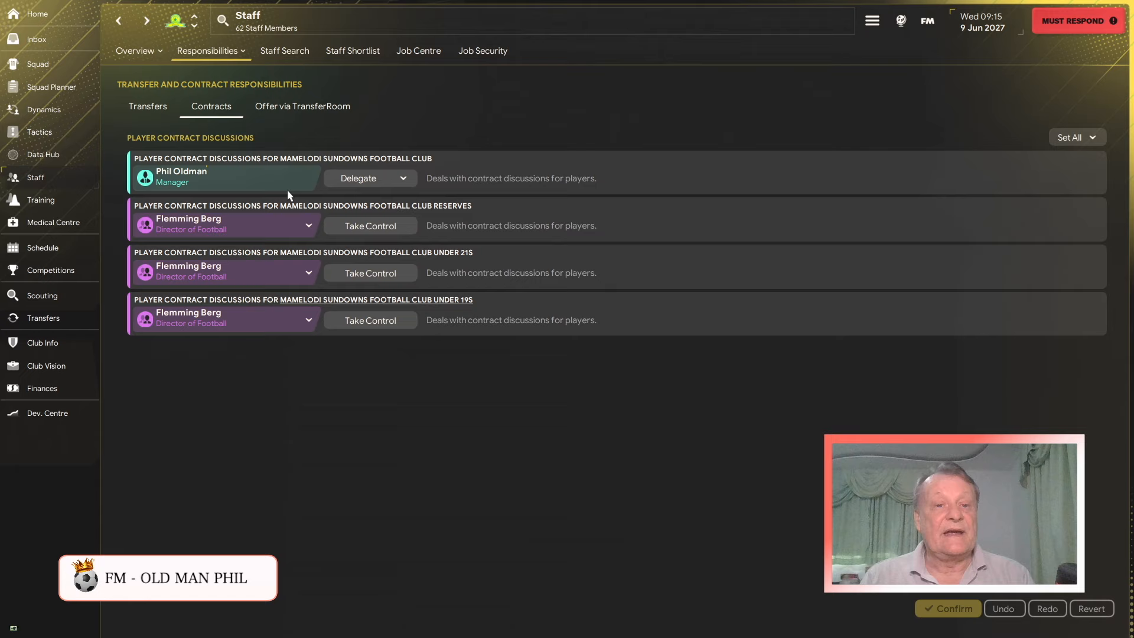
mouse_move(260, 185)
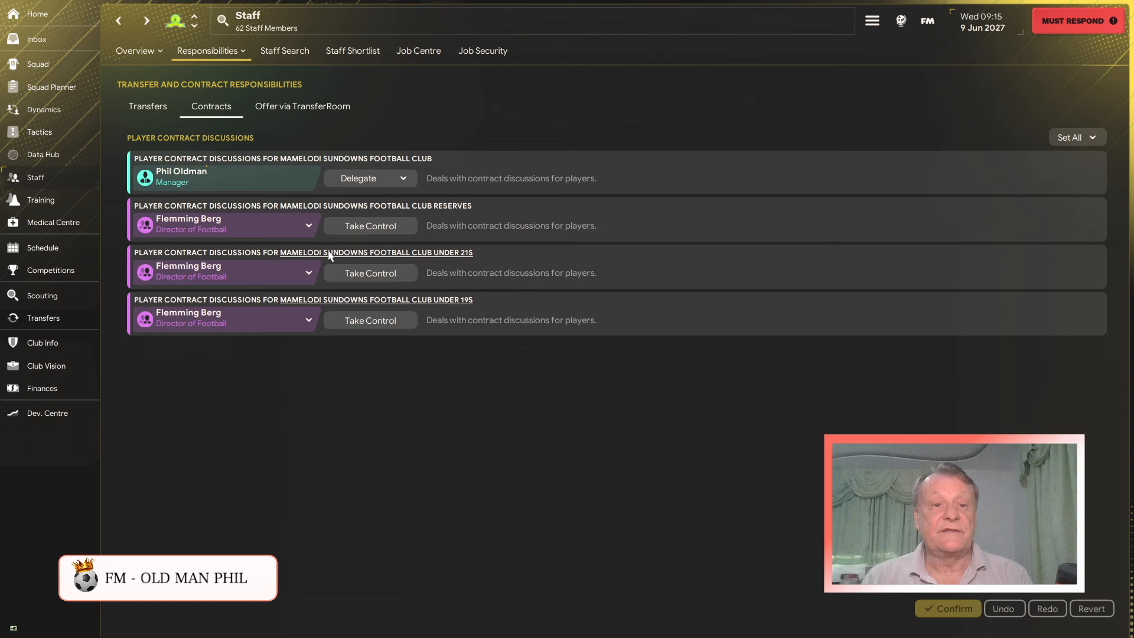
click(135, 51)
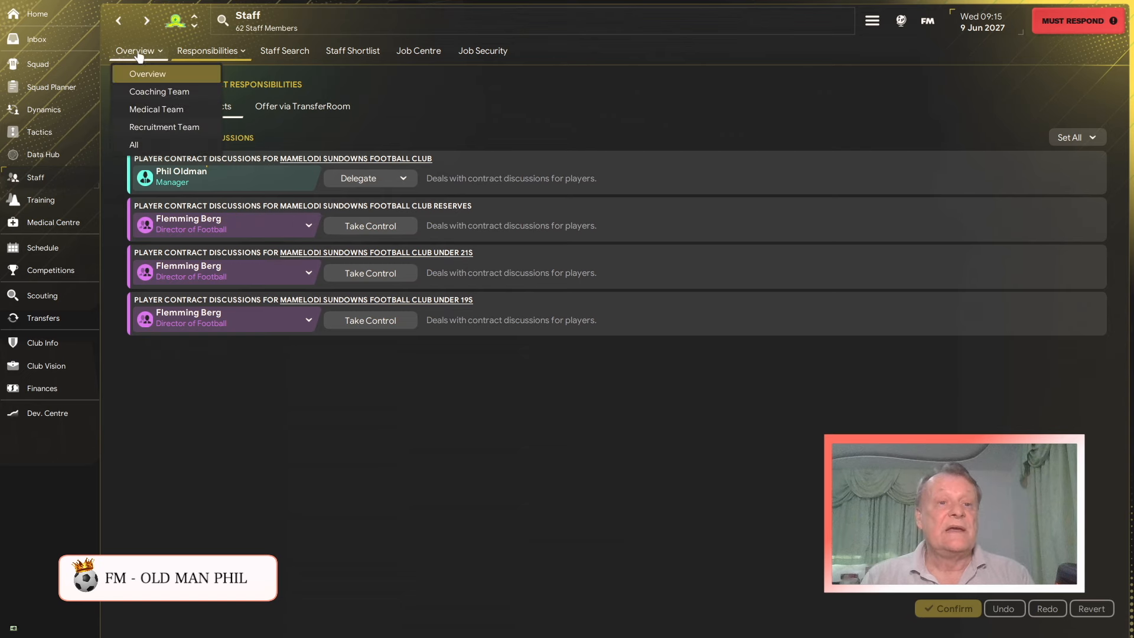
click(147, 73)
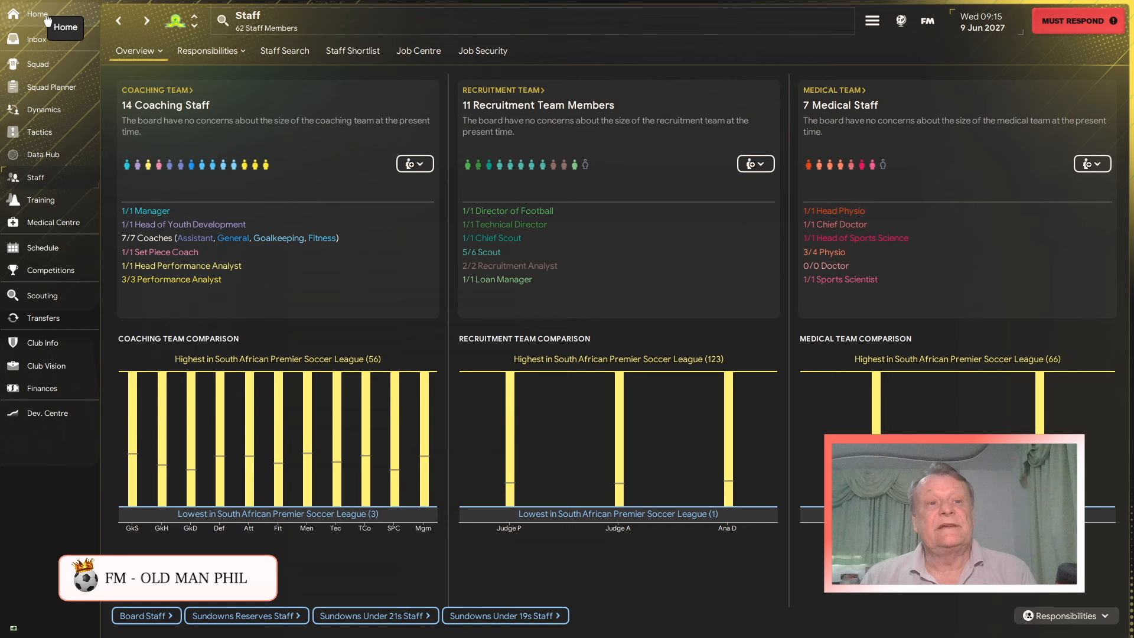
- Return home, with Sundowns top of the league and the Happy Wanderers friendly next
click(36, 13)
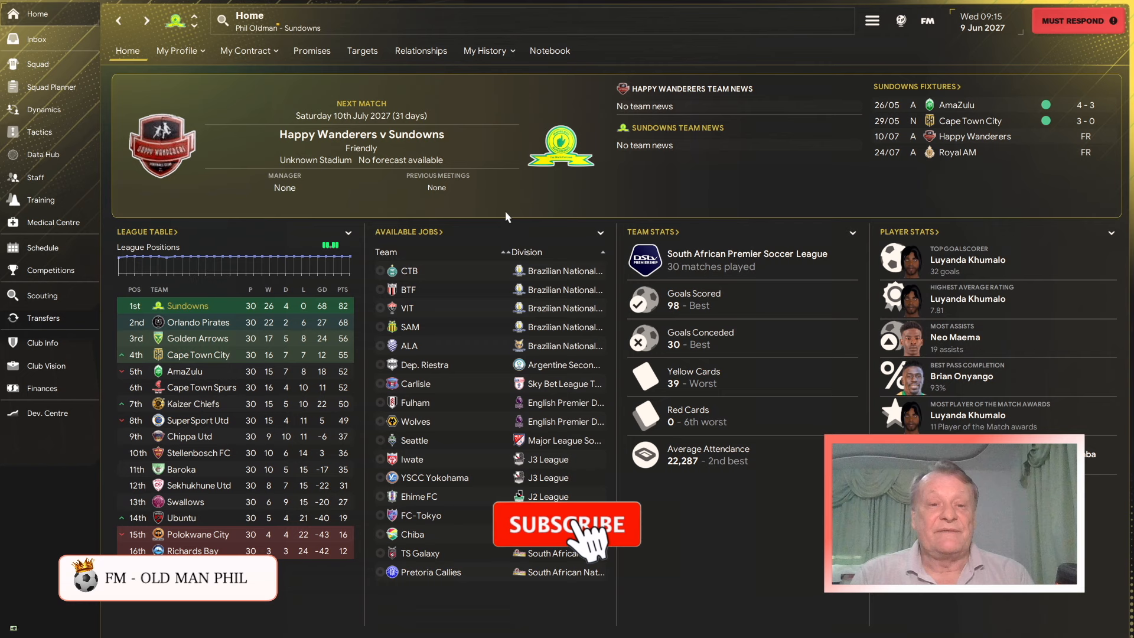
click(566, 524)
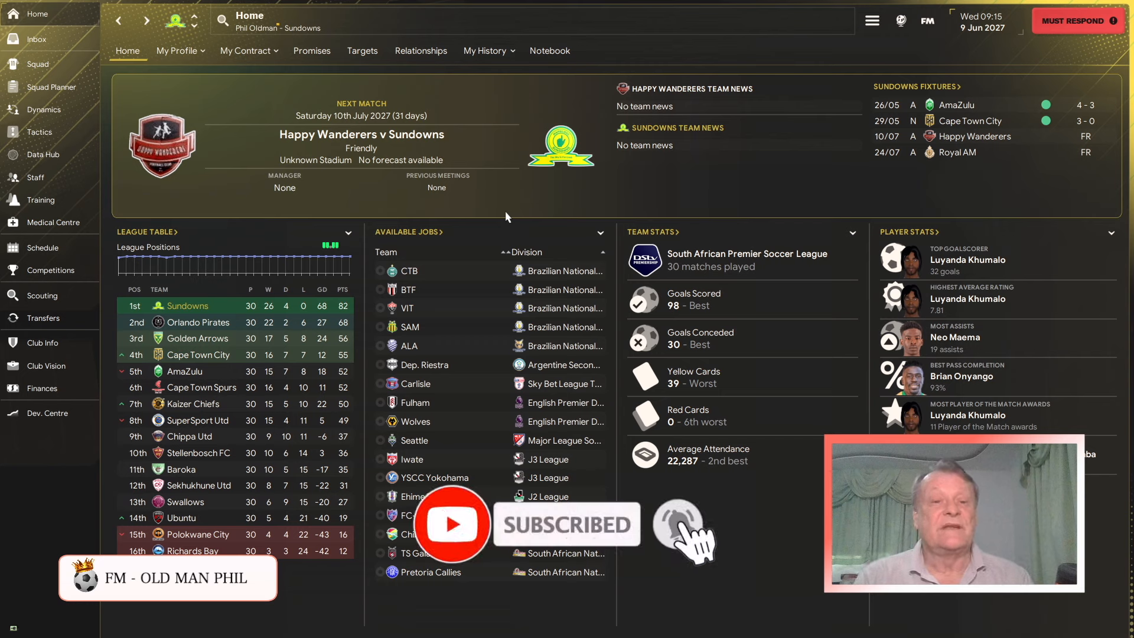